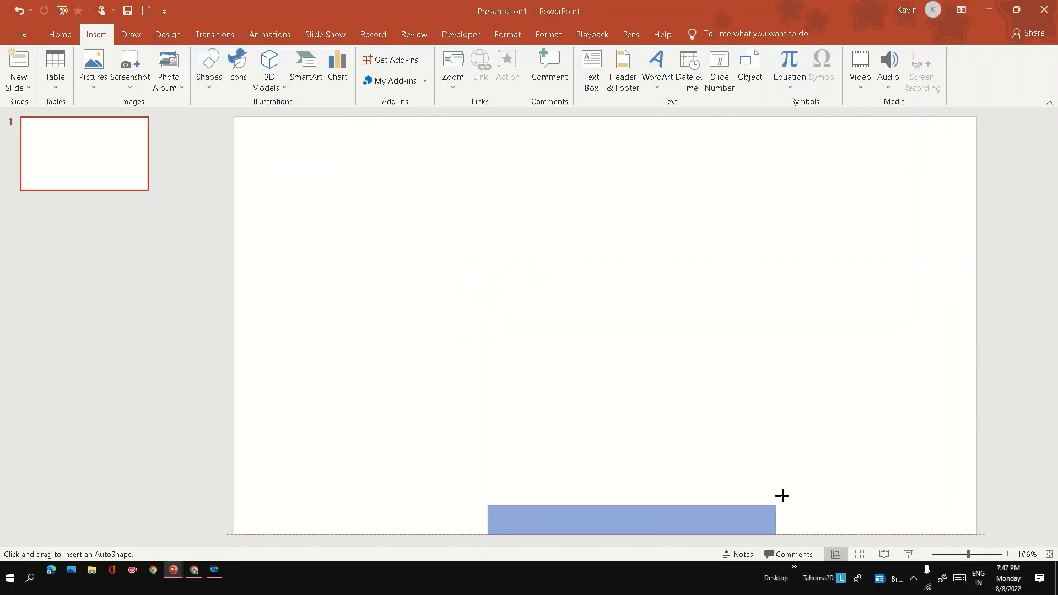
Draw a rectangle along the slide bottom and edit its corner points into a tall trapezoid
drag(489, 504, 765, 529)
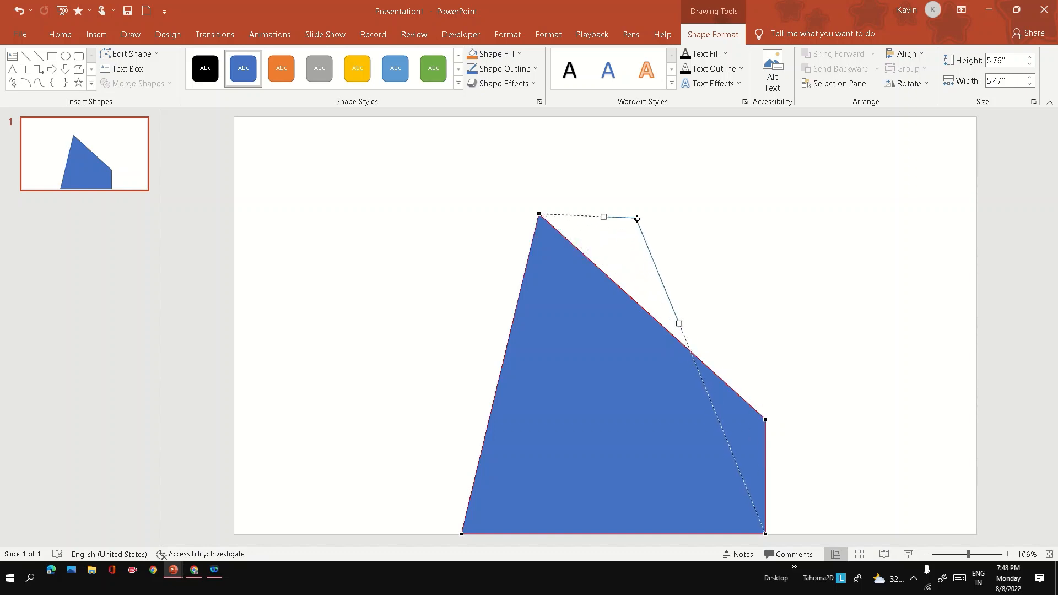
drag(636, 218, 597, 210)
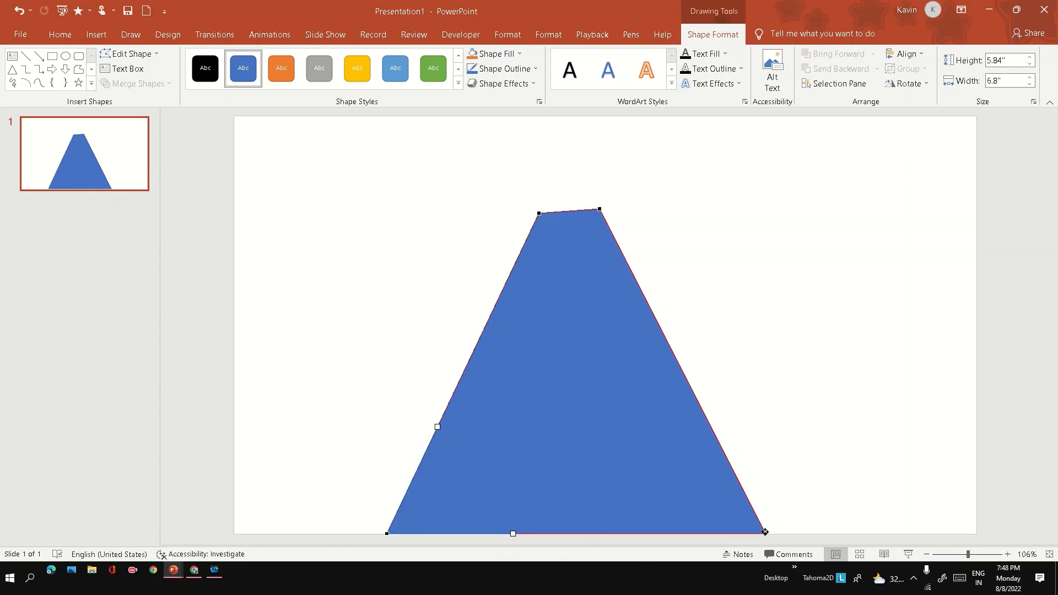
drag(764, 533, 805, 537)
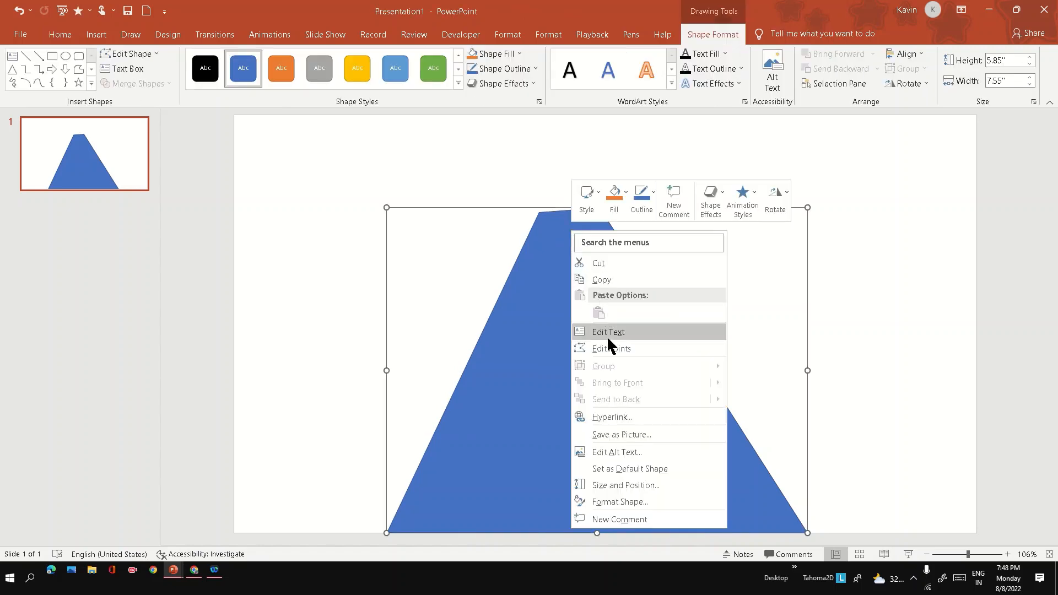
click(610, 348)
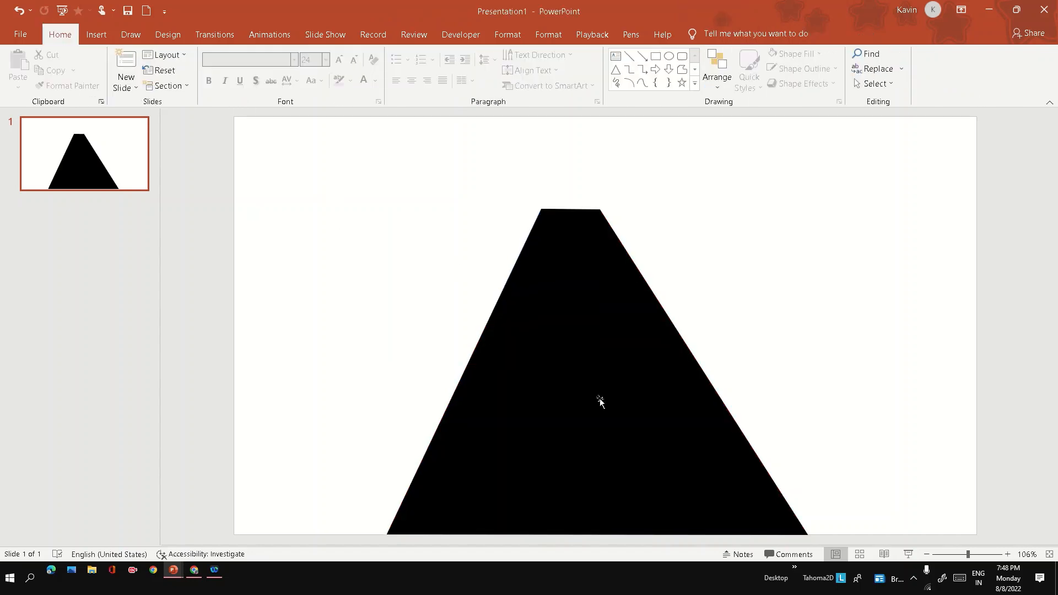
Search Online Pictures for 'lawn cartoon' and insert the plain green lawn picture
click(96, 34)
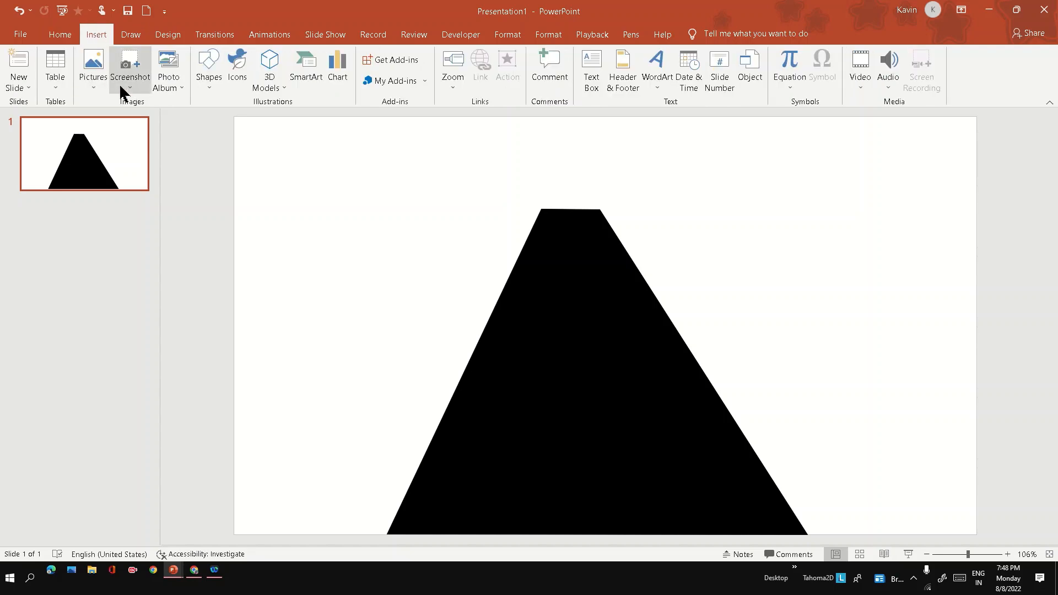
click(93, 63)
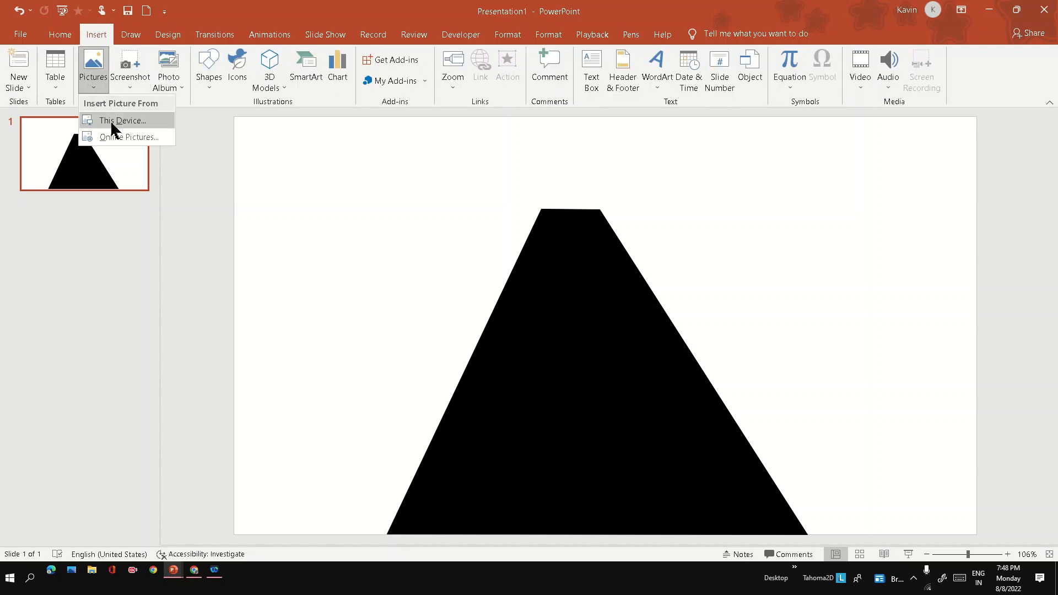
click(129, 138)
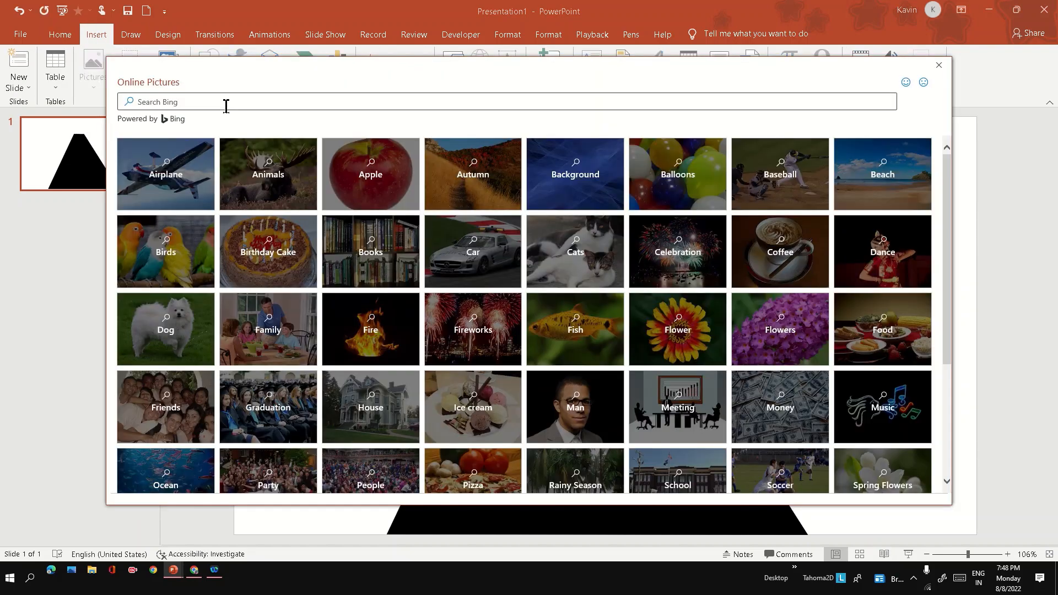
text(lawn)
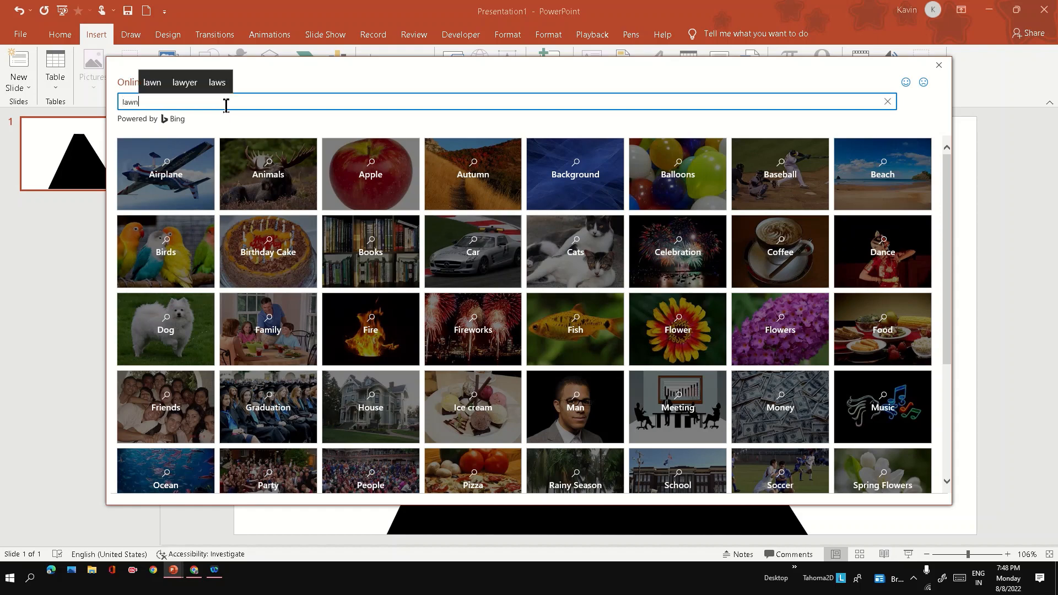
key(enter)
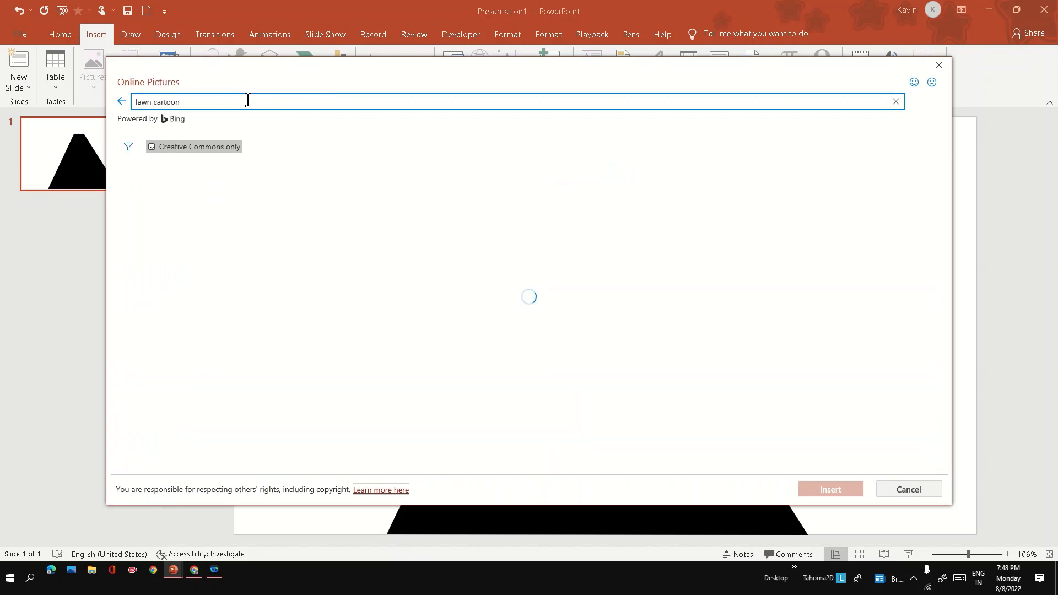
key(enter)
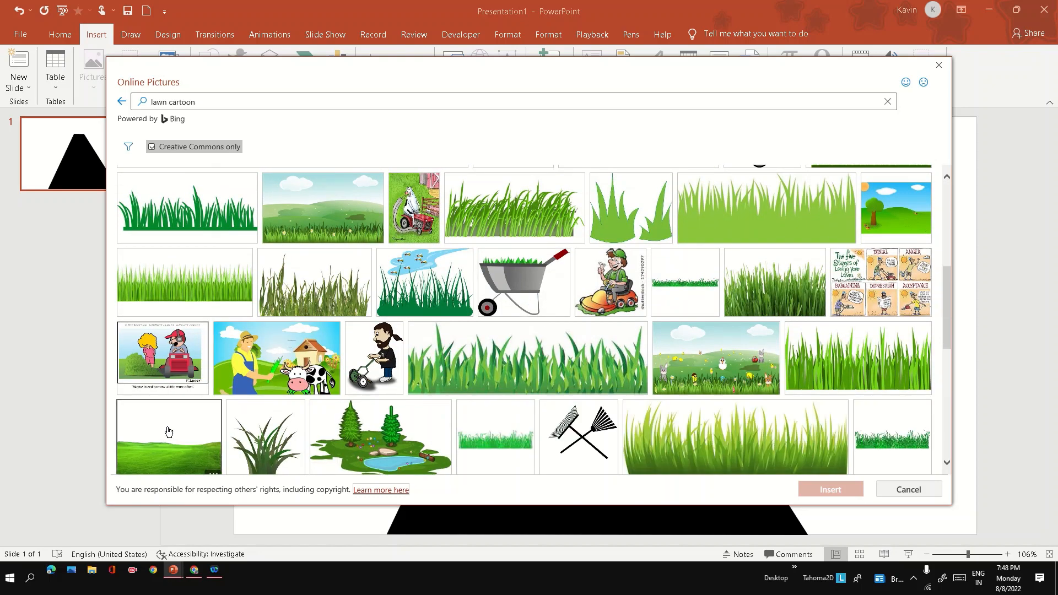
click(908, 489)
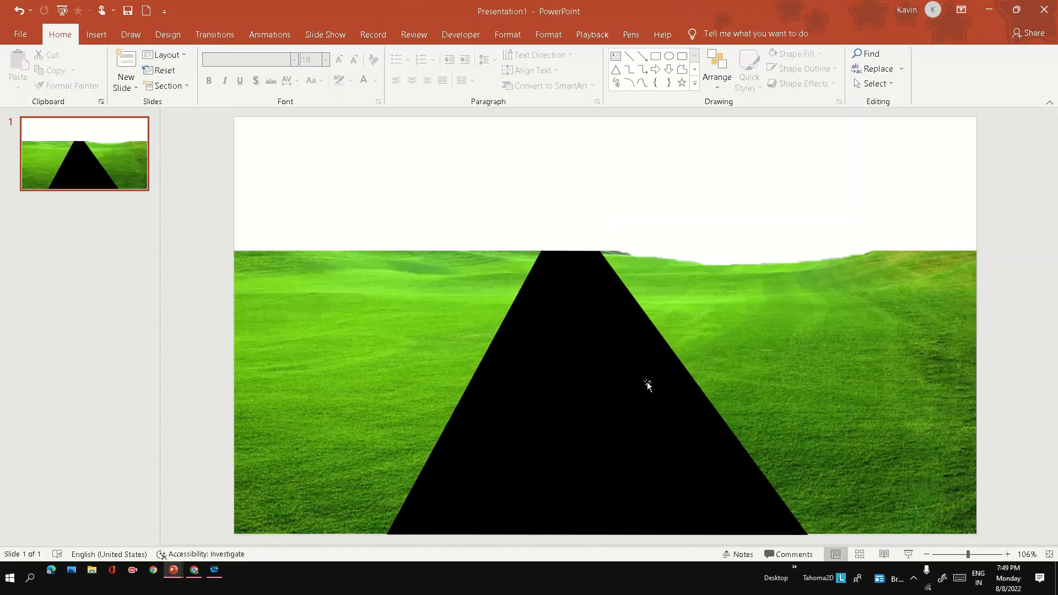
mouse_move(130, 33)
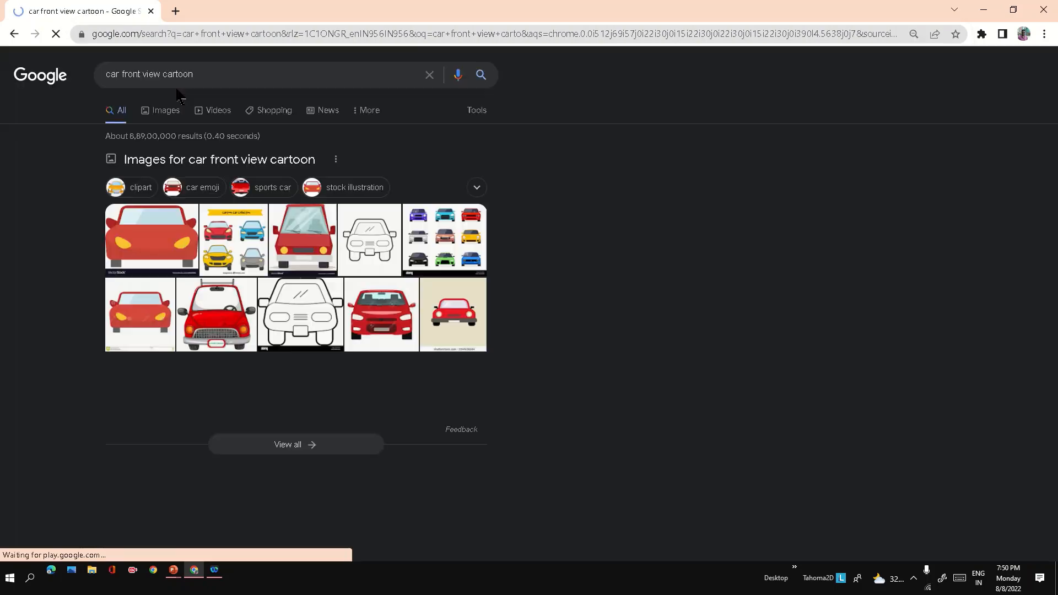
Show Google Images results for the 'car front view cartoon' search
click(172, 577)
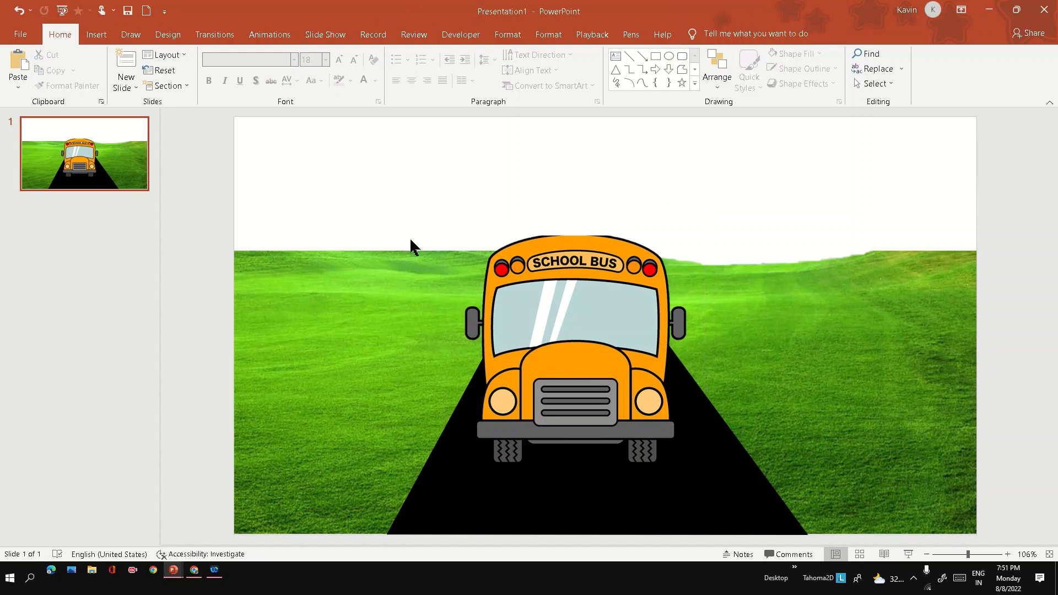
Search Online Pictures for 'trees cartoon' and select two cartoon tree images
click(93, 67)
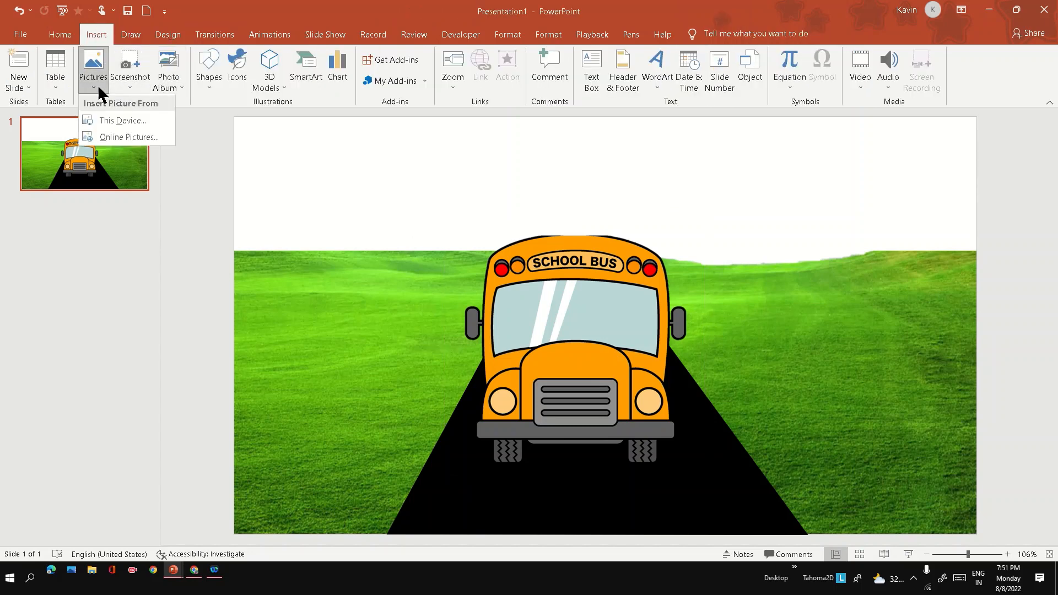
mouse_move(130, 154)
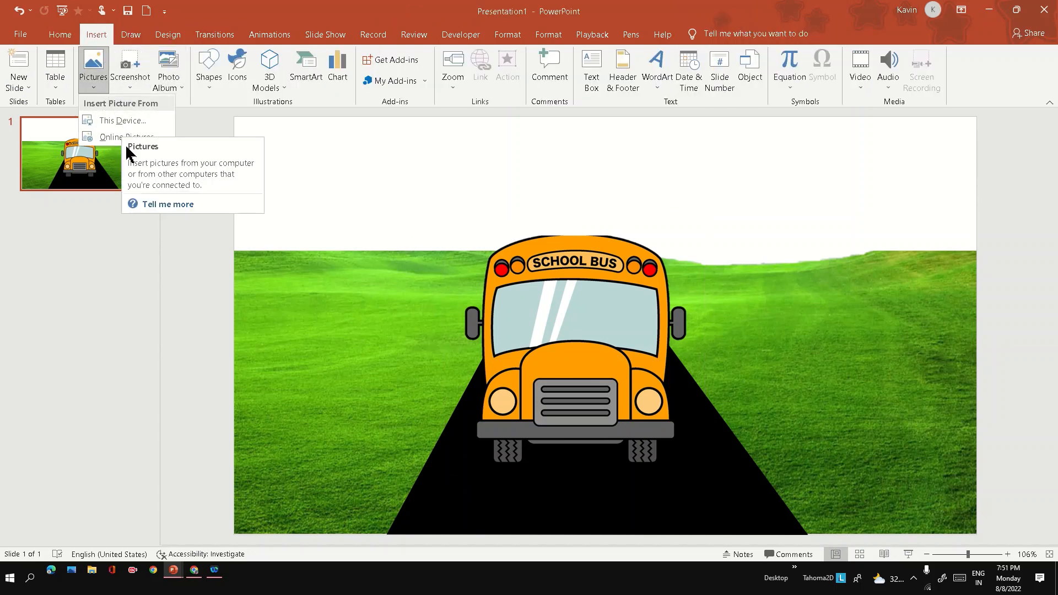
click(118, 137)
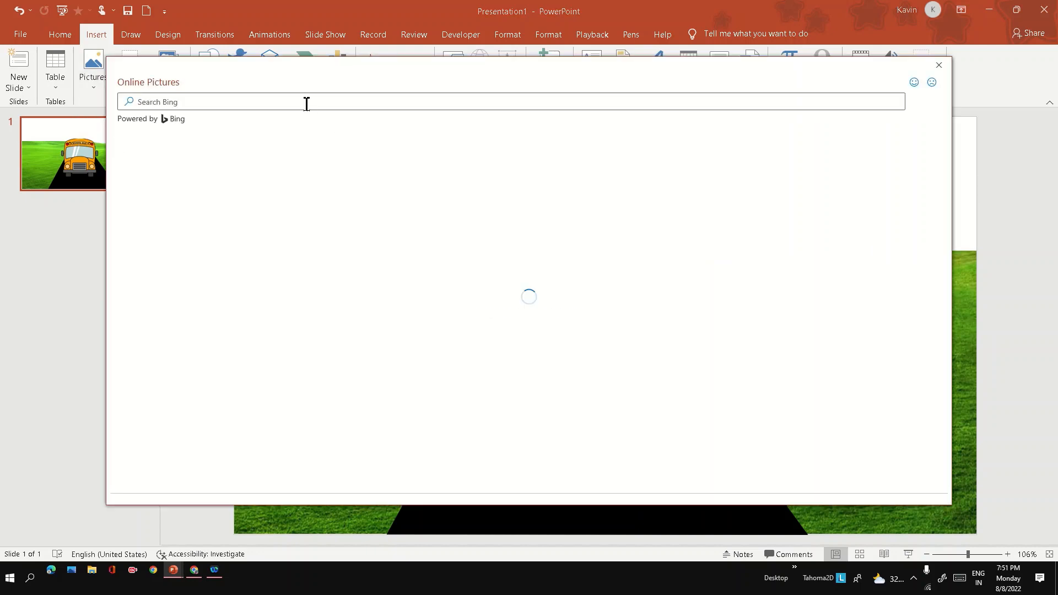
text(tres)
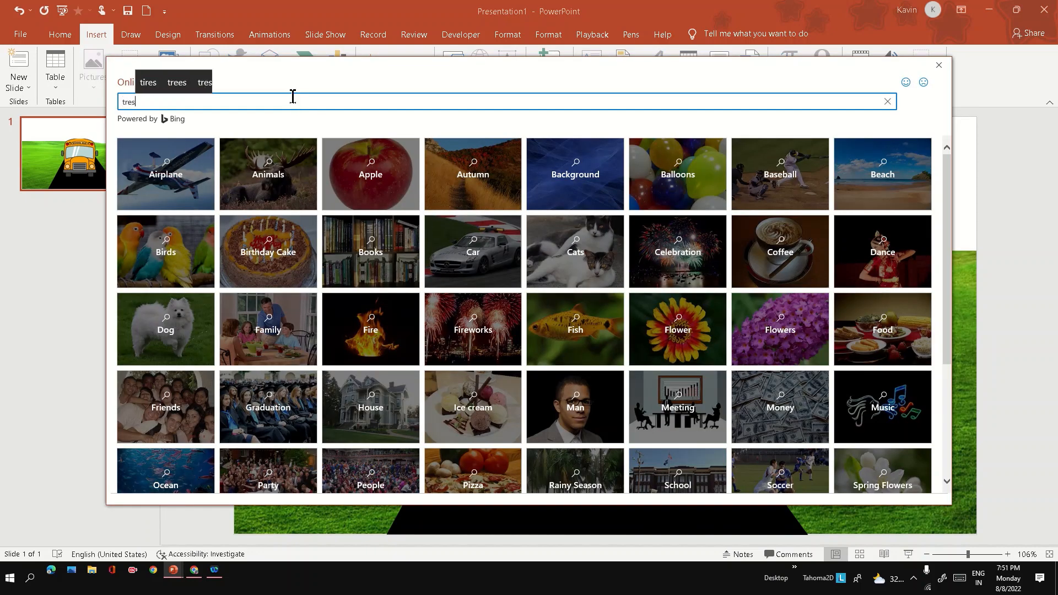
text(trees cartoon)
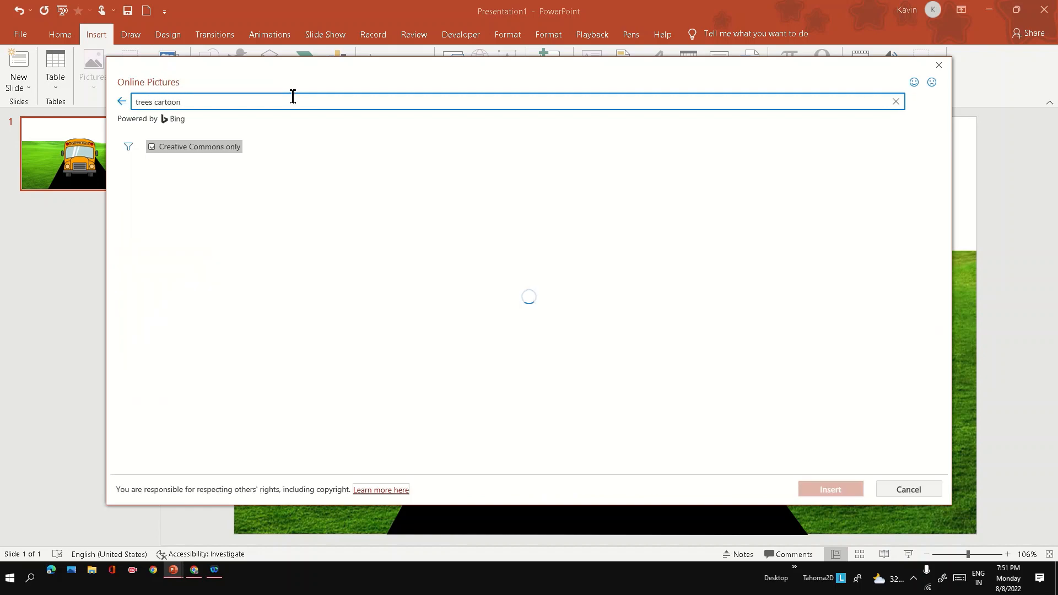
click(153, 206)
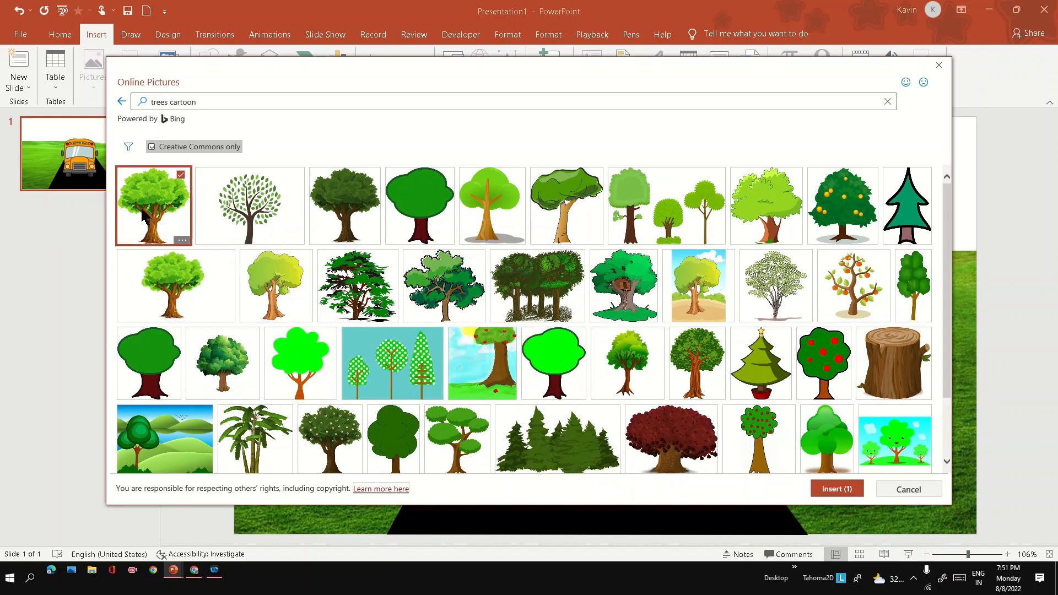
click(345, 205)
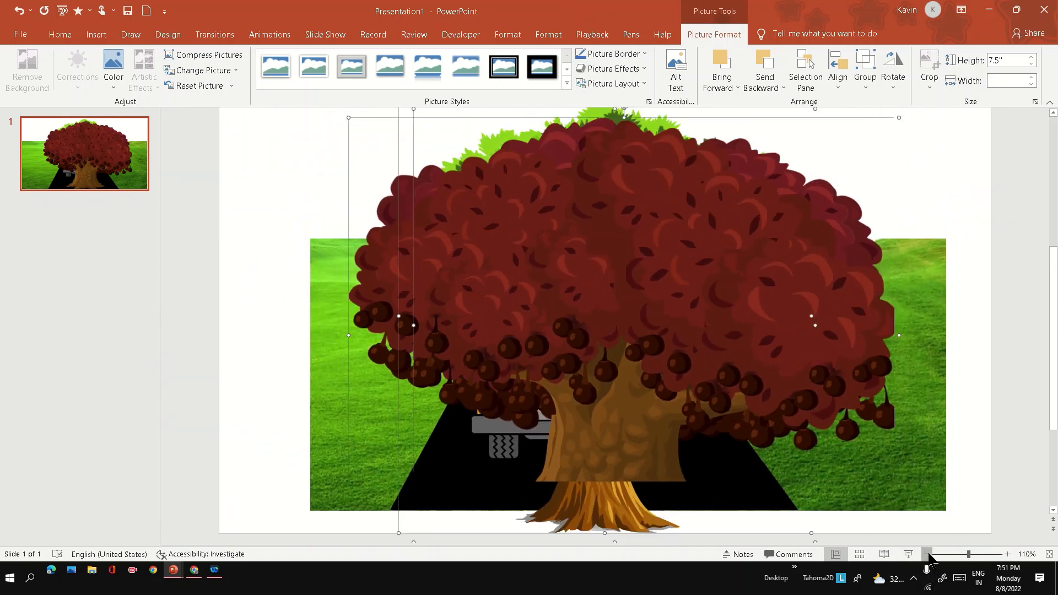
Zoom out, resize the red tree and move the light green tree off the slide's bottom-right
click(928, 554)
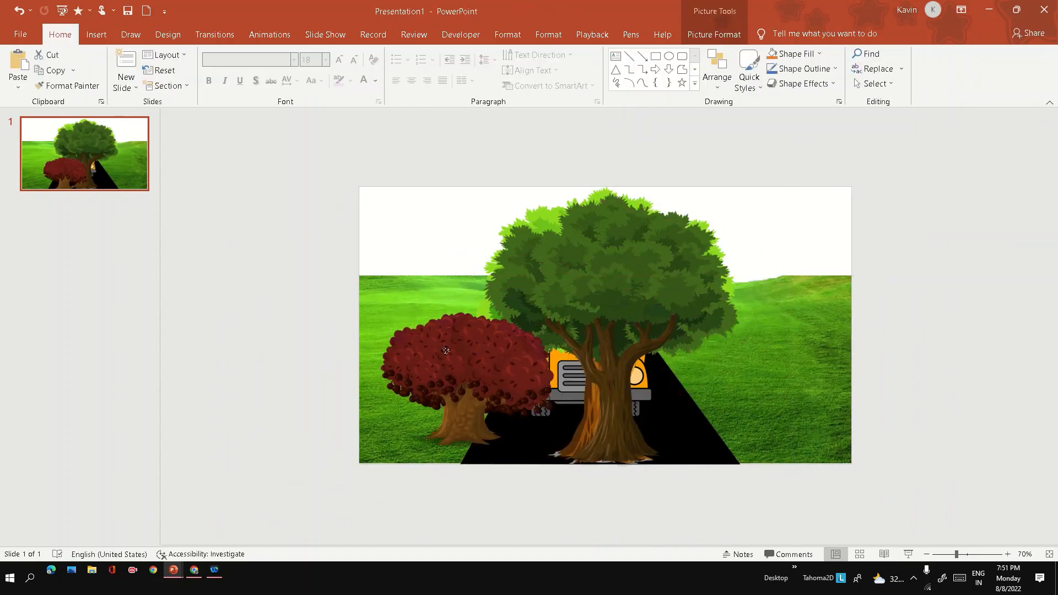
click(445, 351)
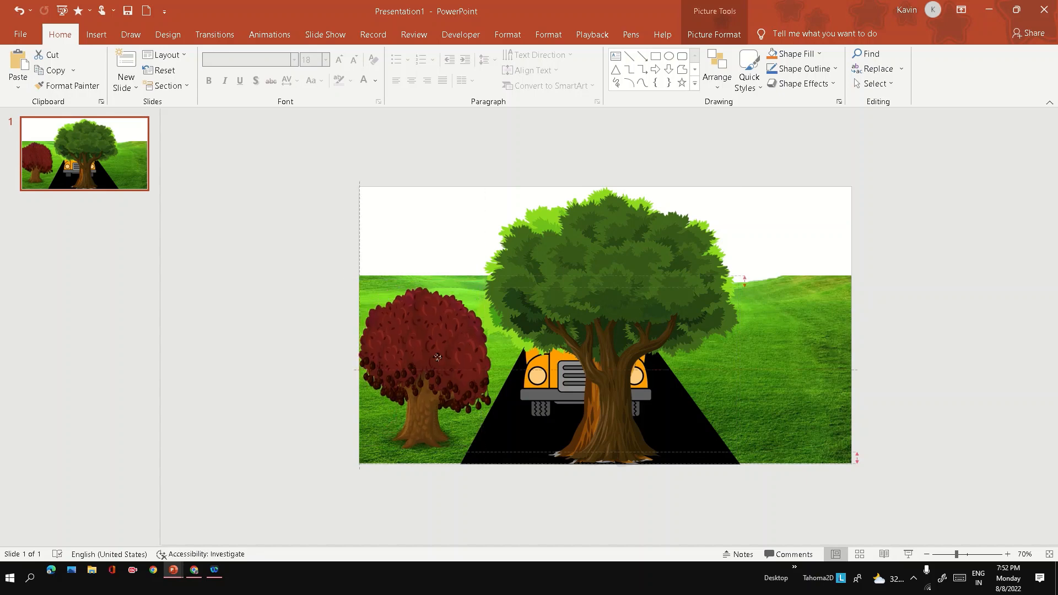
click(610, 310)
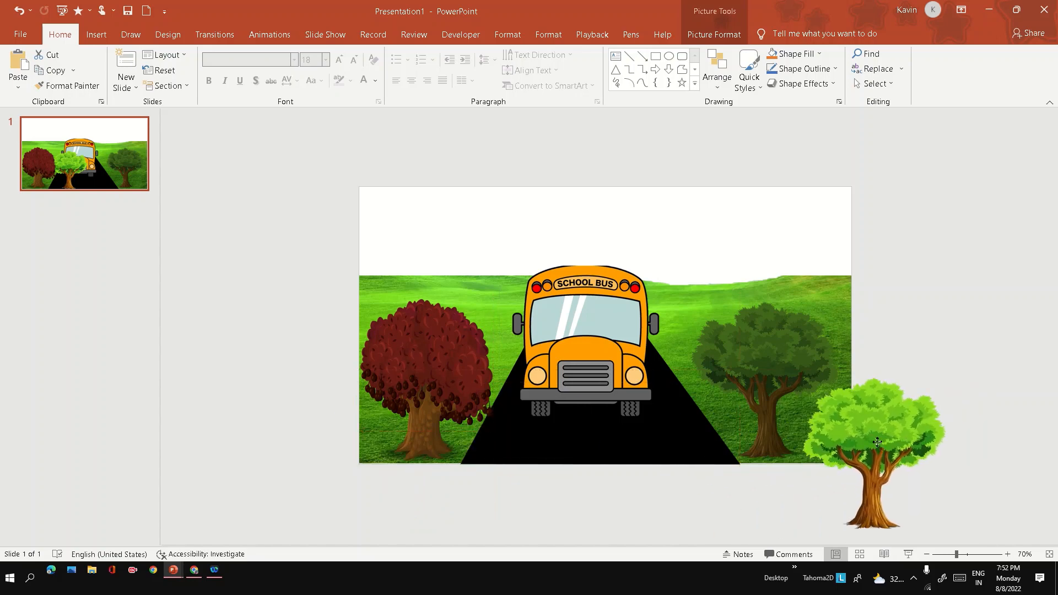
drag(877, 442, 913, 459)
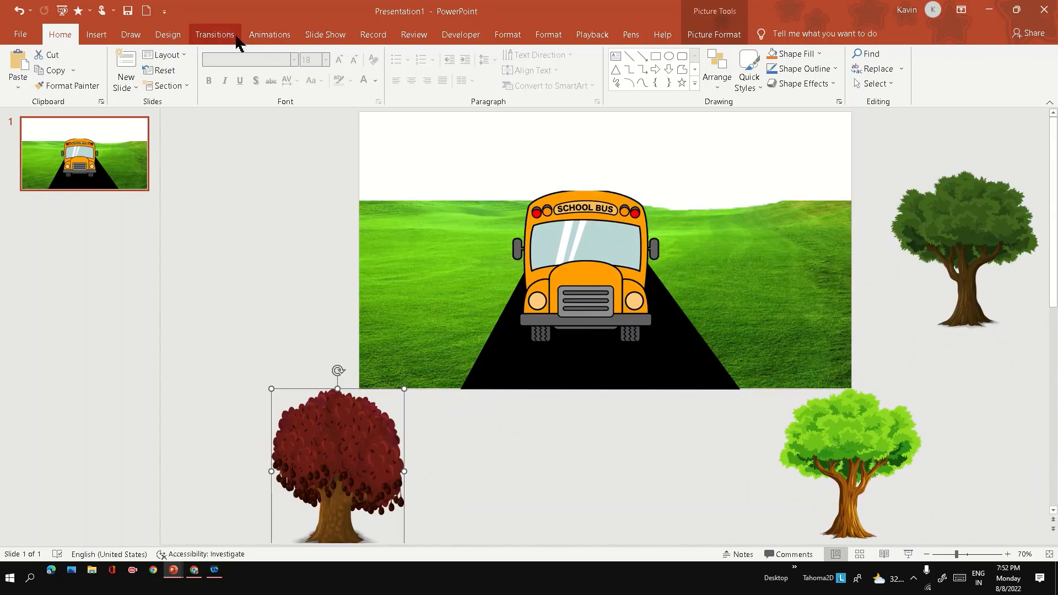
Apply a Lines motion path ending near the horizon, then add Grow/Shrink as a second animation
click(269, 34)
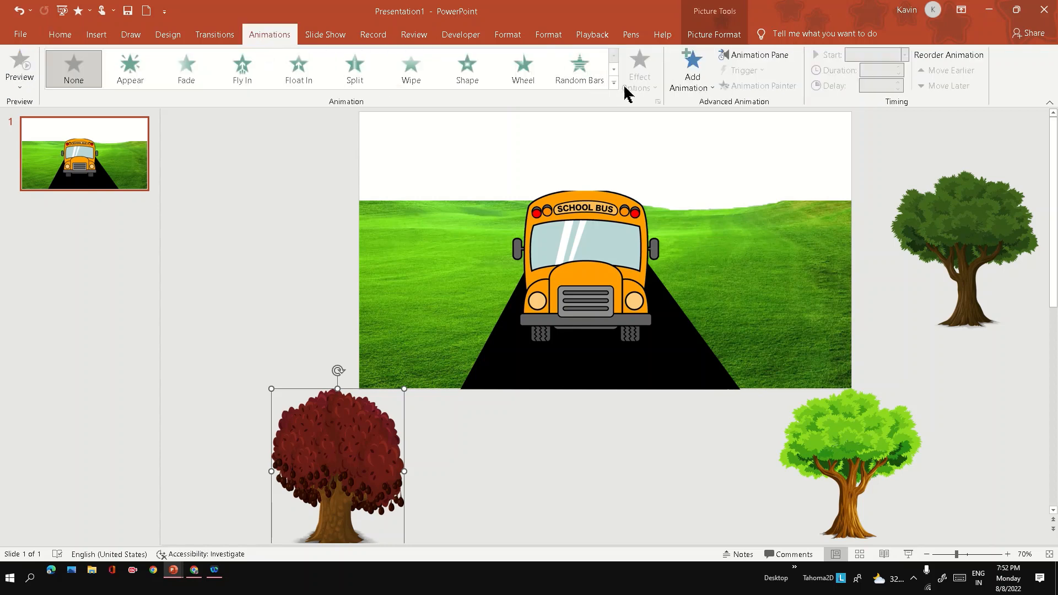
click(690, 71)
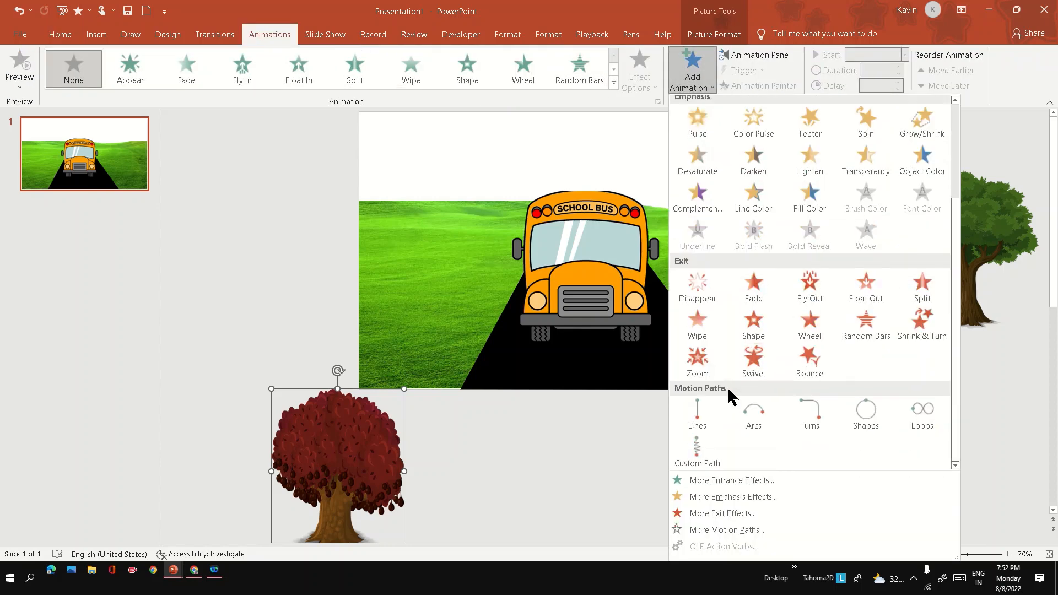
mouse_move(697, 413)
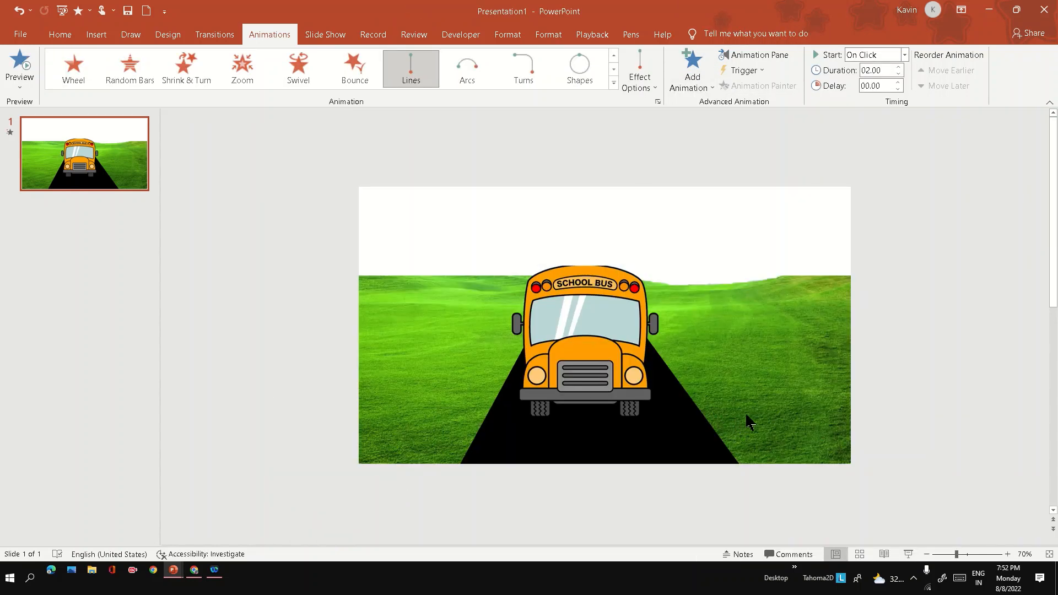
click(637, 68)
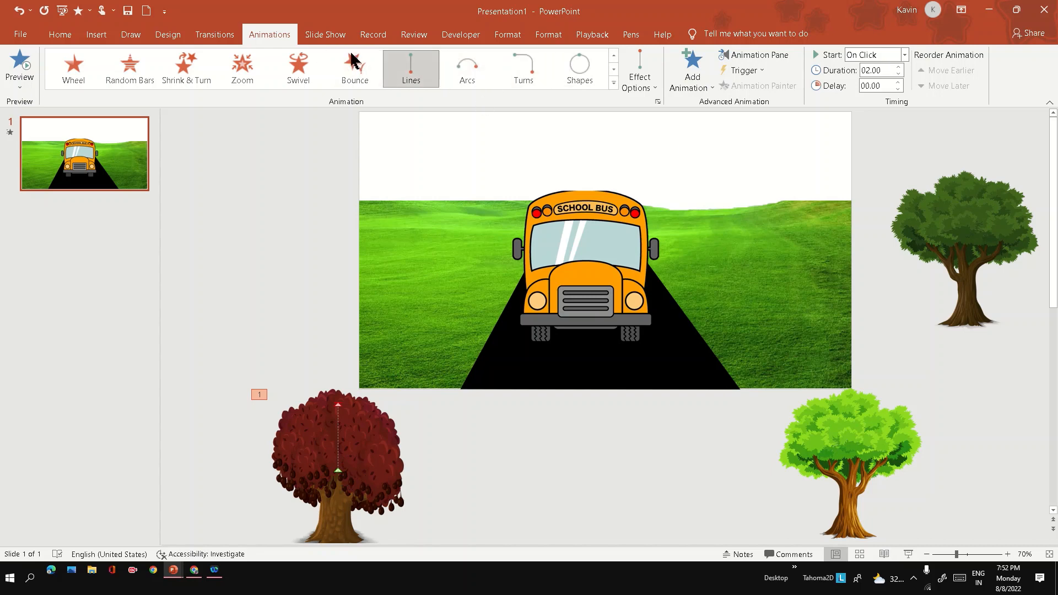
click(755, 55)
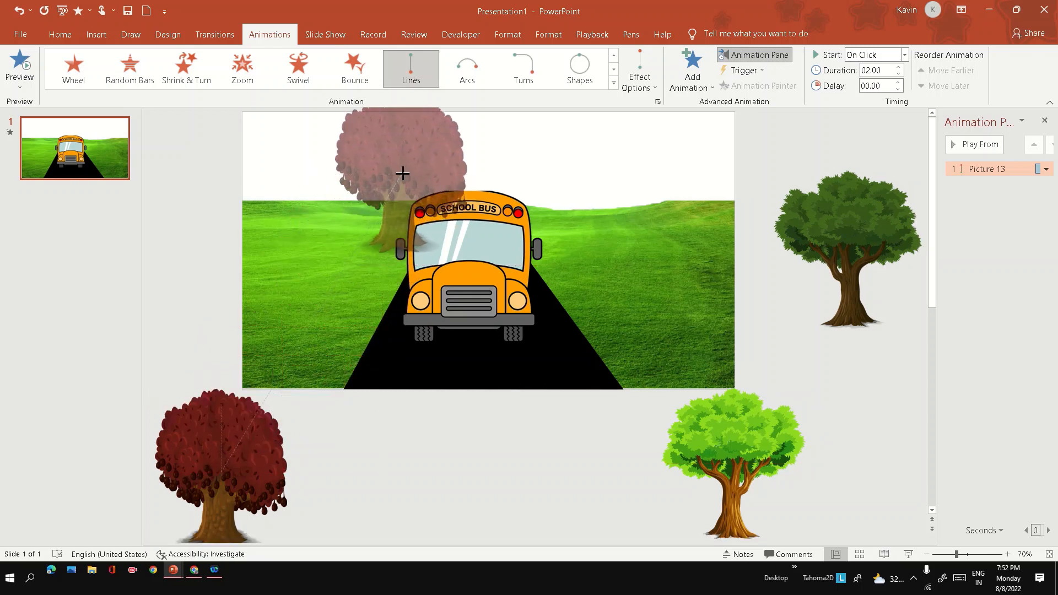
drag(403, 155, 436, 162)
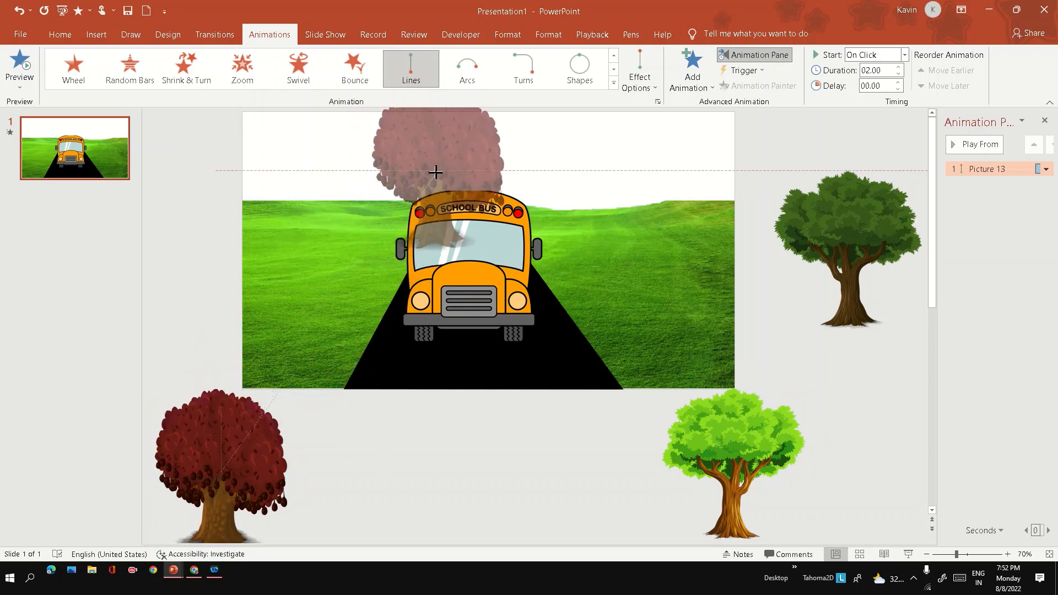
click(690, 70)
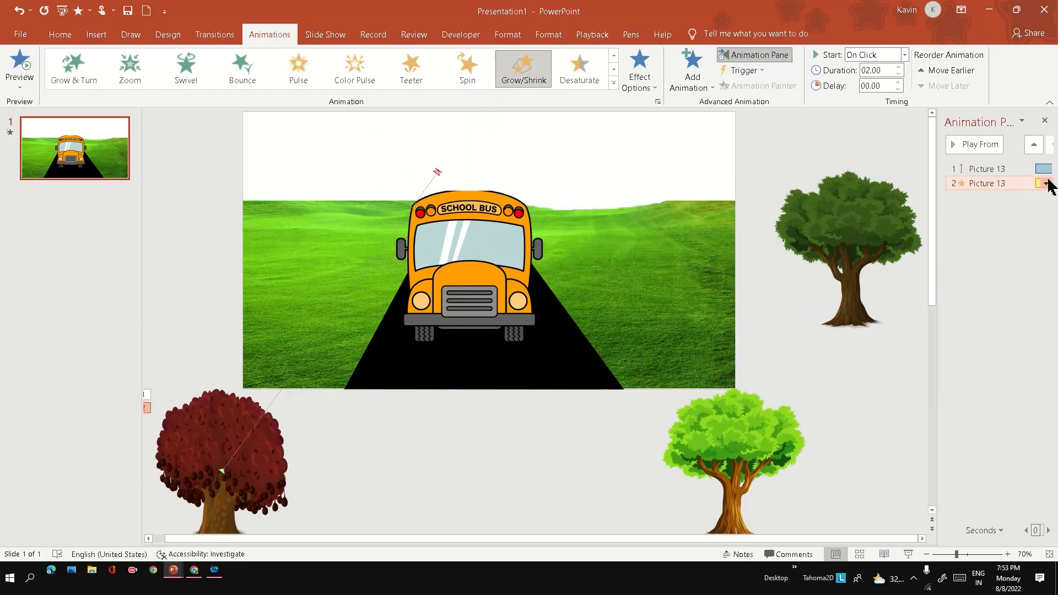
Set the Grow/Shrink effect's Timing to a 3-second duration, starting With Previous
click(1045, 183)
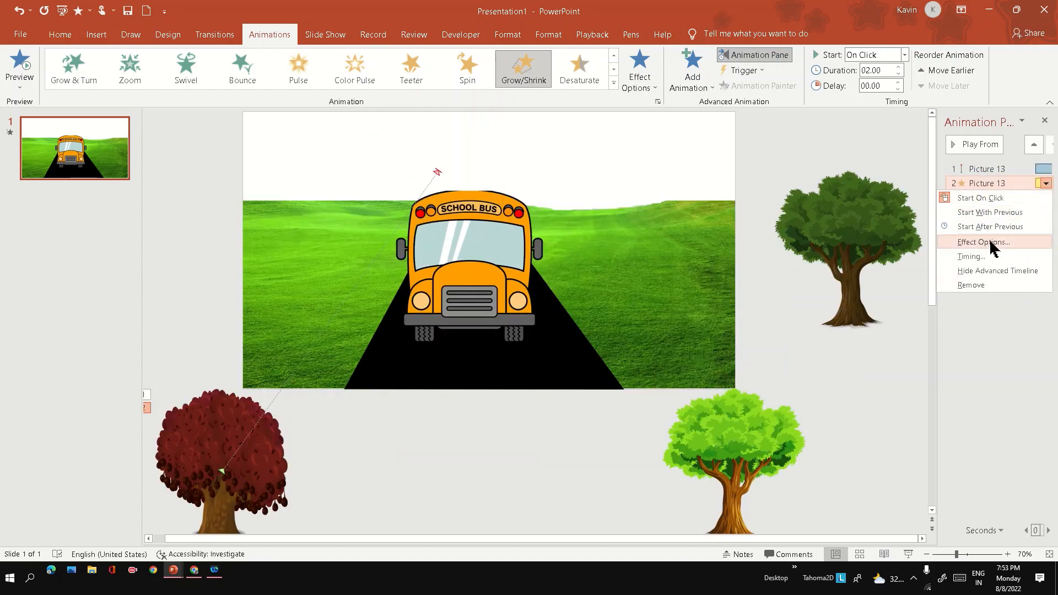
click(982, 242)
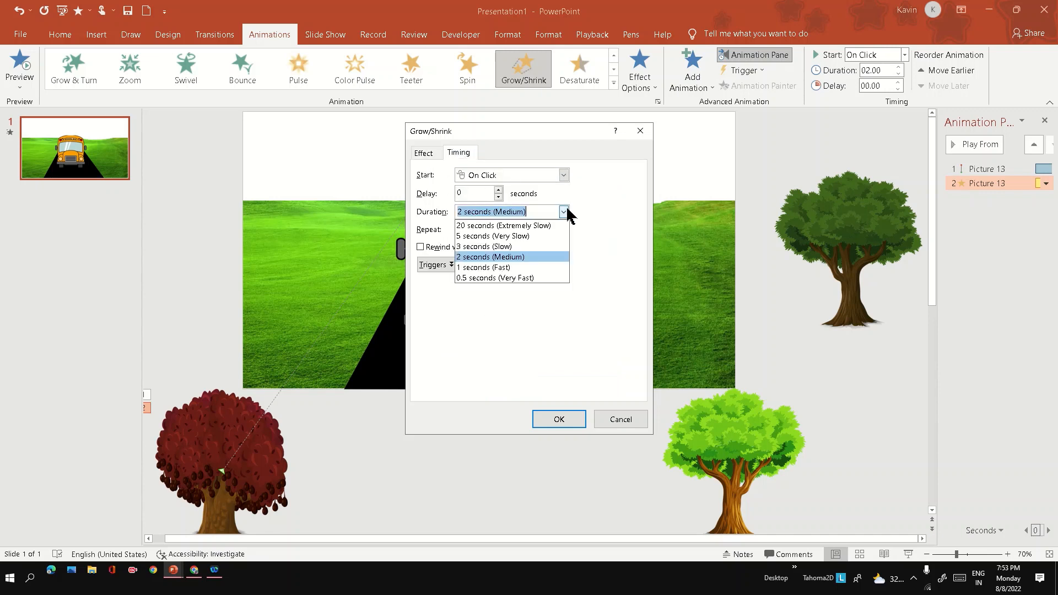
click(484, 246)
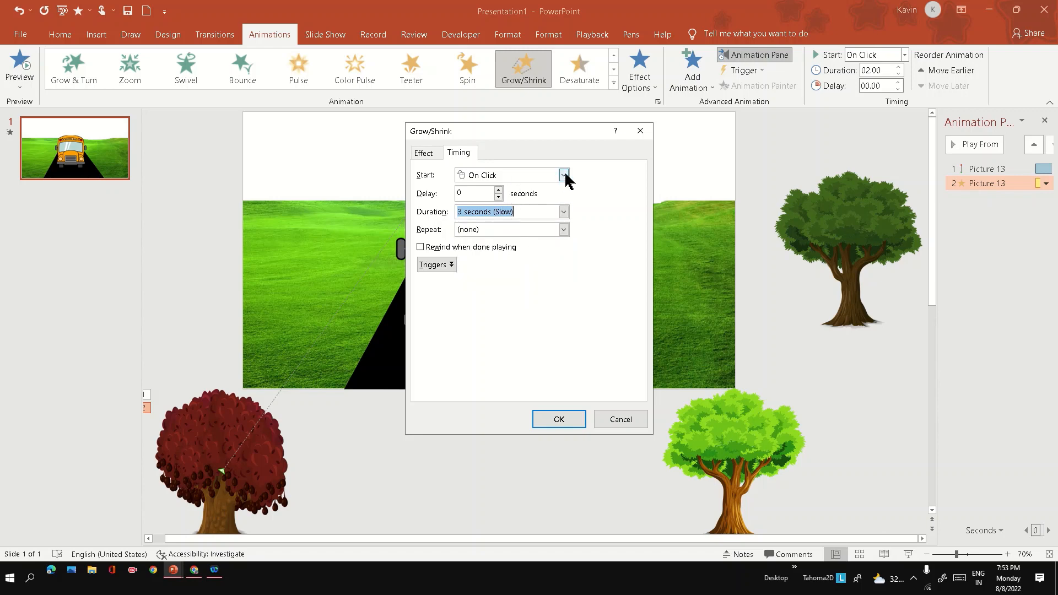
click(506, 174)
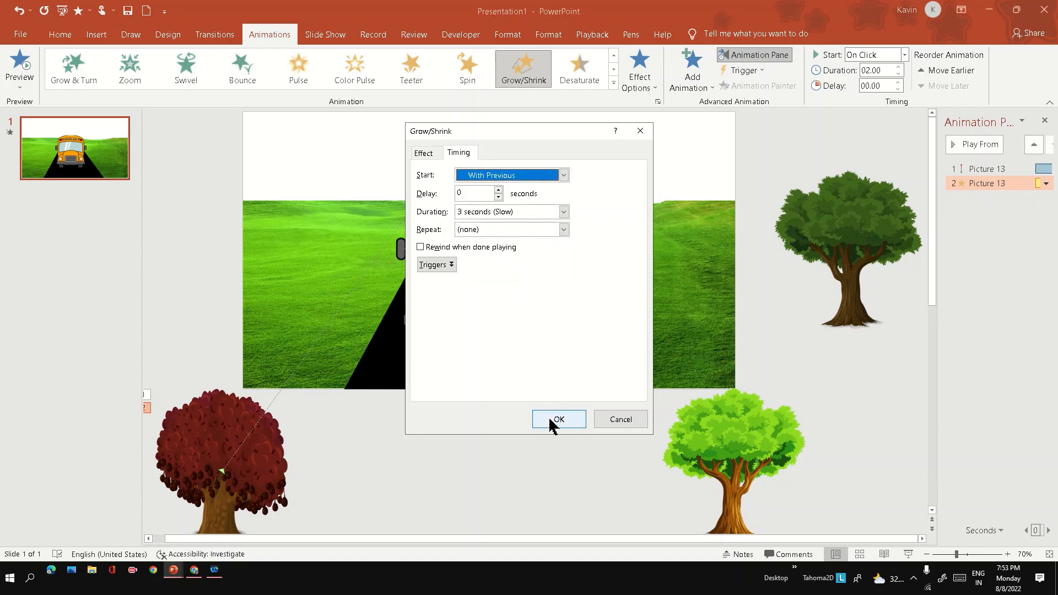
click(558, 419)
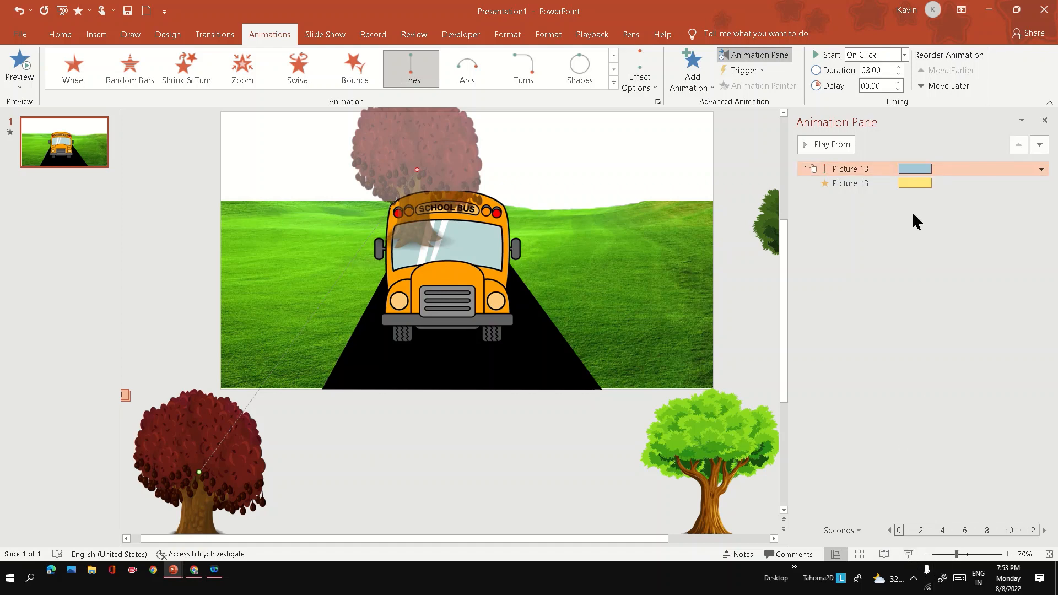
Set the Lines motion path to start With Previous
click(872, 54)
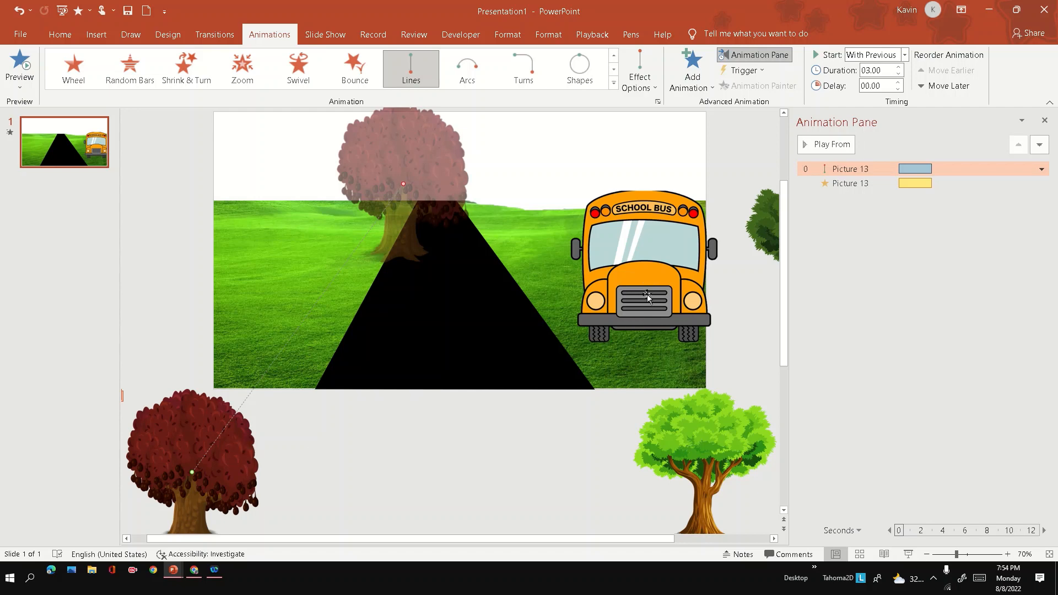
mouse_move(661, 280)
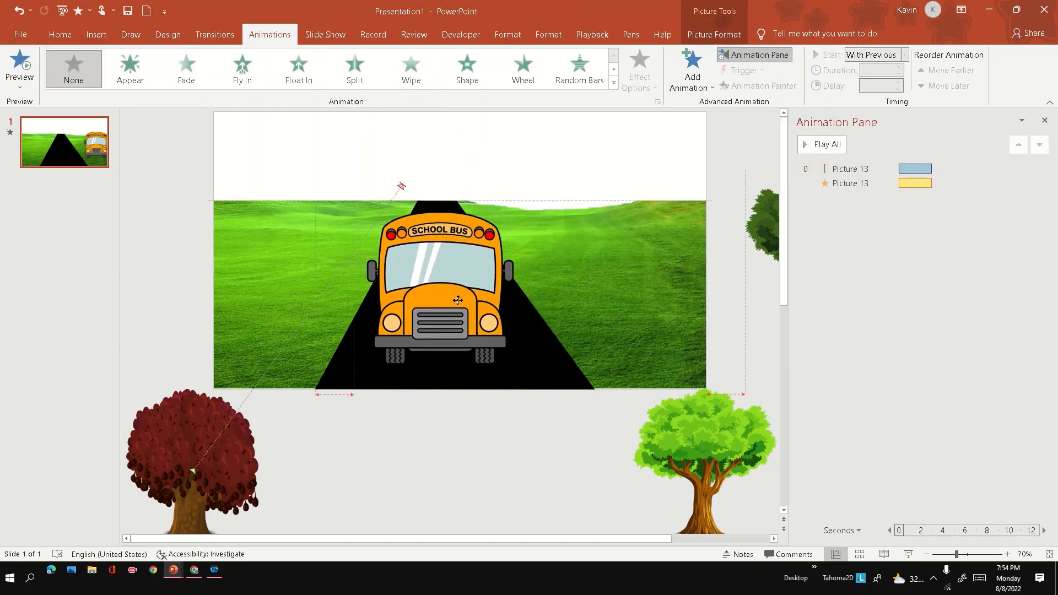
Drag the school bus picture back onto the centre of the road
drag(457, 300, 442, 274)
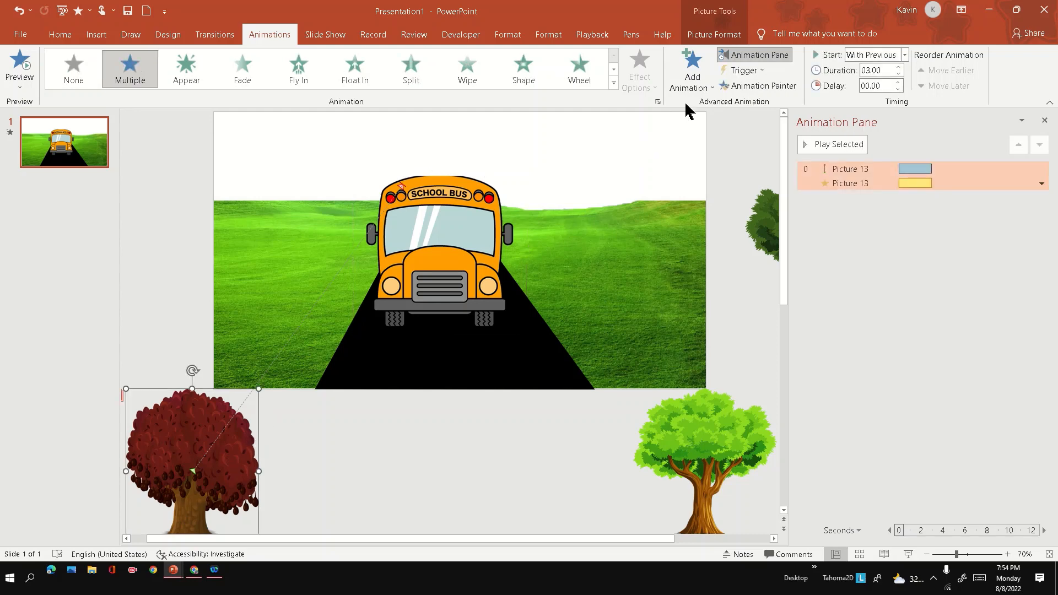
Set the Grow/Shrink size to 25% in Effect Options, then drag the bus to the road centre
click(1041, 183)
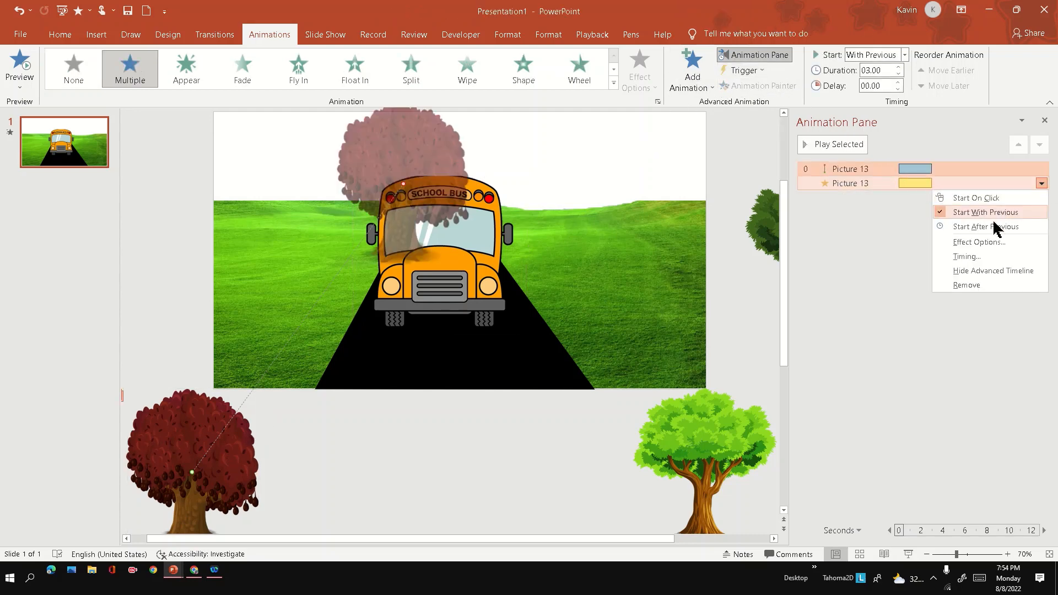
mouse_move(987, 226)
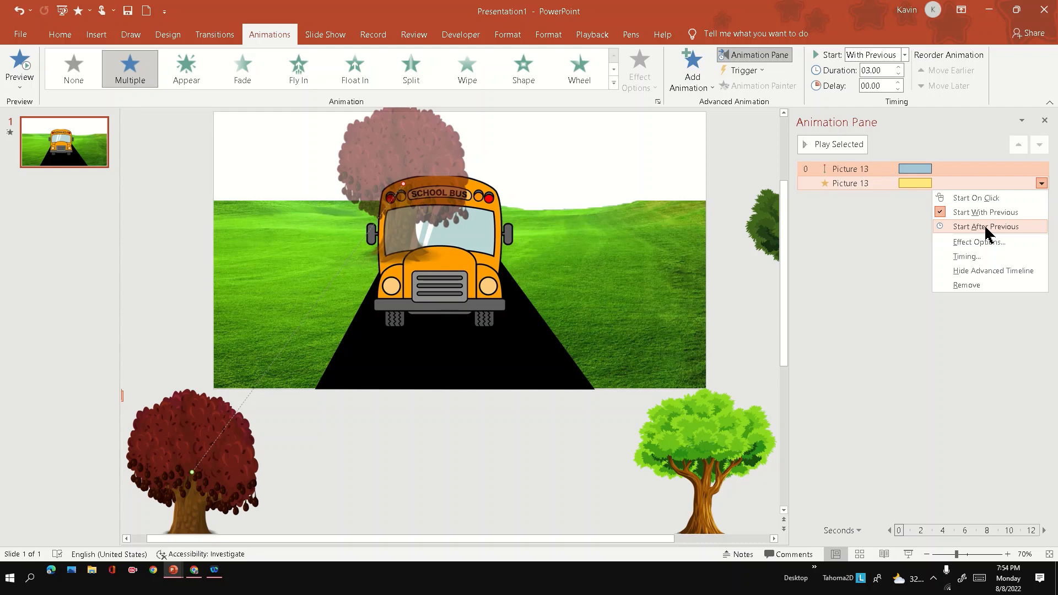
click(979, 241)
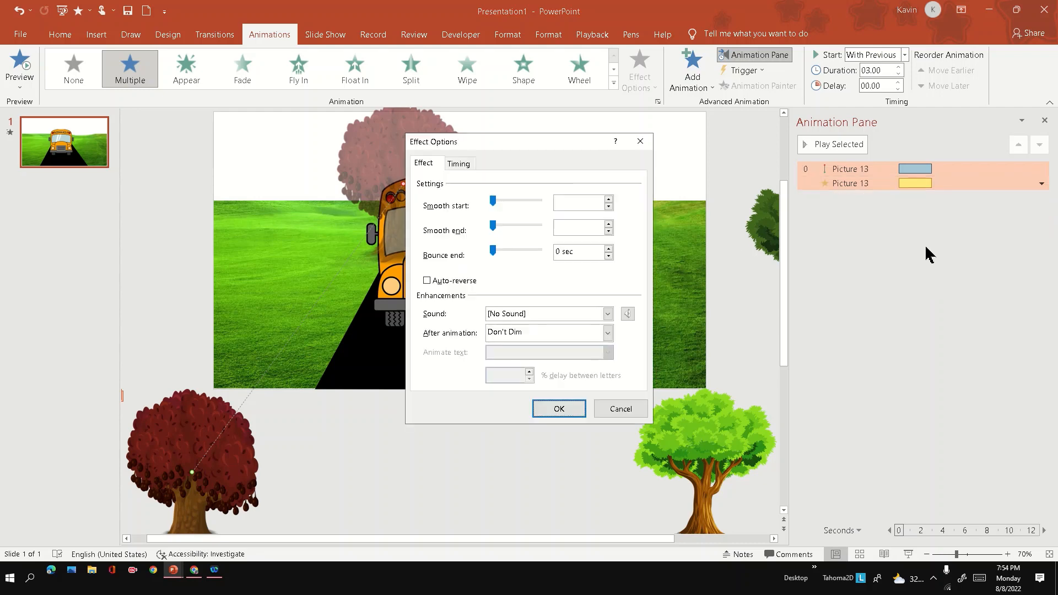
mouse_move(663, 222)
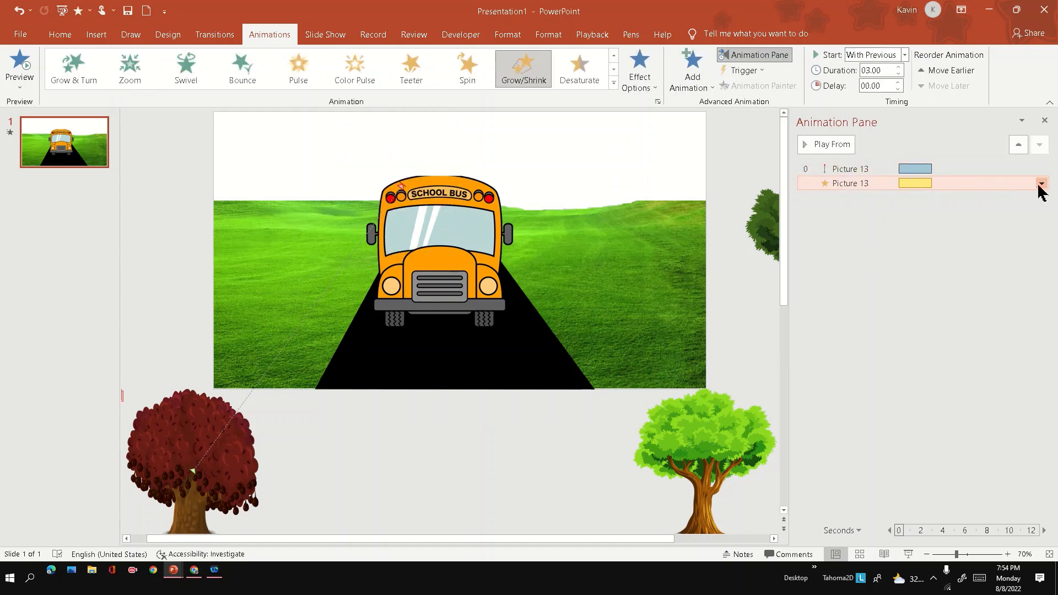
click(1040, 183)
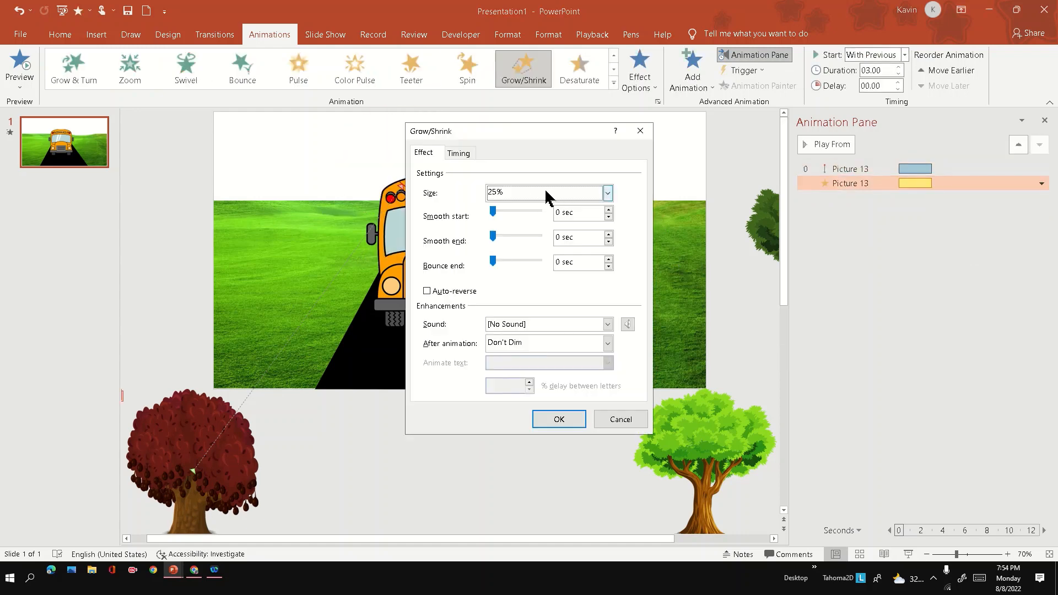
click(606, 193)
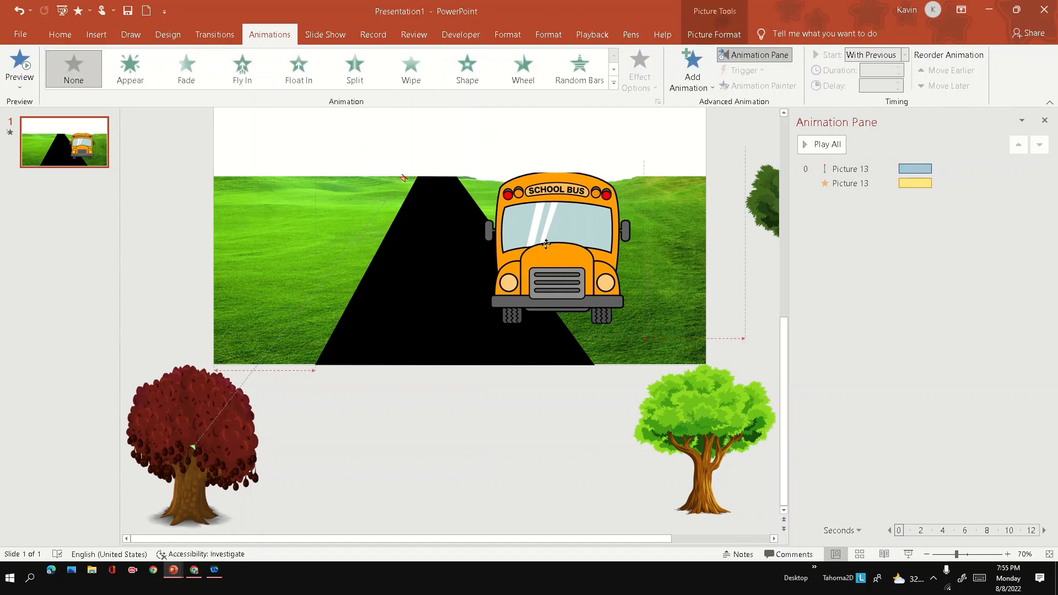
drag(553, 243, 451, 233)
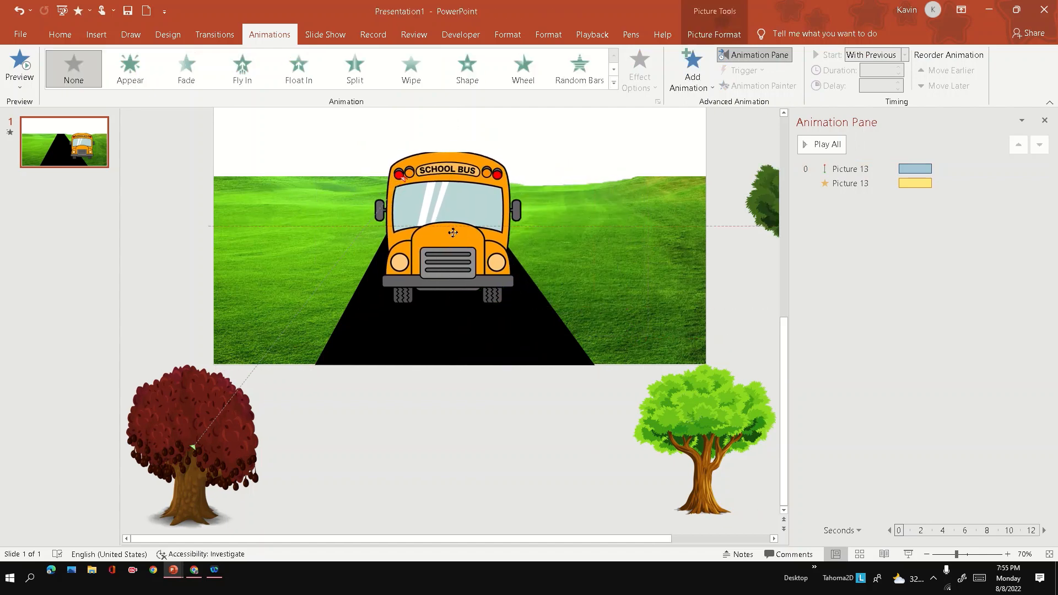
click(453, 232)
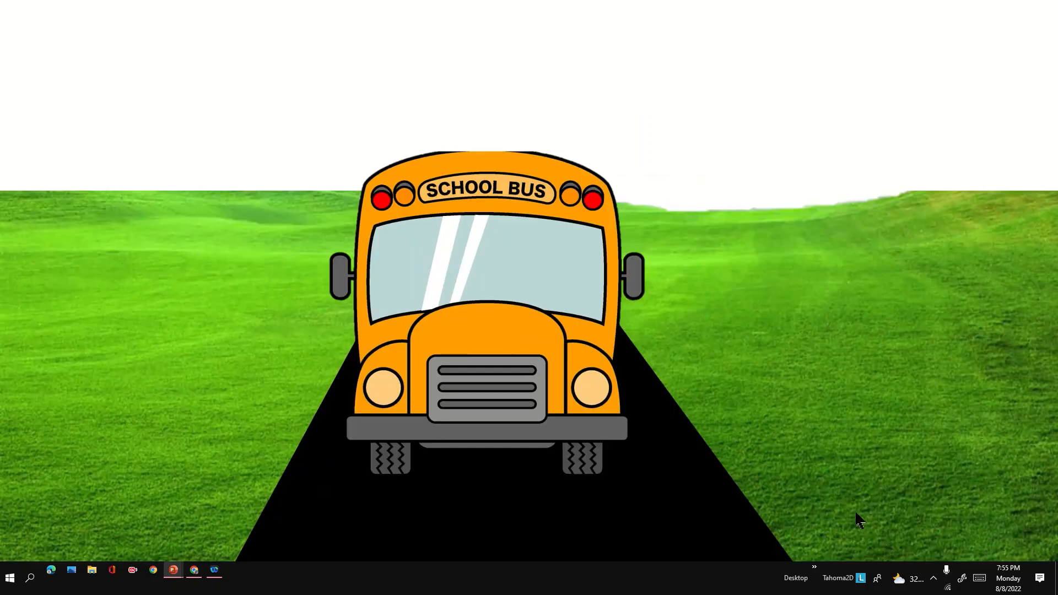
mouse_move(859, 514)
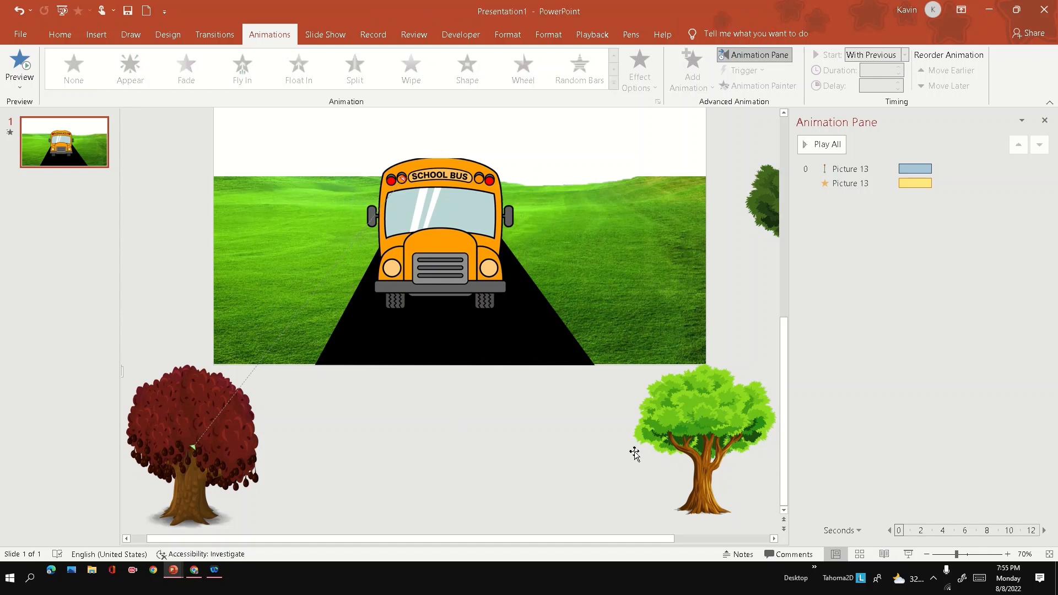
click(704, 449)
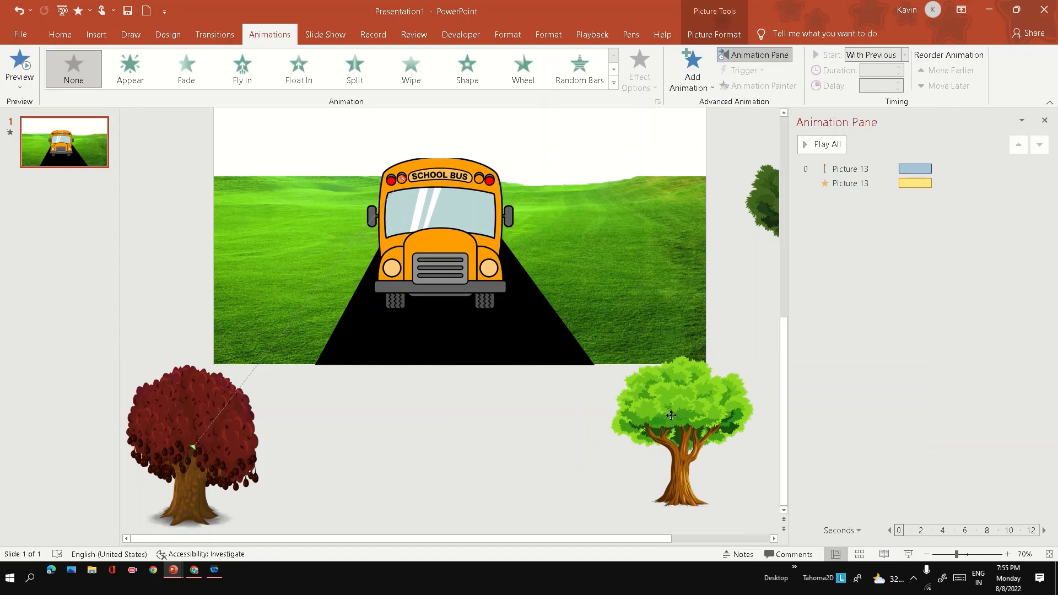
Give the green tree a Lines motion path and Grow/Shrink, 3 seconds, both With Previous
click(682, 418)
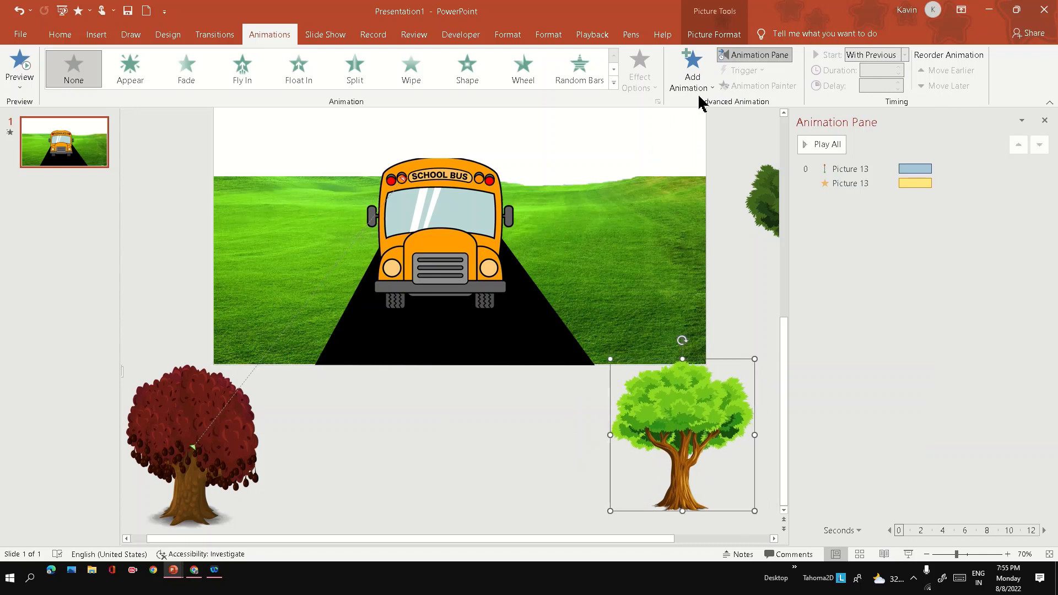
click(410, 68)
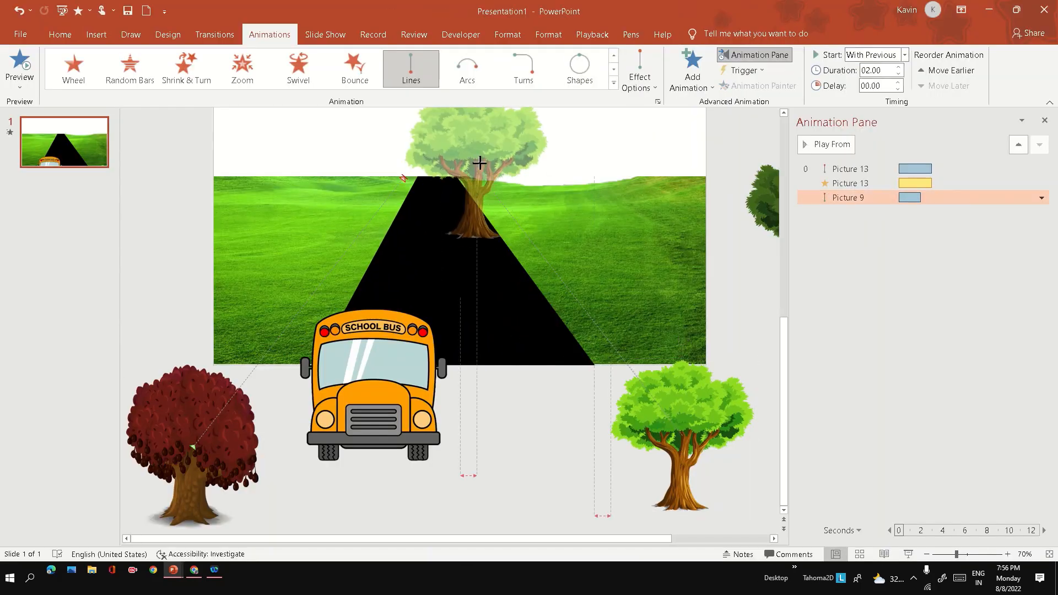
click(681, 435)
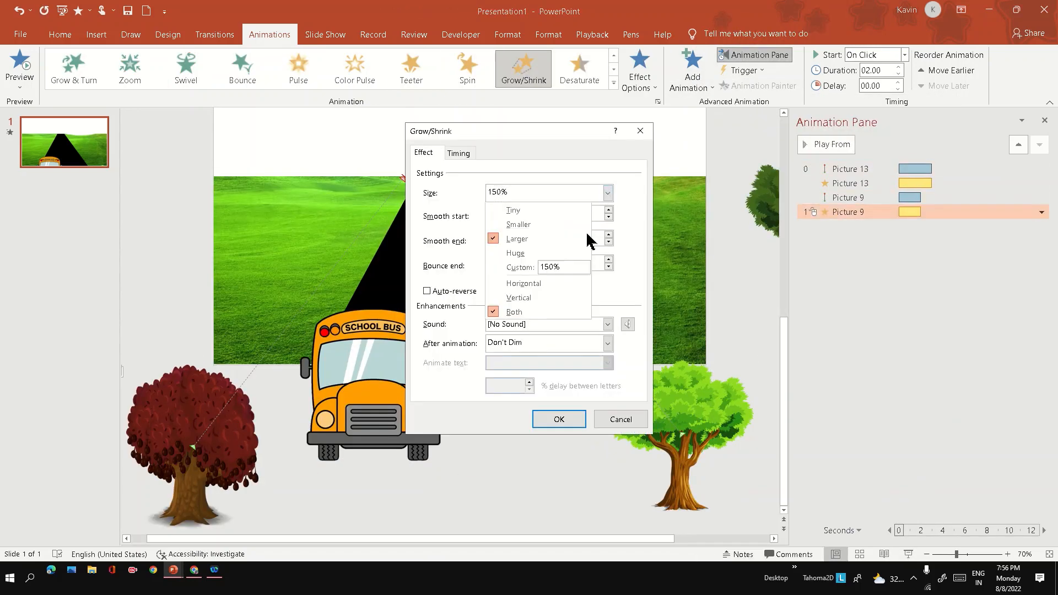
click(458, 153)
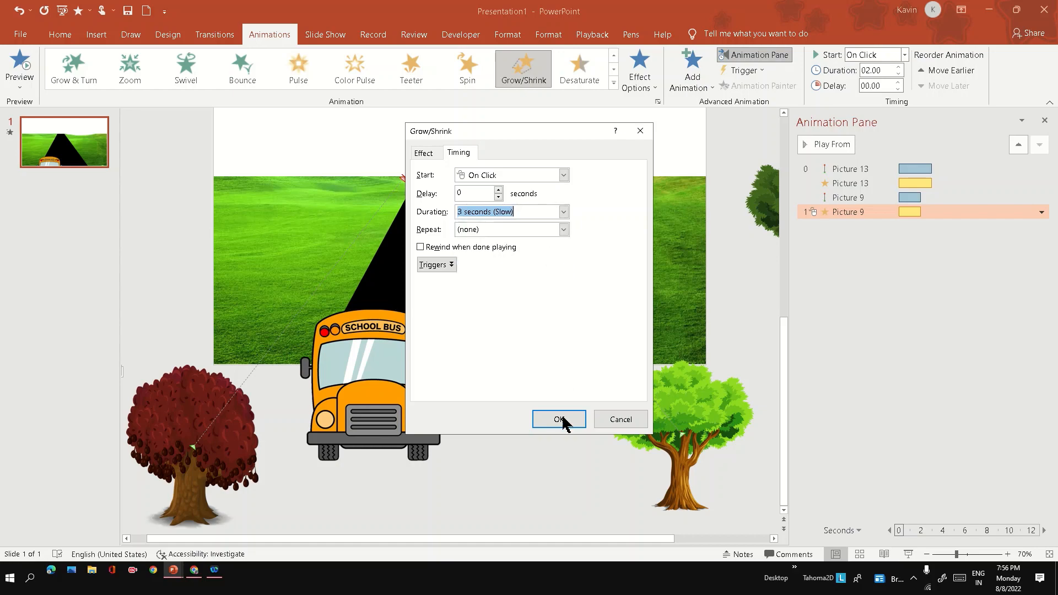
click(558, 418)
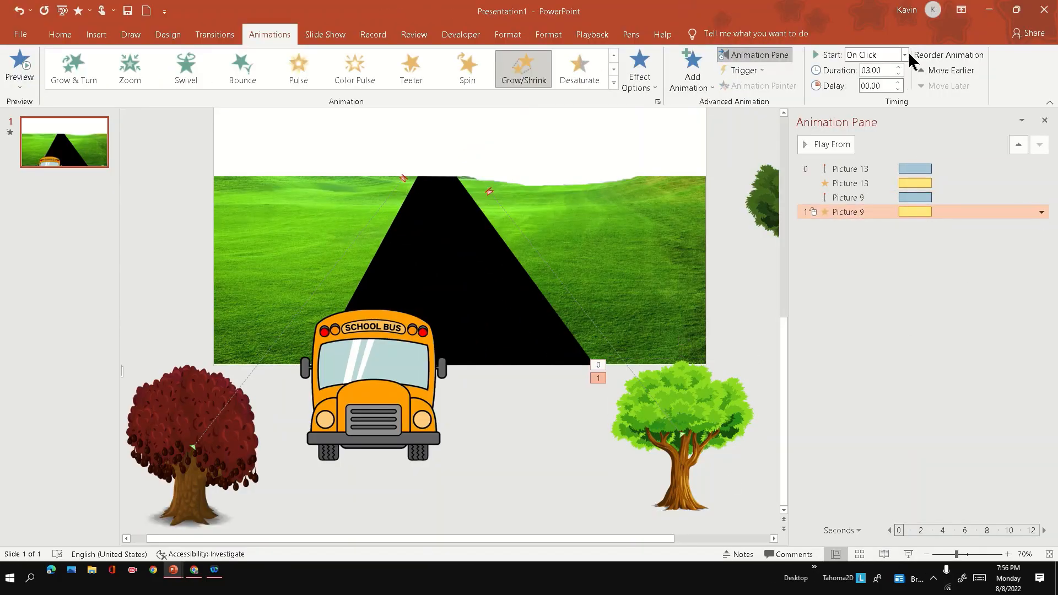
click(871, 55)
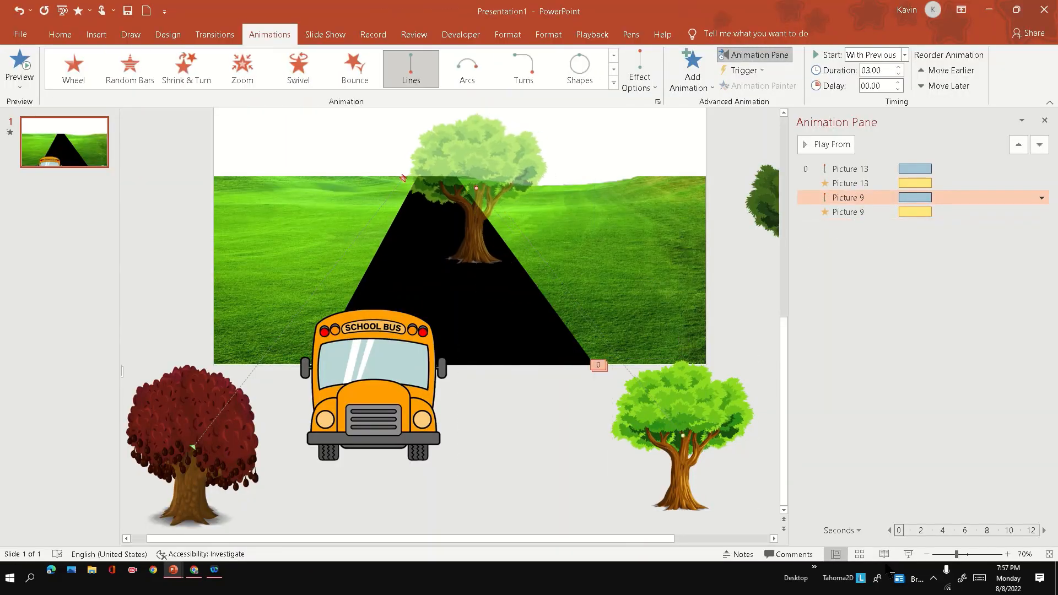
click(693, 429)
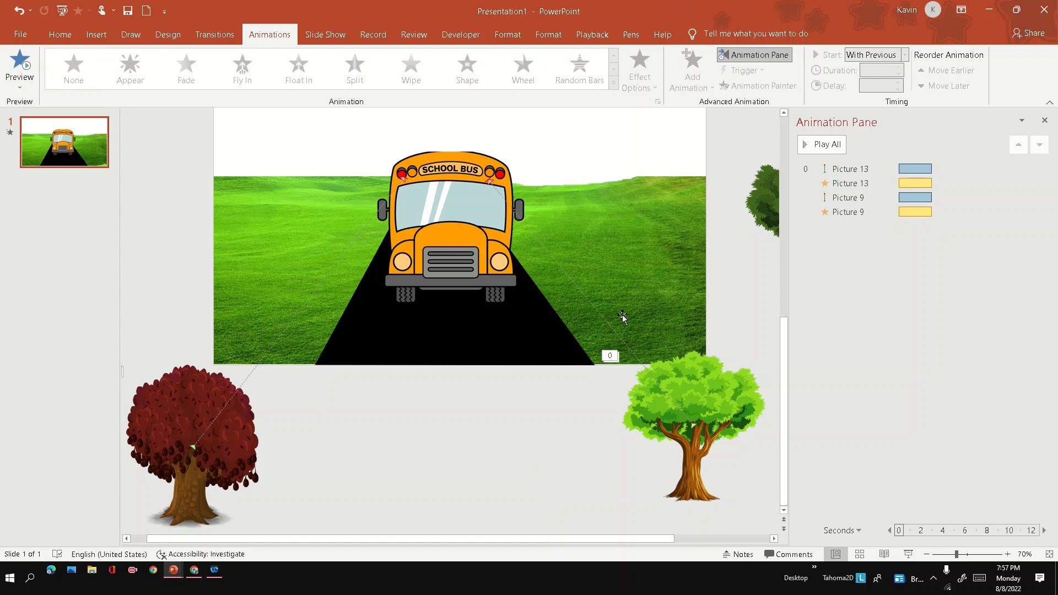
Copy the bus animations onto the dark red tree and delay them by 1.5 seconds
click(692, 432)
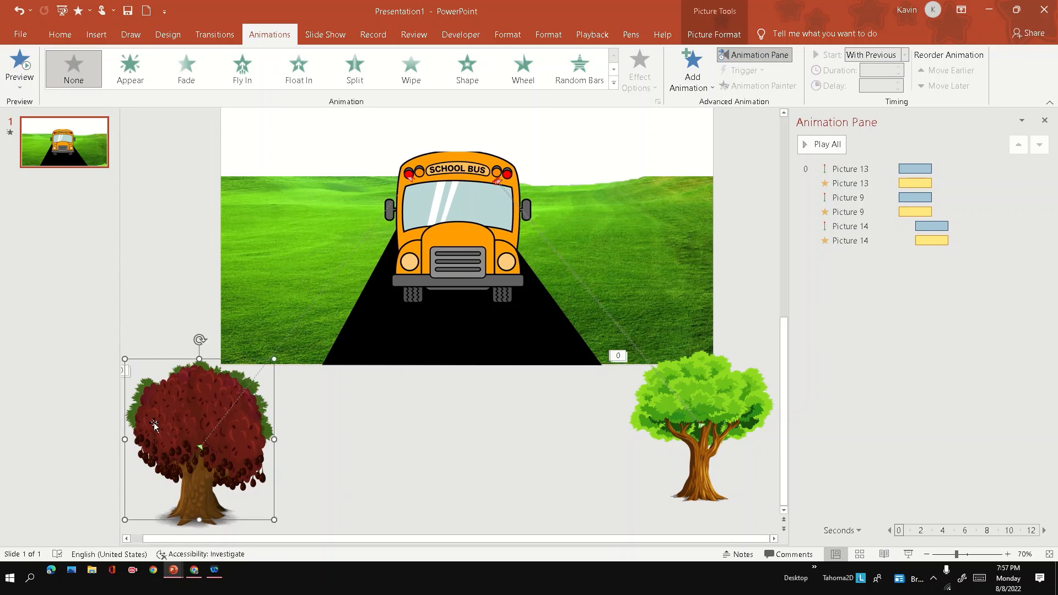
mouse_move(438, 304)
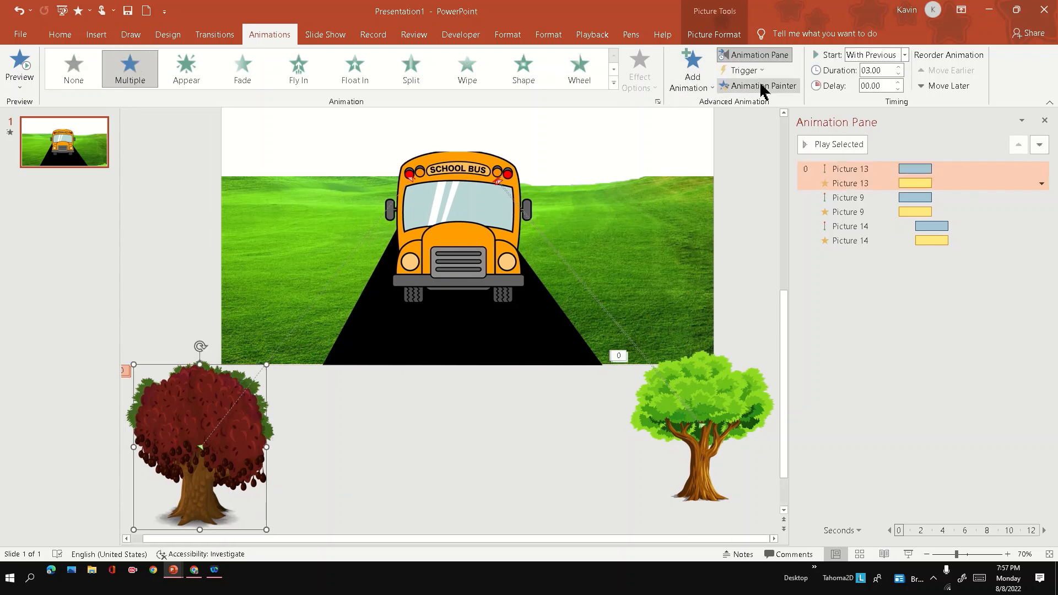
click(763, 86)
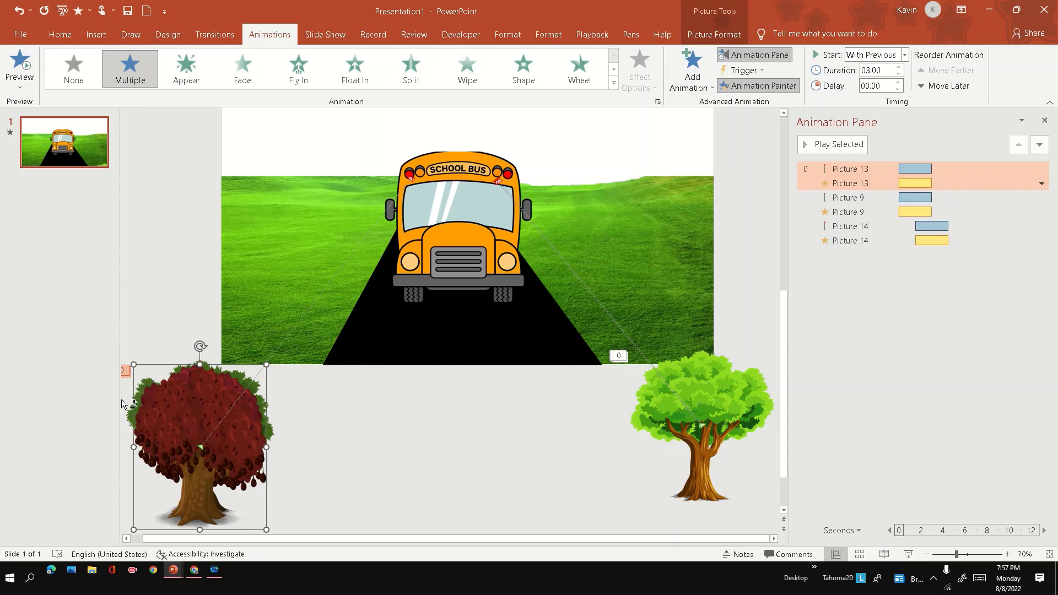
click(833, 144)
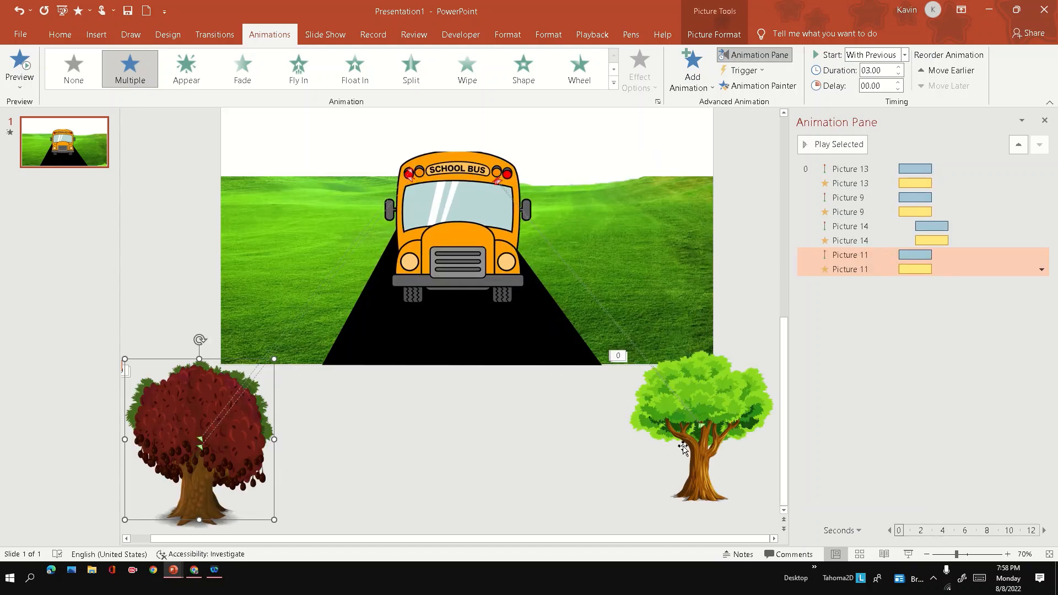
click(878, 86)
text(01.5)
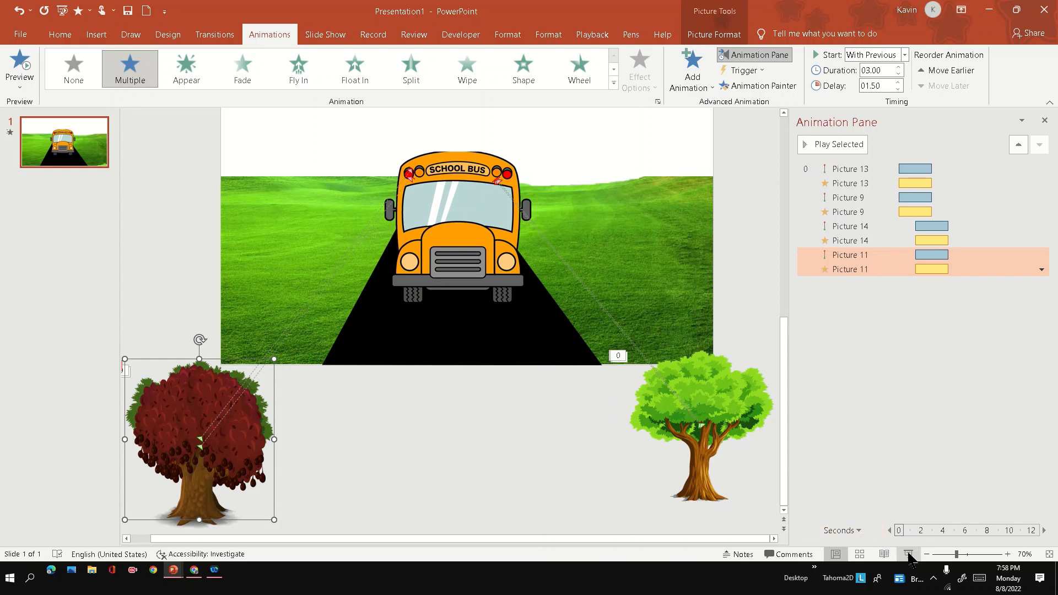
click(909, 554)
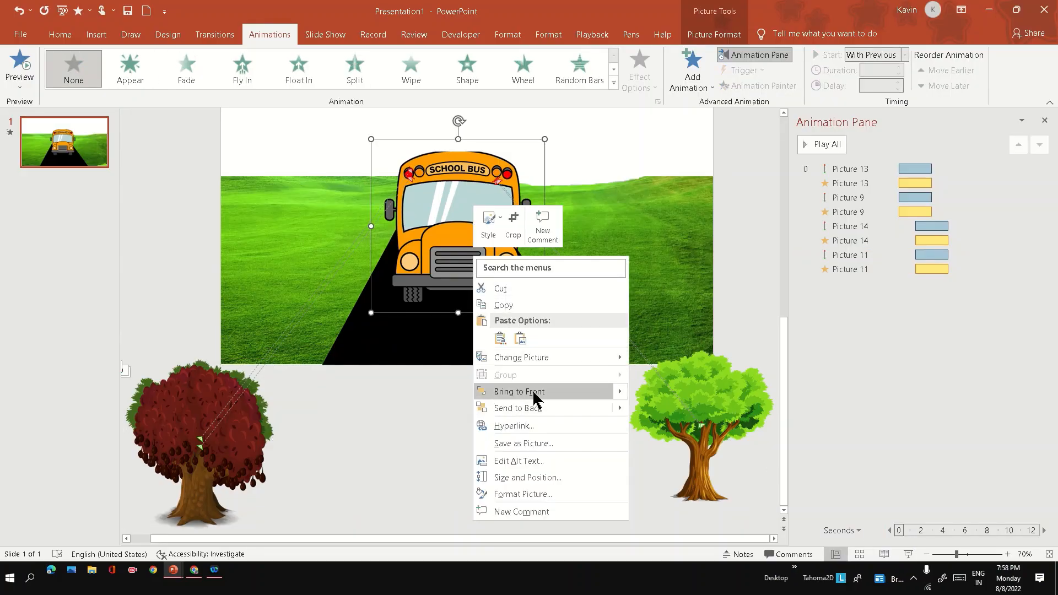
key(F5)
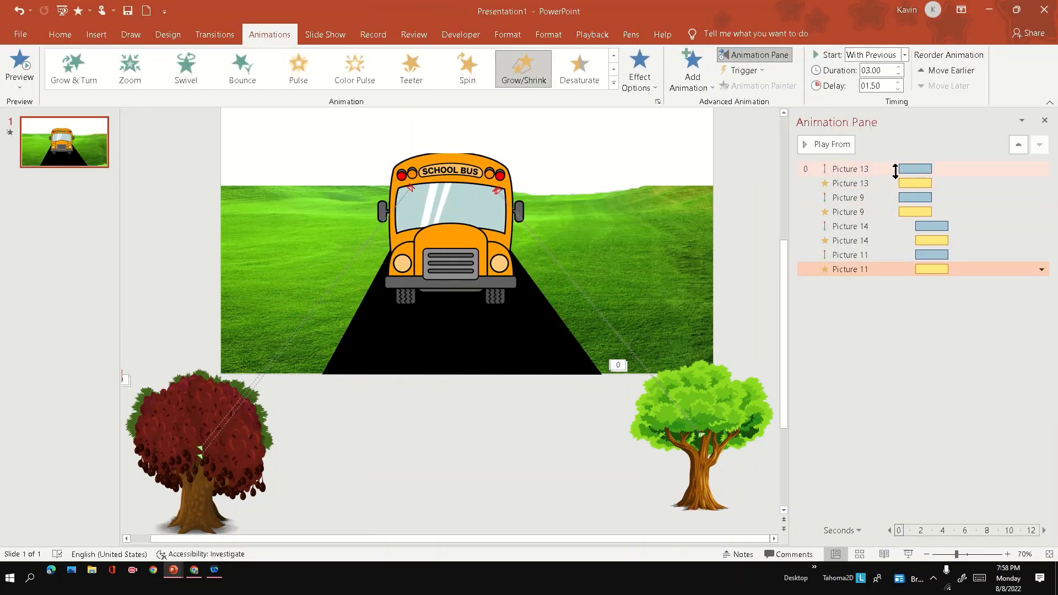
Set all animations to repeat Until End of Slide with a 02.00 duration
click(1042, 168)
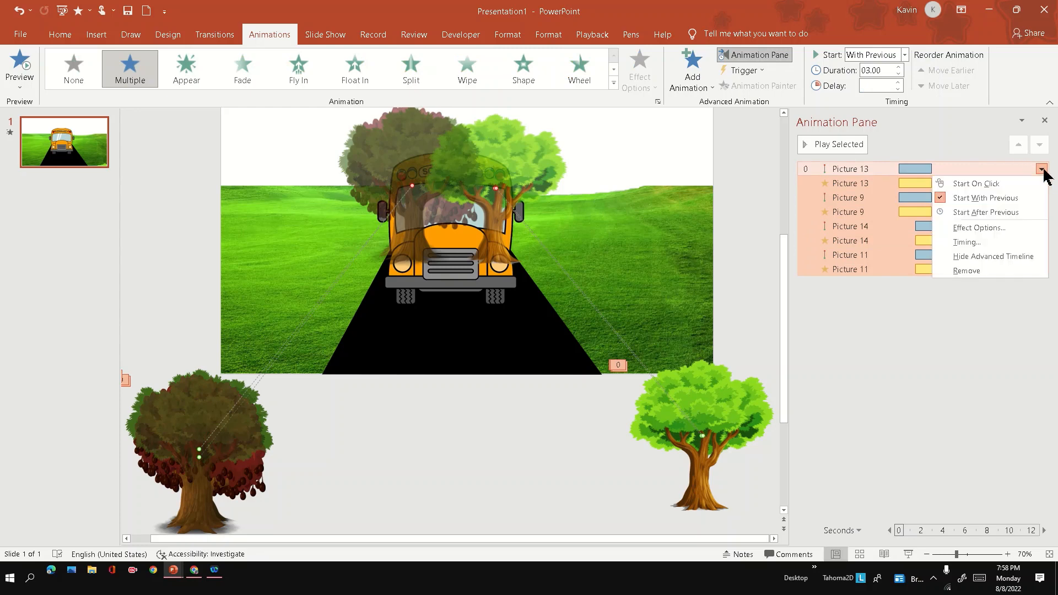
click(968, 241)
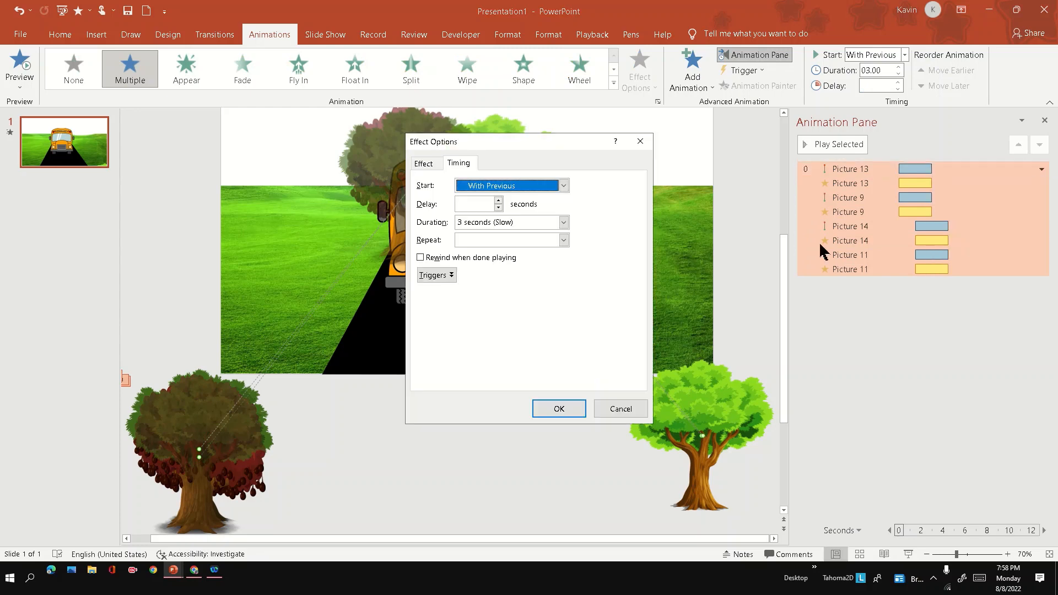
click(562, 240)
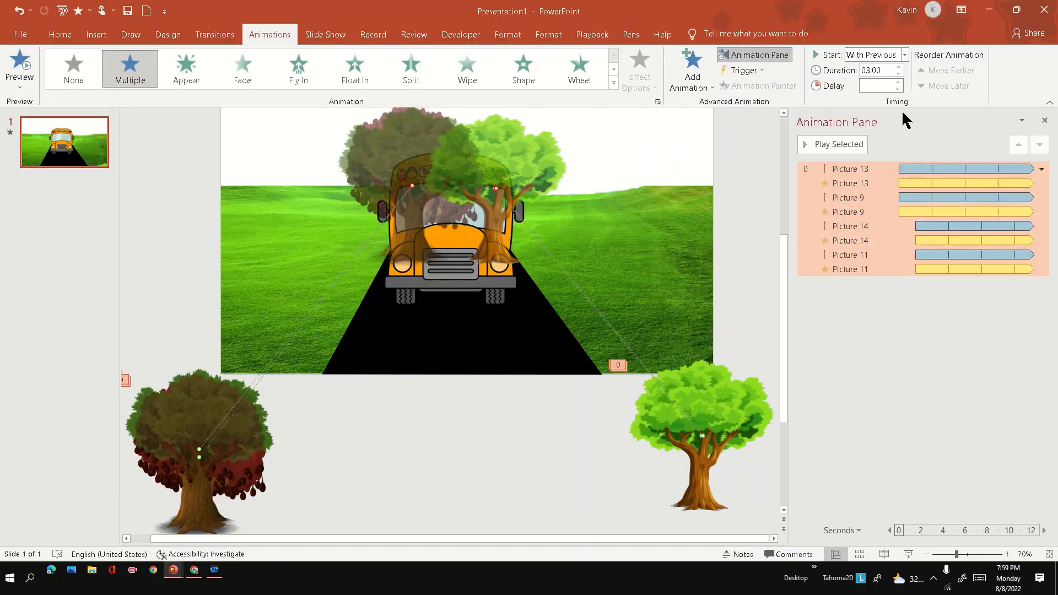
text(02.00)
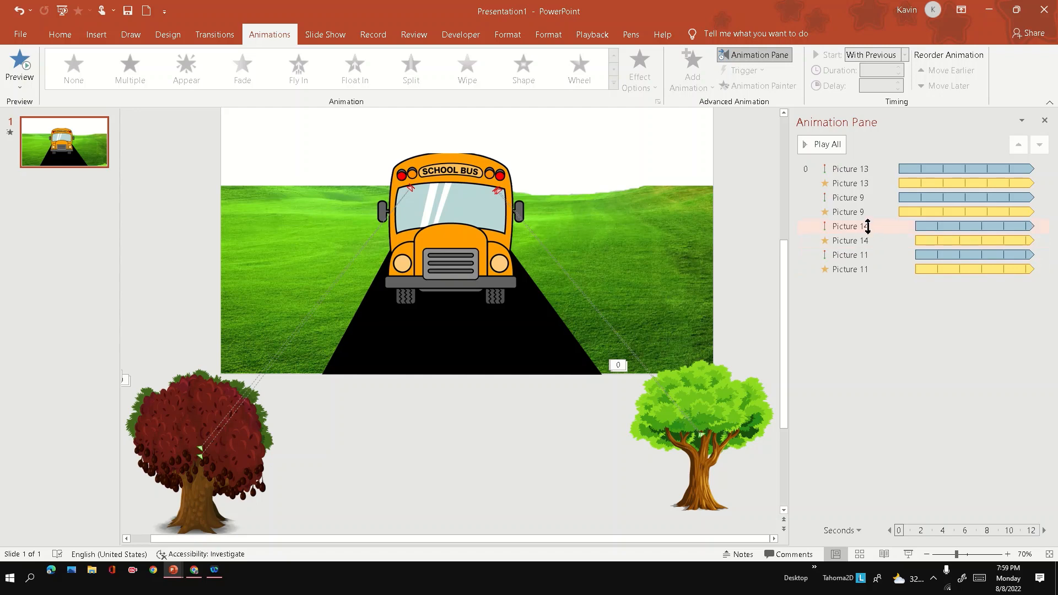
click(850, 226)
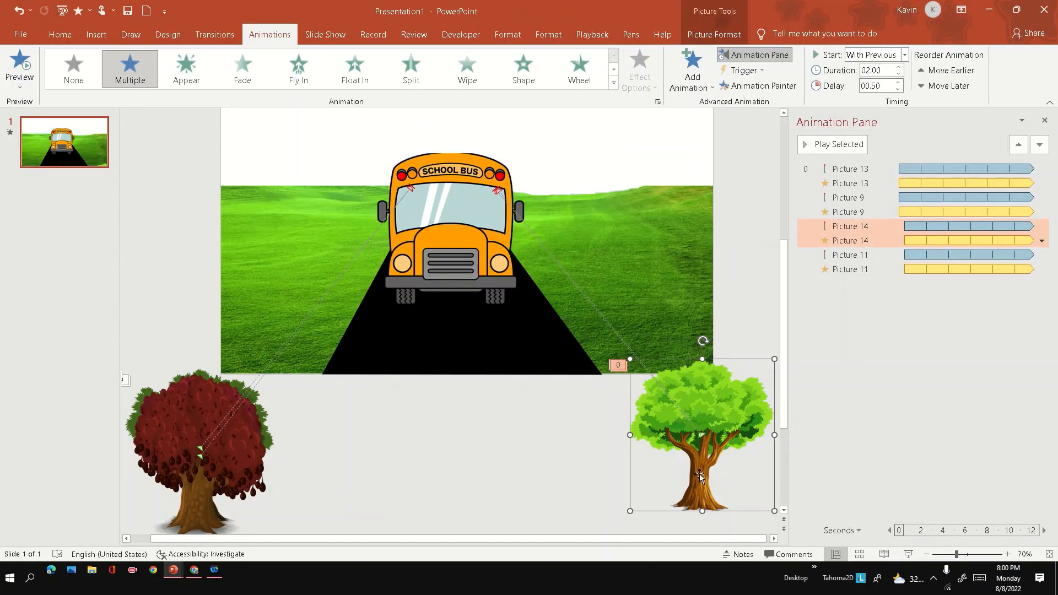
mouse_move(619, 493)
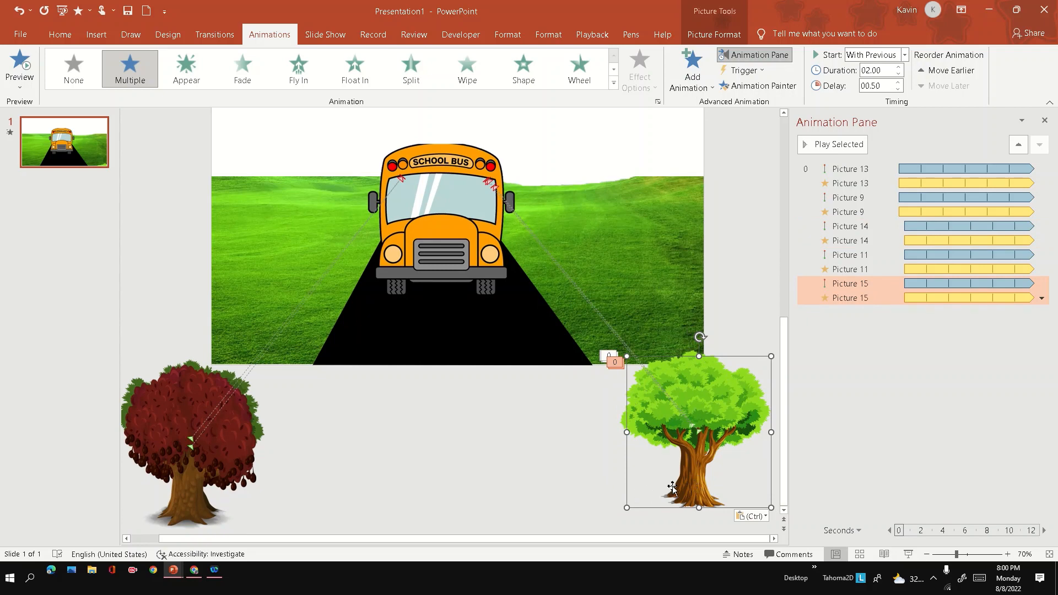
mouse_move(225, 457)
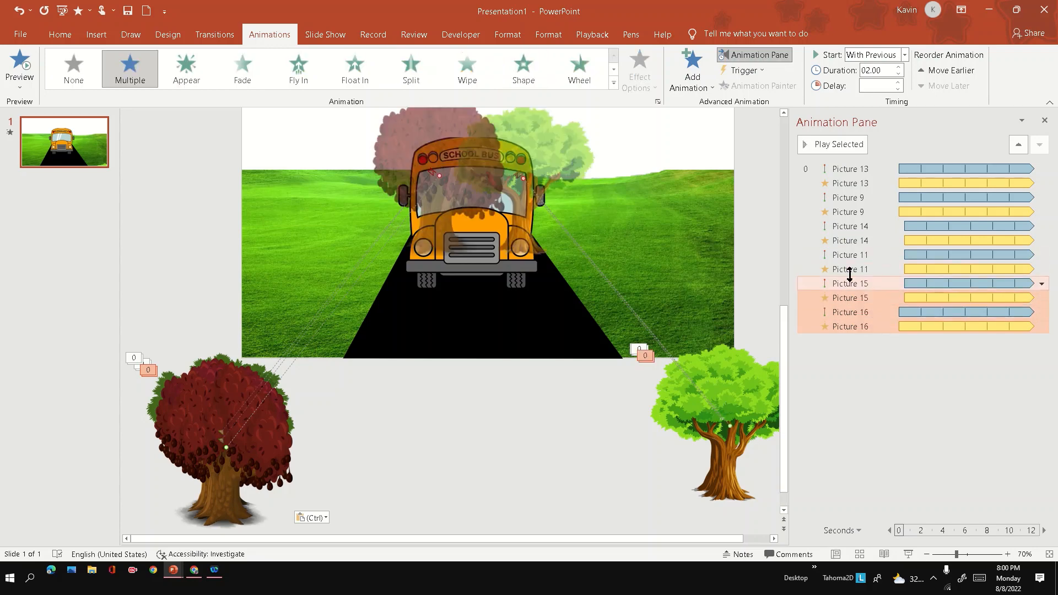
Select the first copied tree's animation in the Animation Pane
click(877, 86)
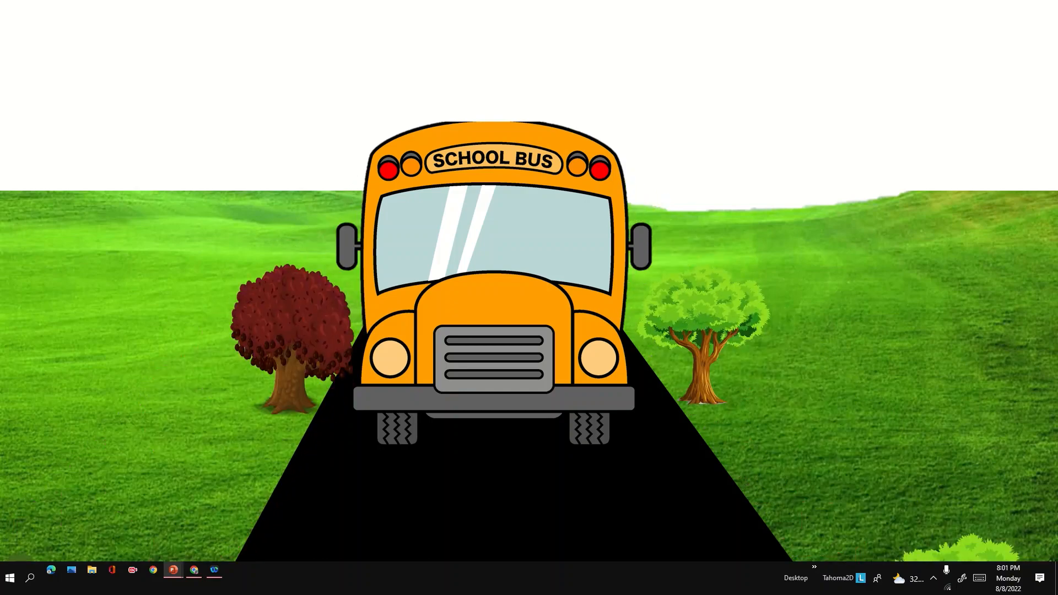
End the slide show and return to editing view
click(172, 570)
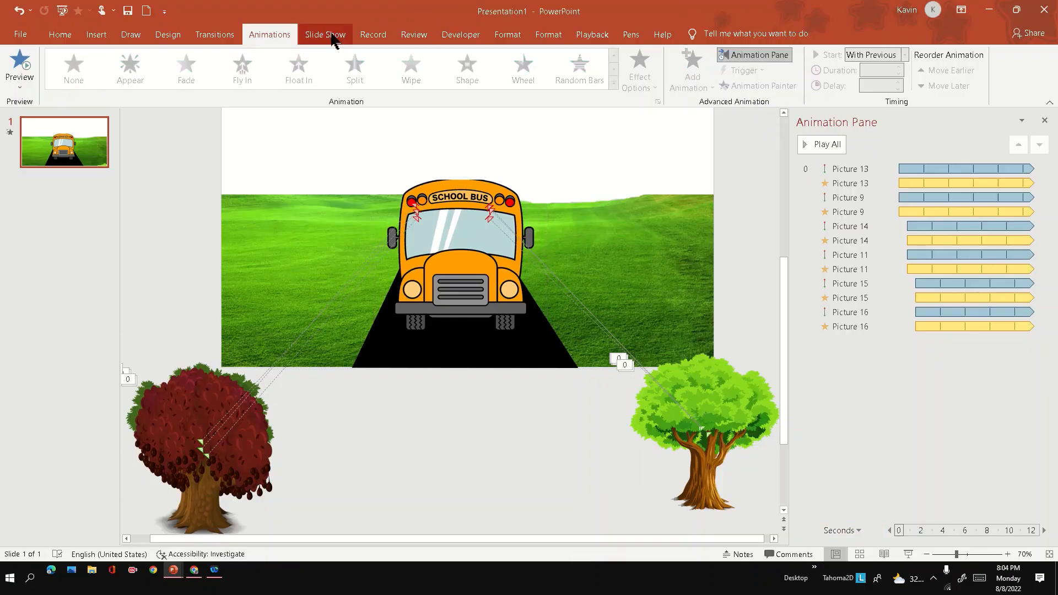
Draw a small rectangle on the road below the bus and fill it white
click(129, 34)
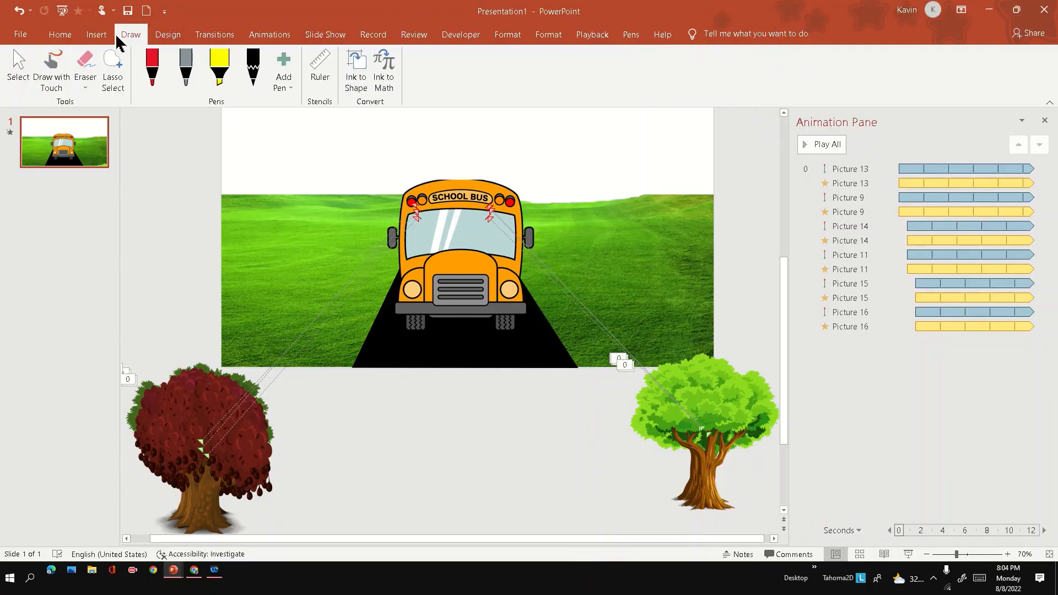
click(209, 68)
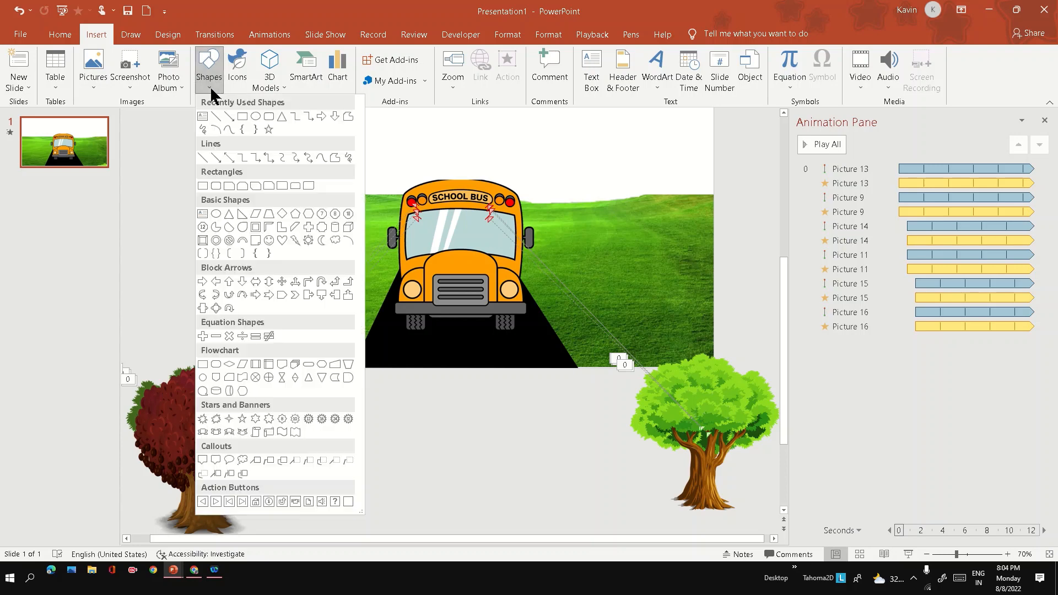
click(242, 213)
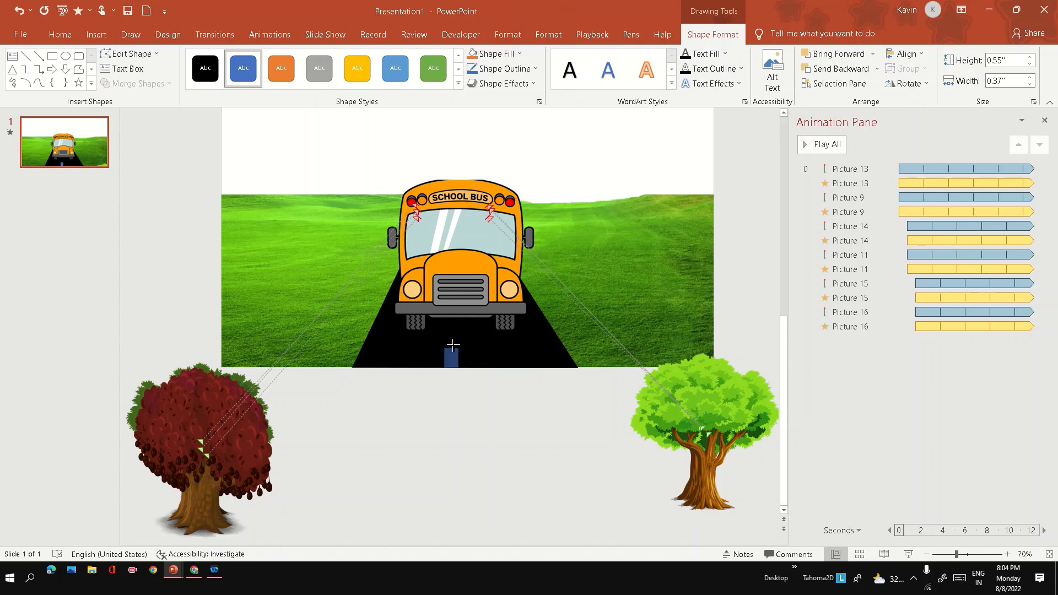
click(60, 34)
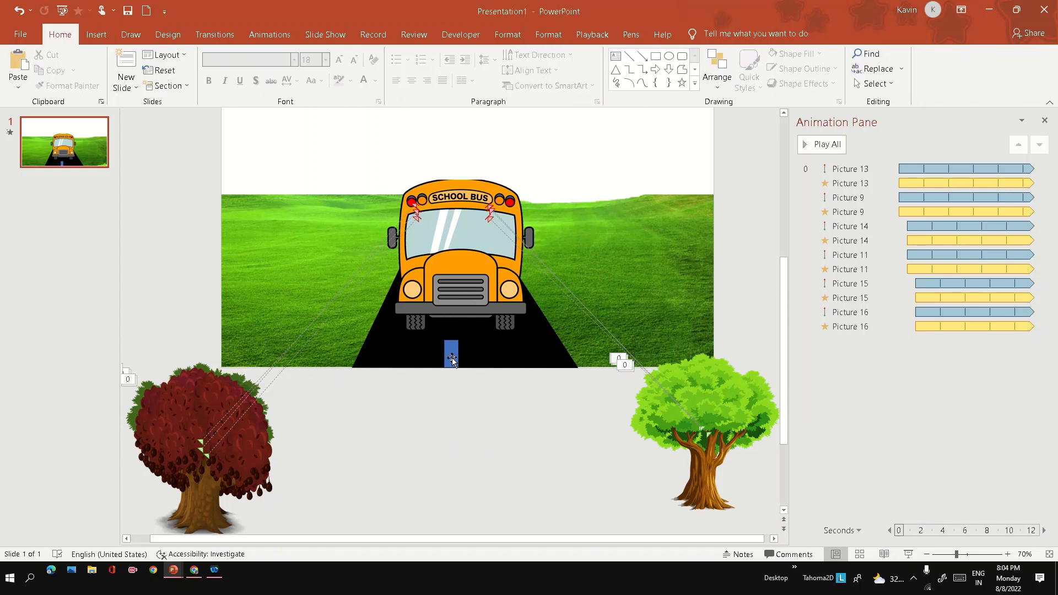
click(451, 355)
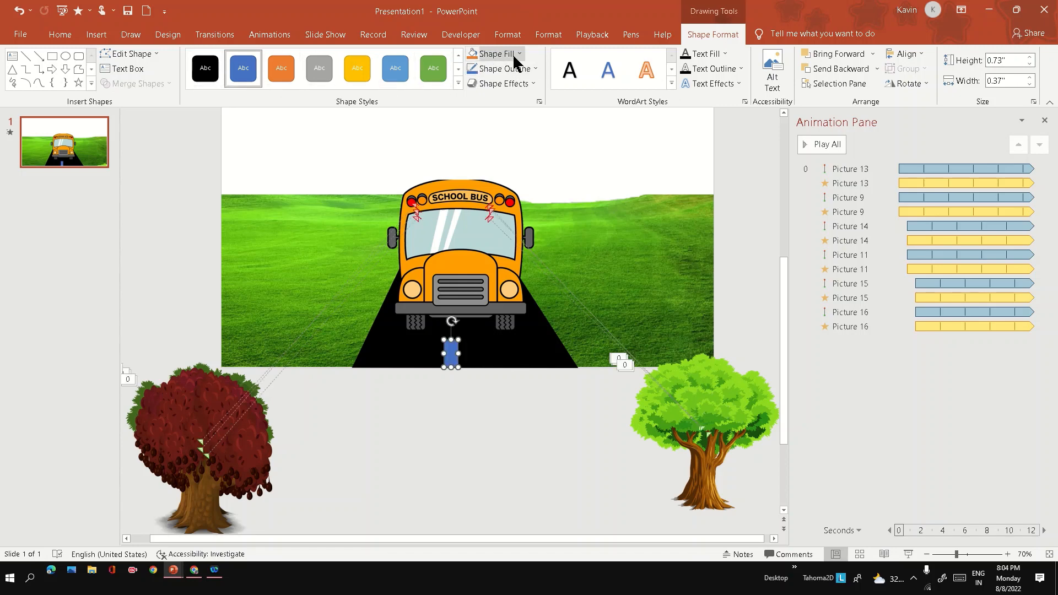
click(492, 53)
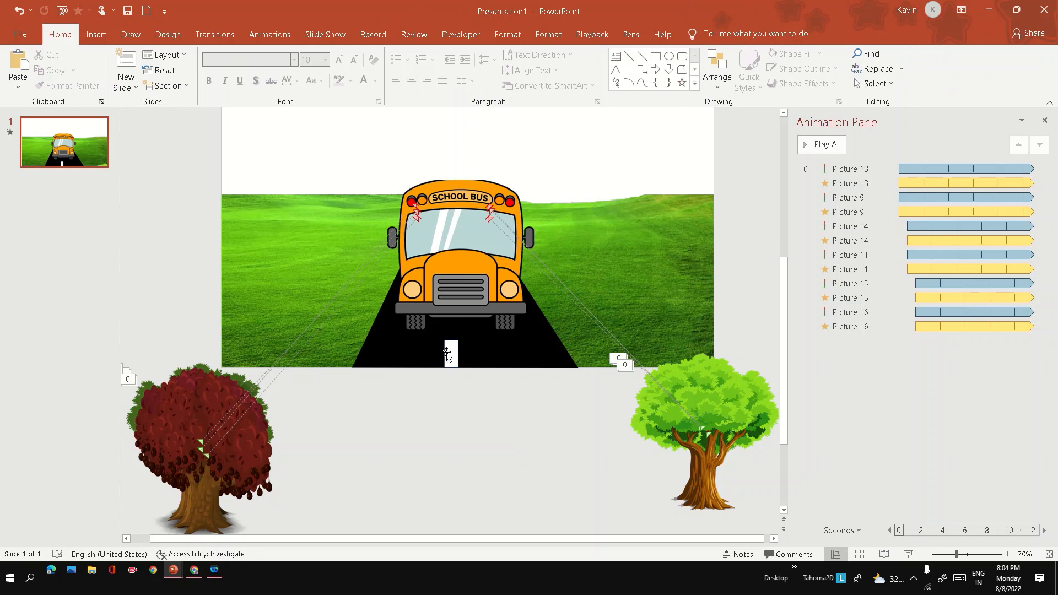
click(450, 354)
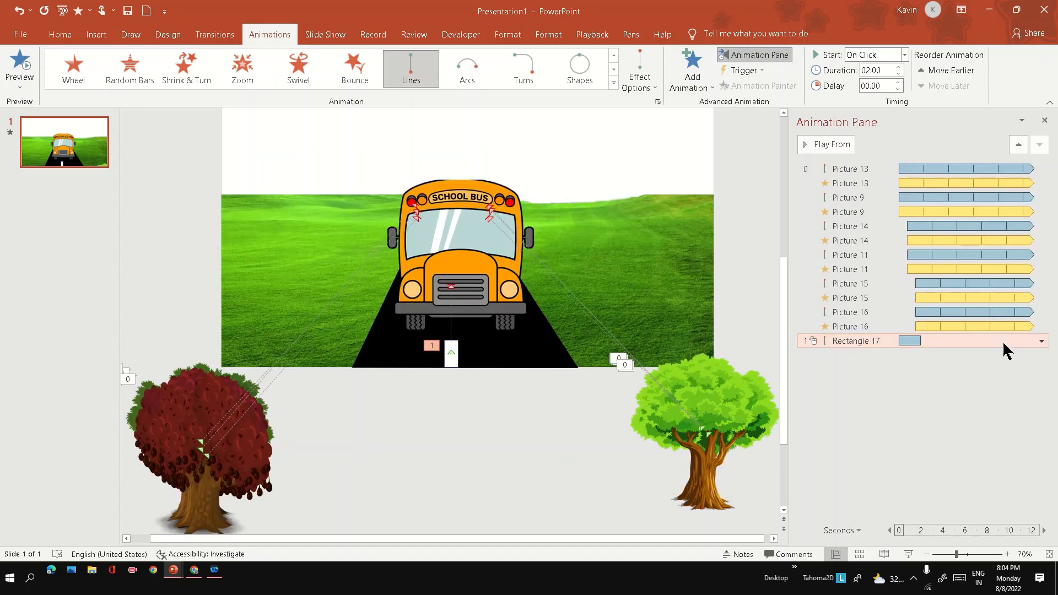
Set the road marker's path to 0.5 seconds (Very Fast), repeating until the next click
click(1040, 340)
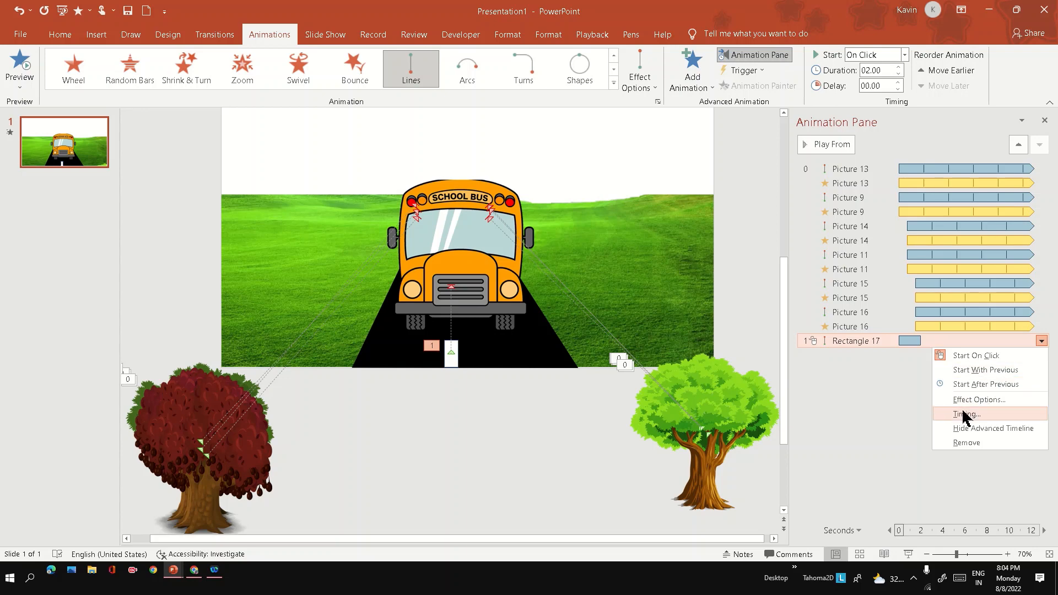
click(966, 414)
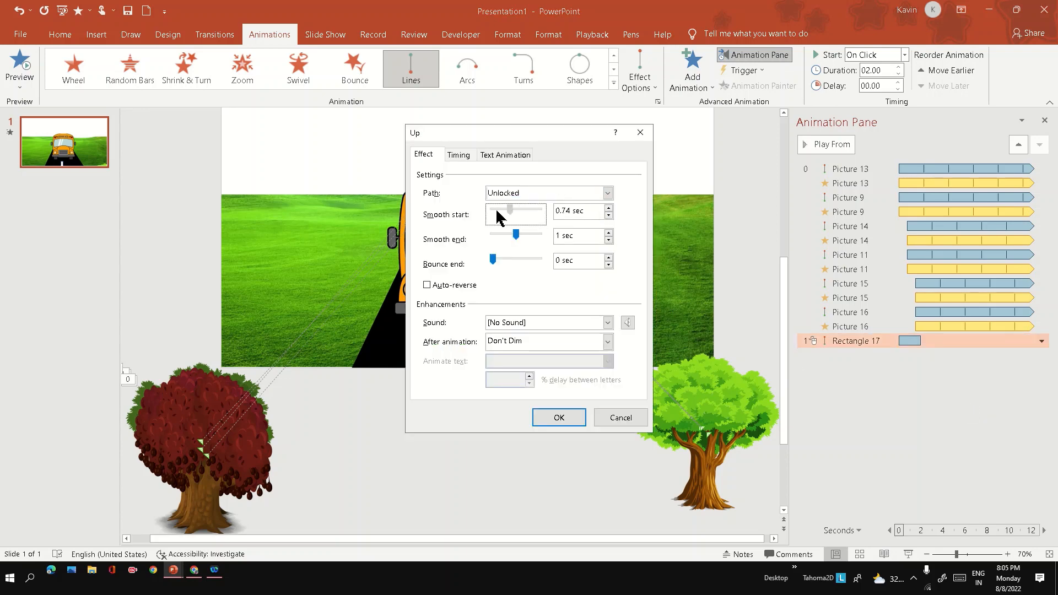
click(458, 154)
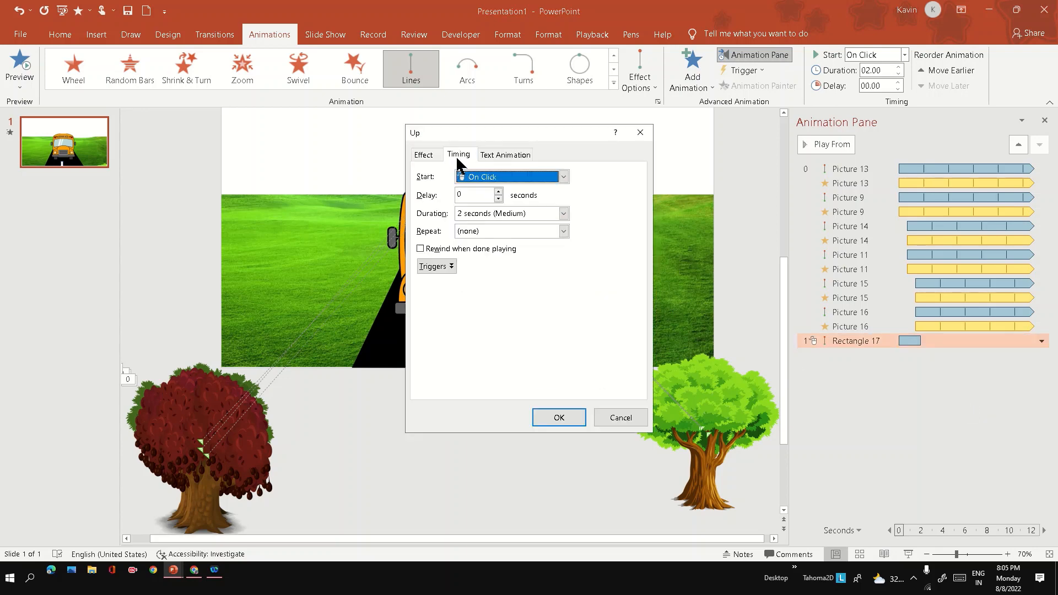
click(562, 213)
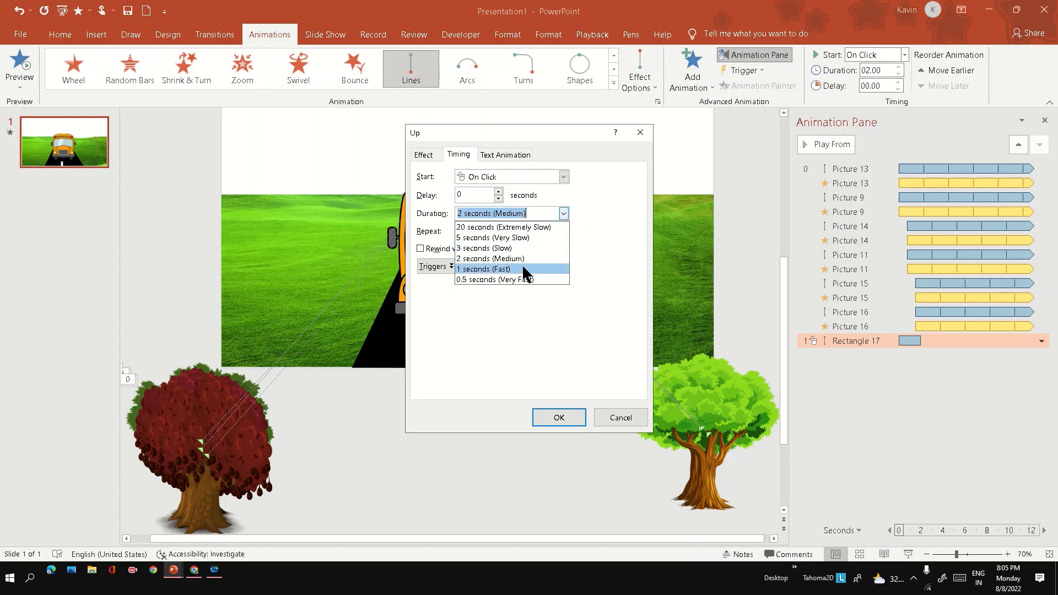
click(493, 279)
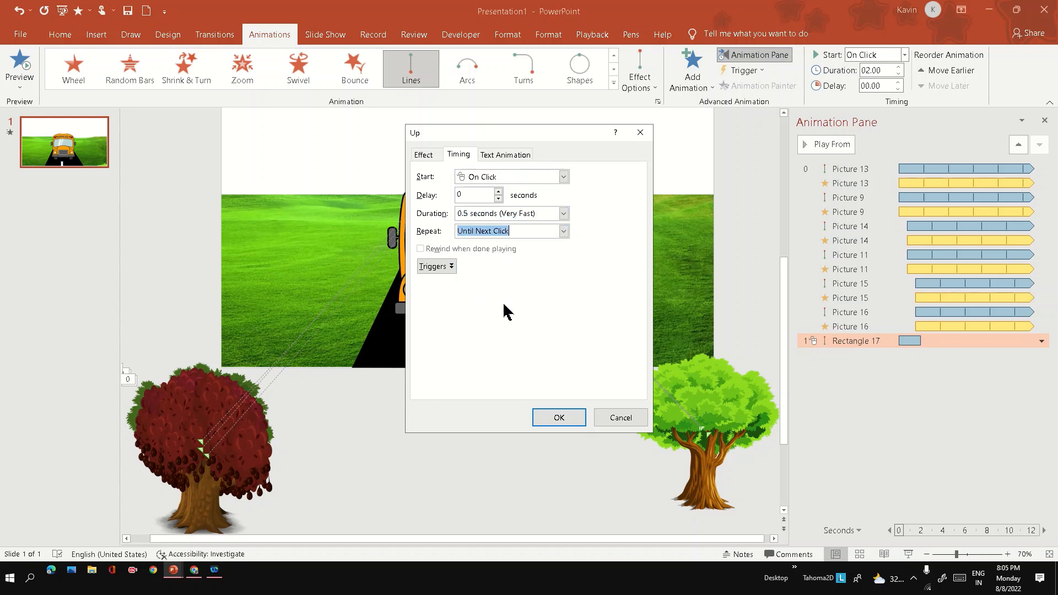
click(558, 417)
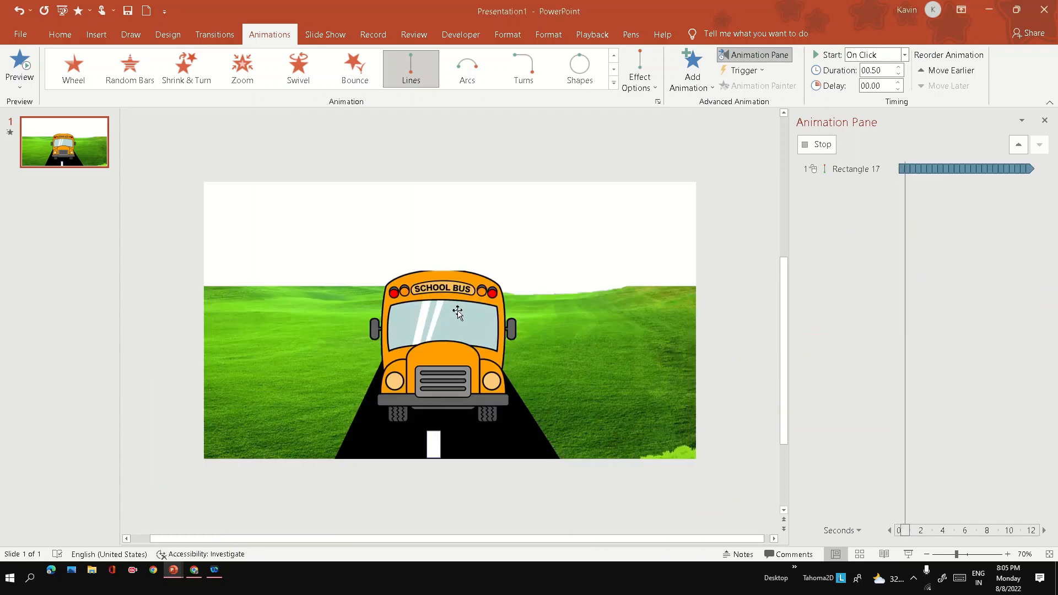
Send the school bus backward behind the white road marker
right_click(458, 312)
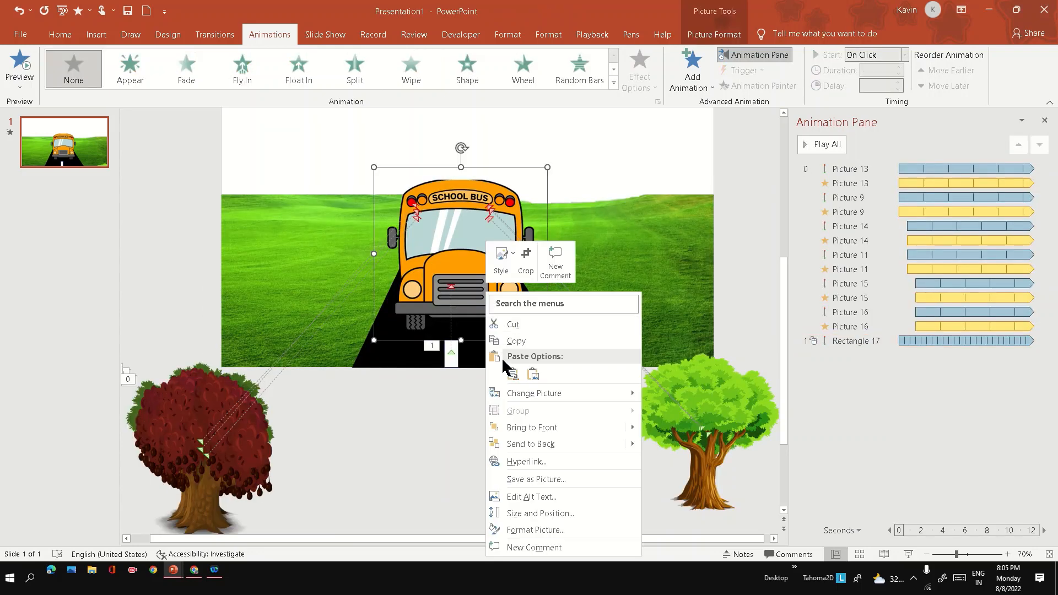
mouse_move(540, 448)
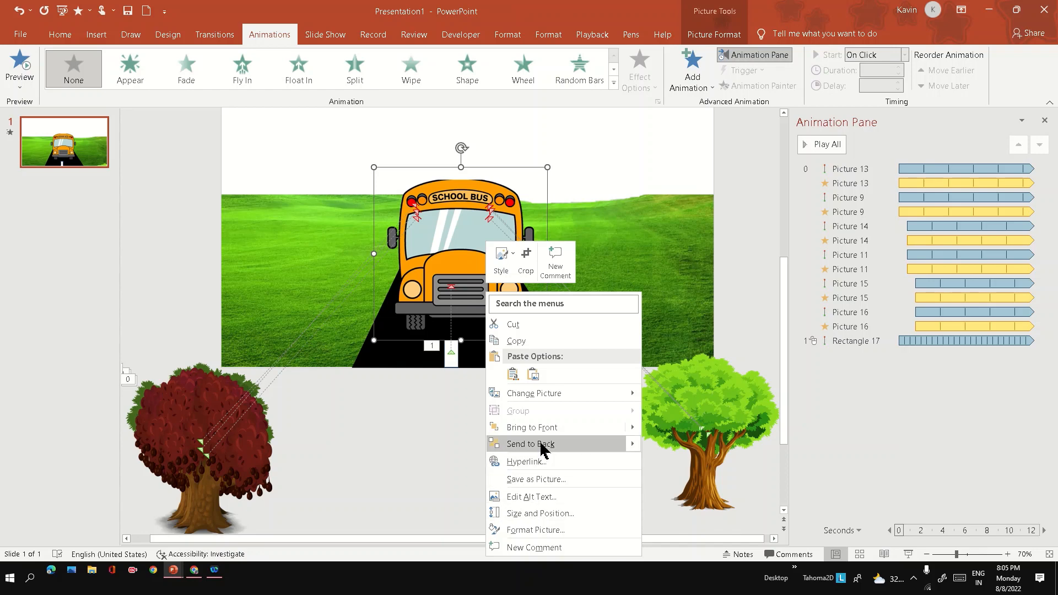
click(530, 444)
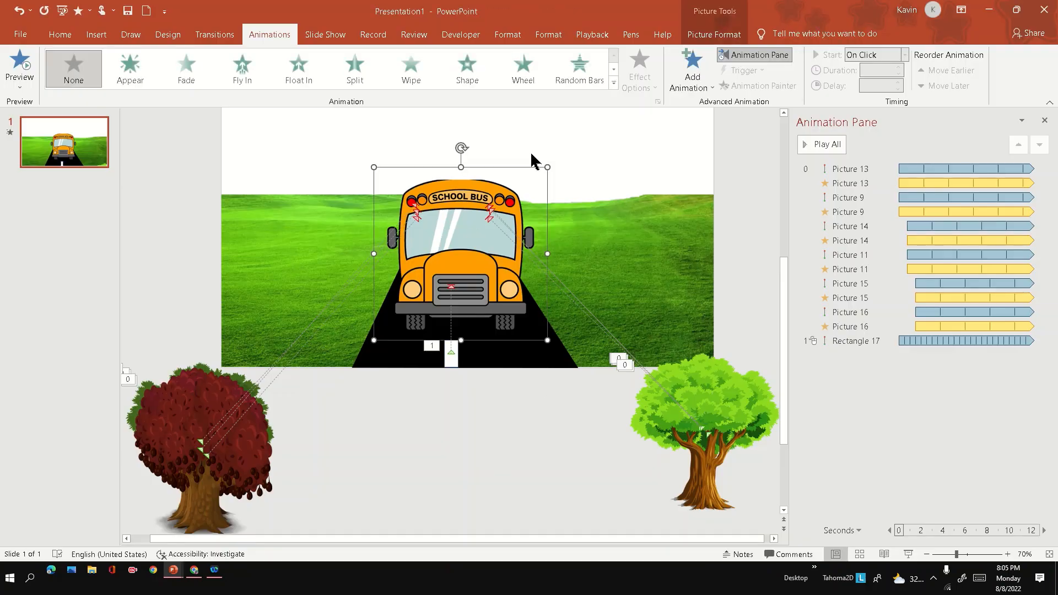
Add a Teeter effect to the bus, starting With Previous, lasting 5 seconds
click(689, 69)
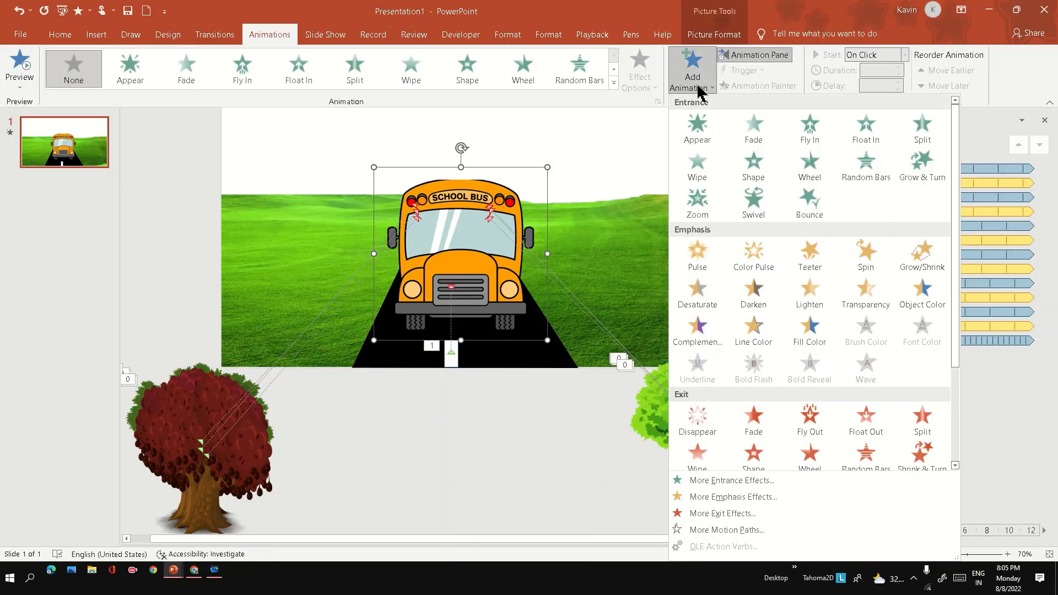
mouse_move(758, 396)
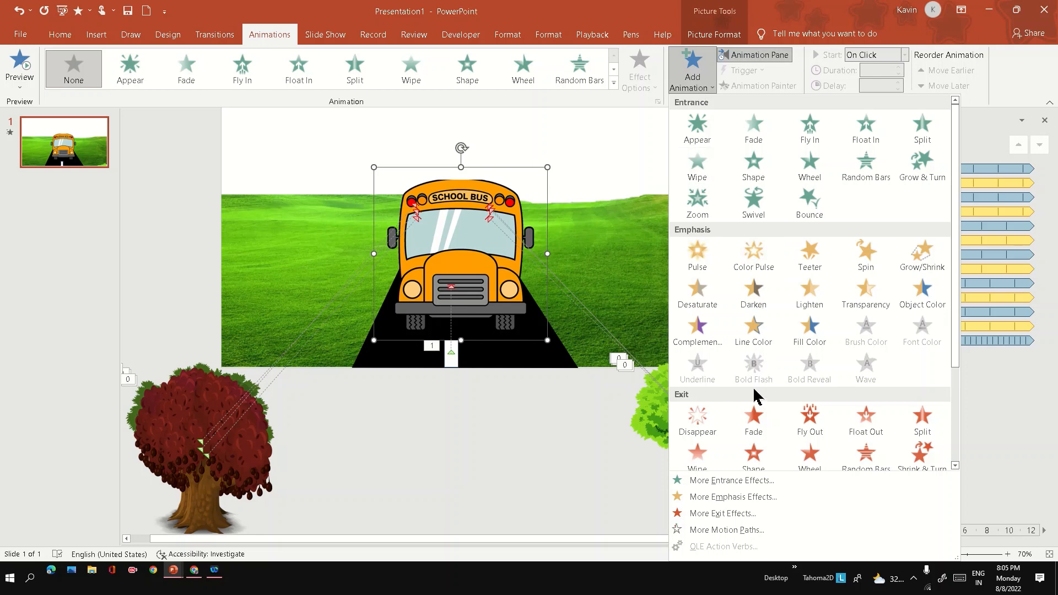
scroll(down, 3)
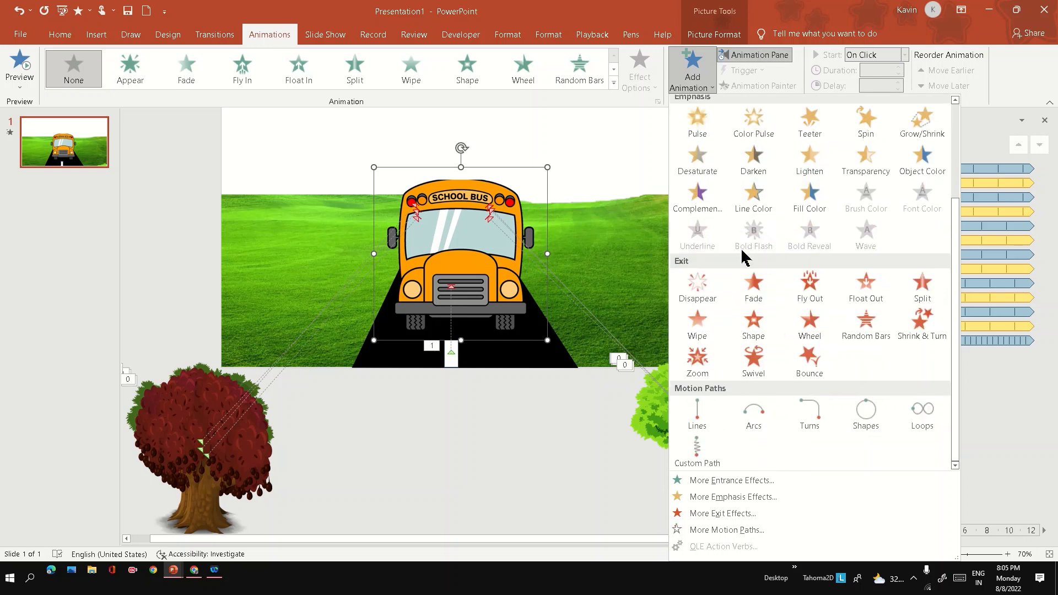
mouse_move(754, 326)
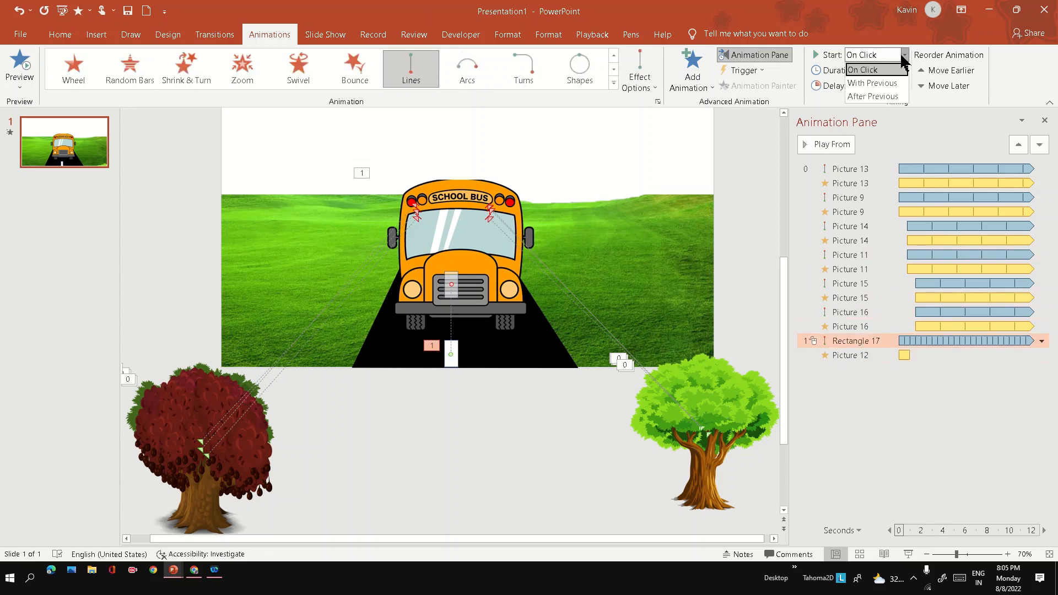
click(871, 83)
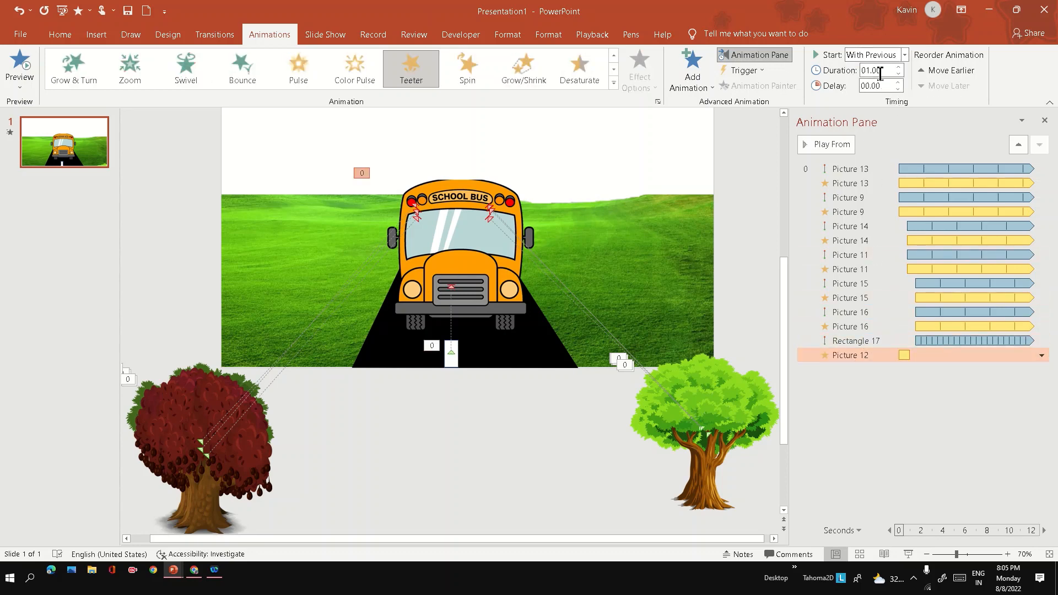
text(5)
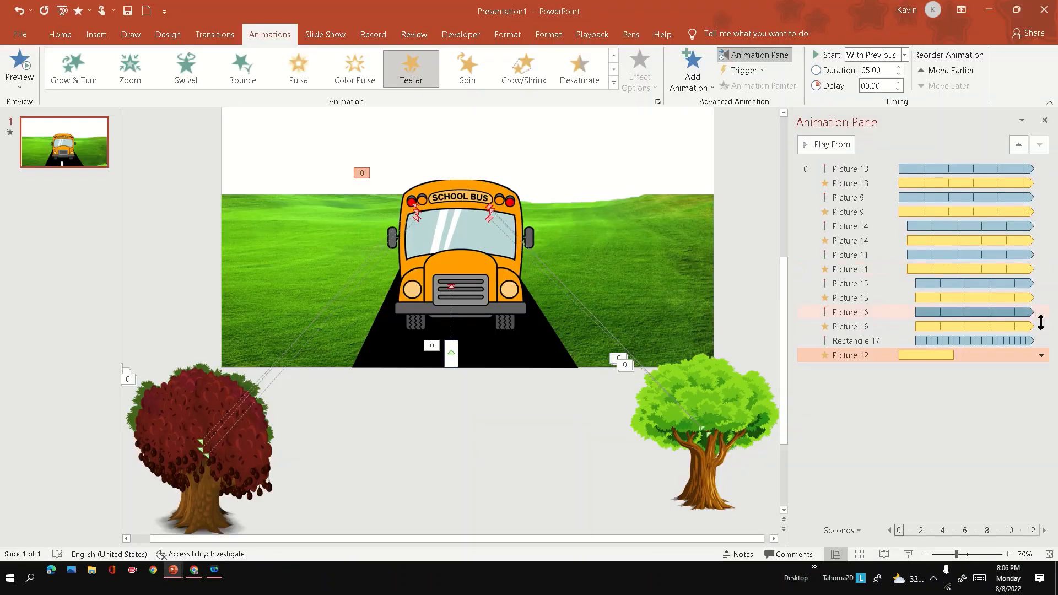
click(1040, 355)
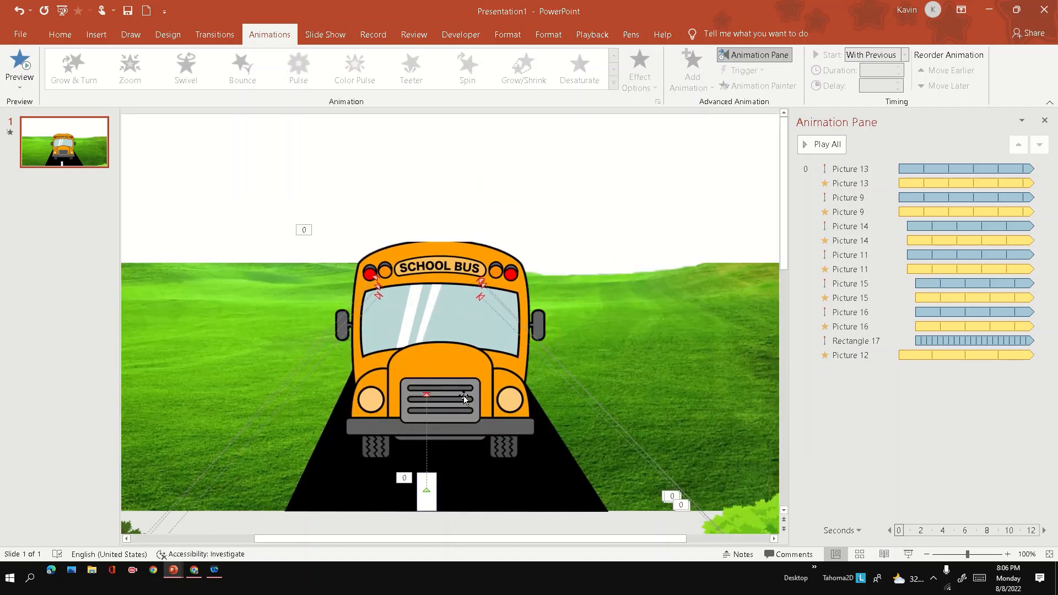
mouse_move(213, 34)
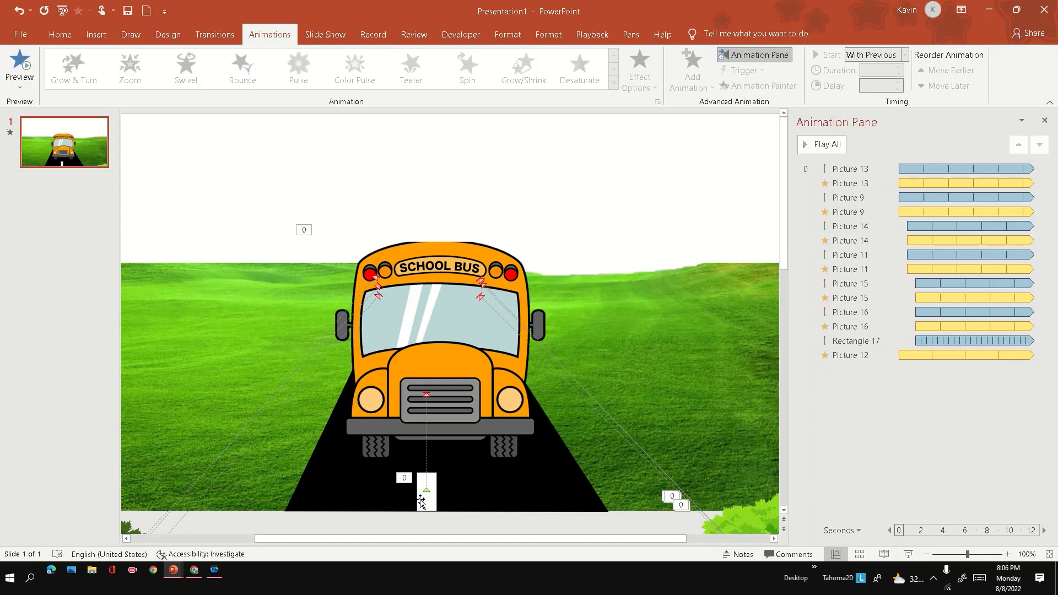
Cover the bus's right tyre with a grey rectangle that has no outline
click(96, 34)
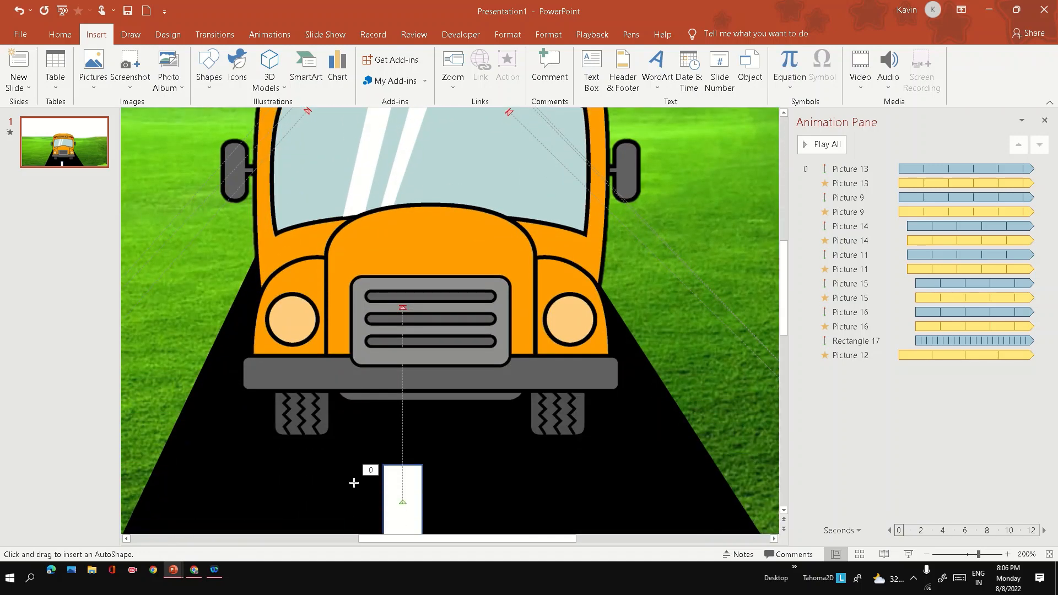
click(998, 554)
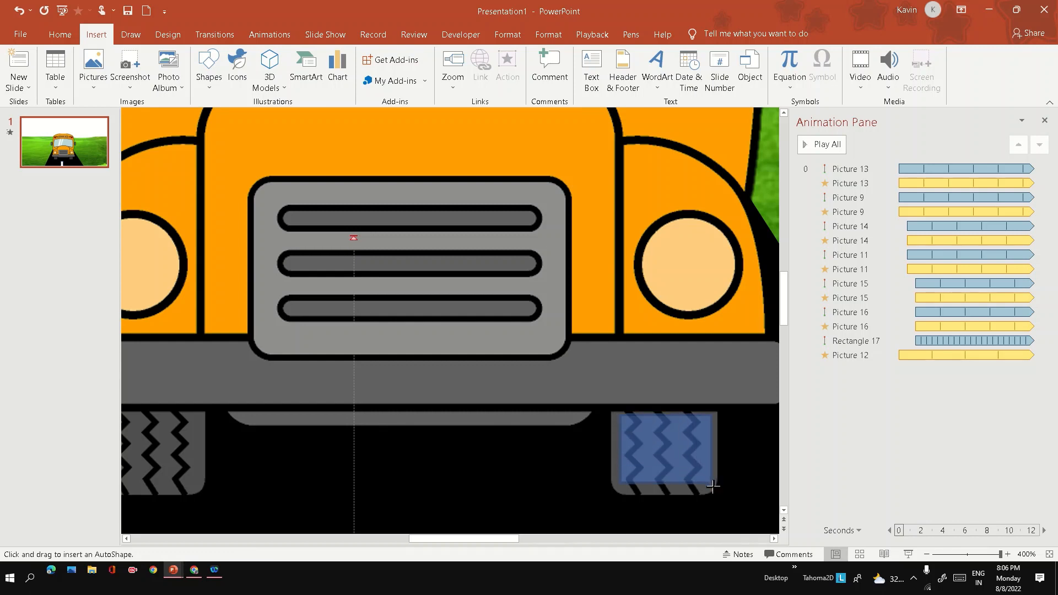
click(668, 452)
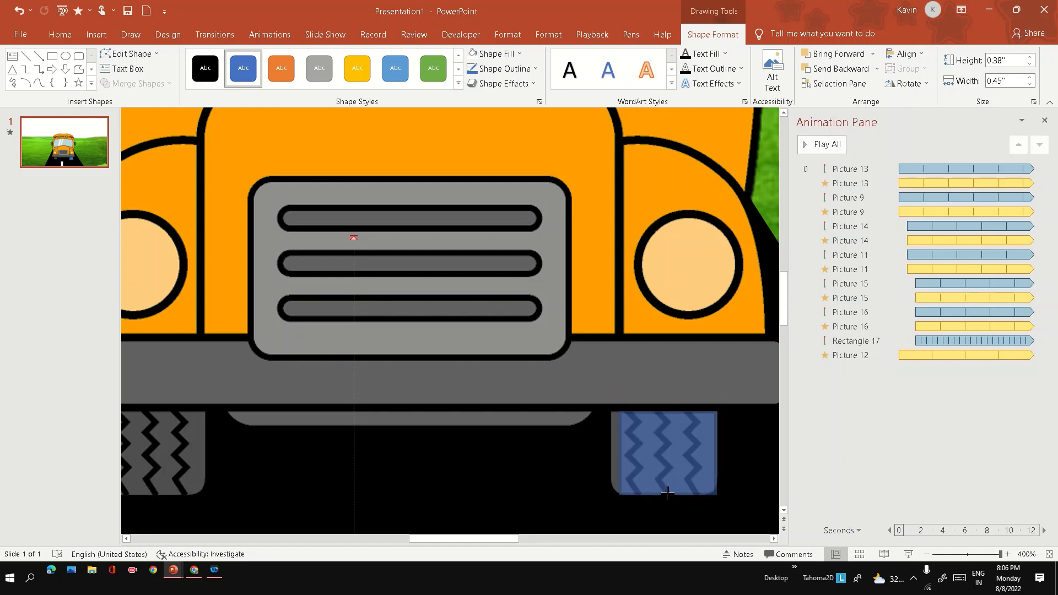
click(665, 452)
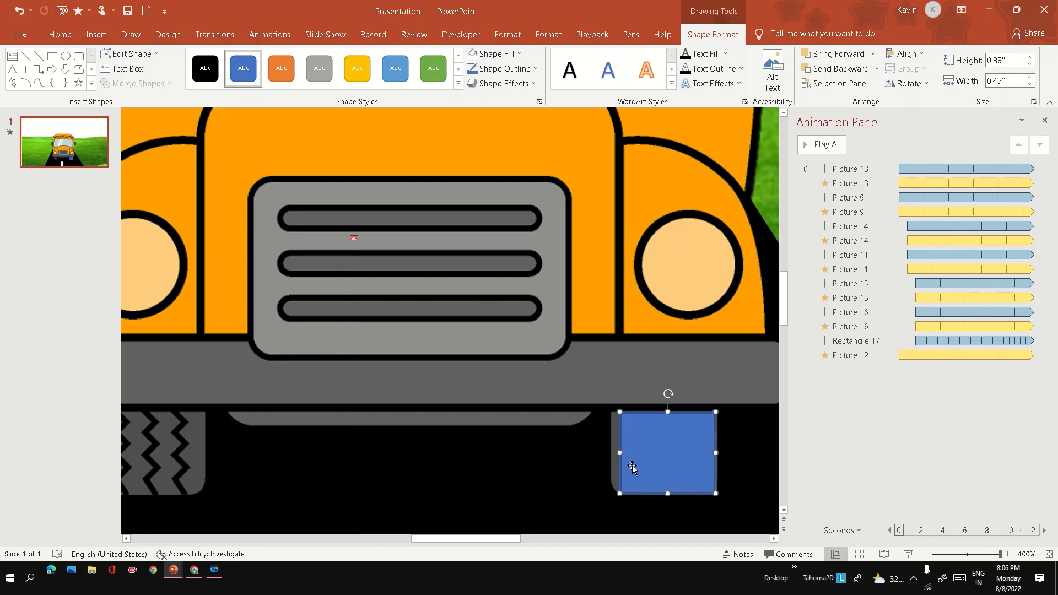
mouse_move(514, 69)
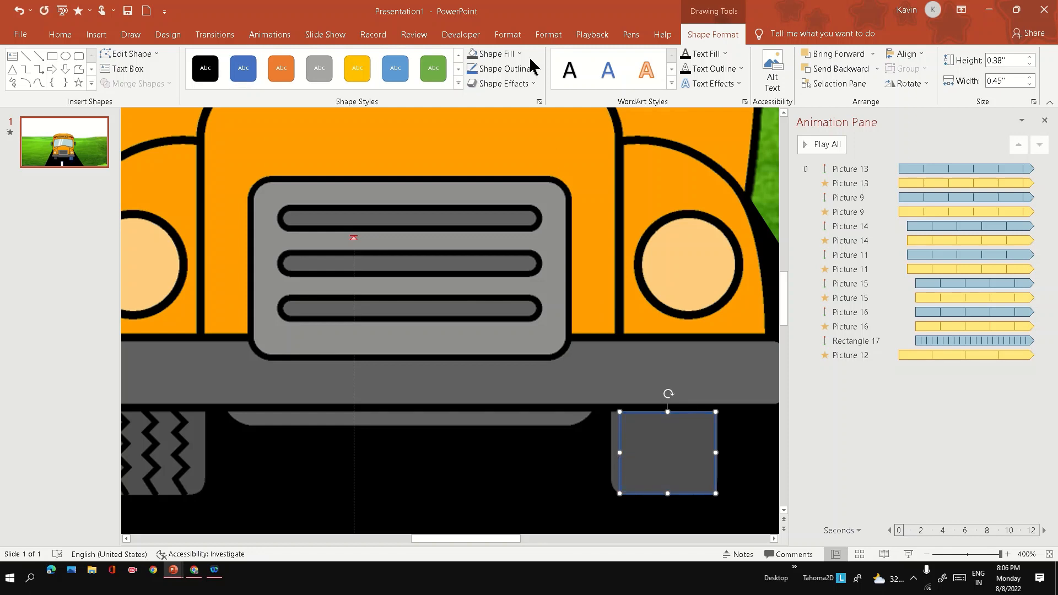
click(499, 68)
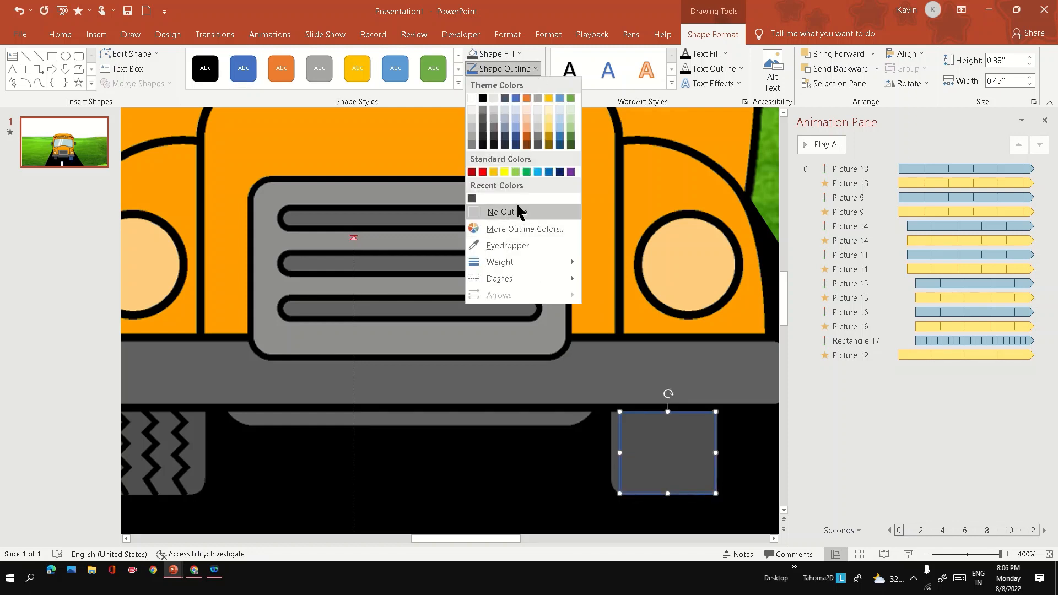
click(502, 211)
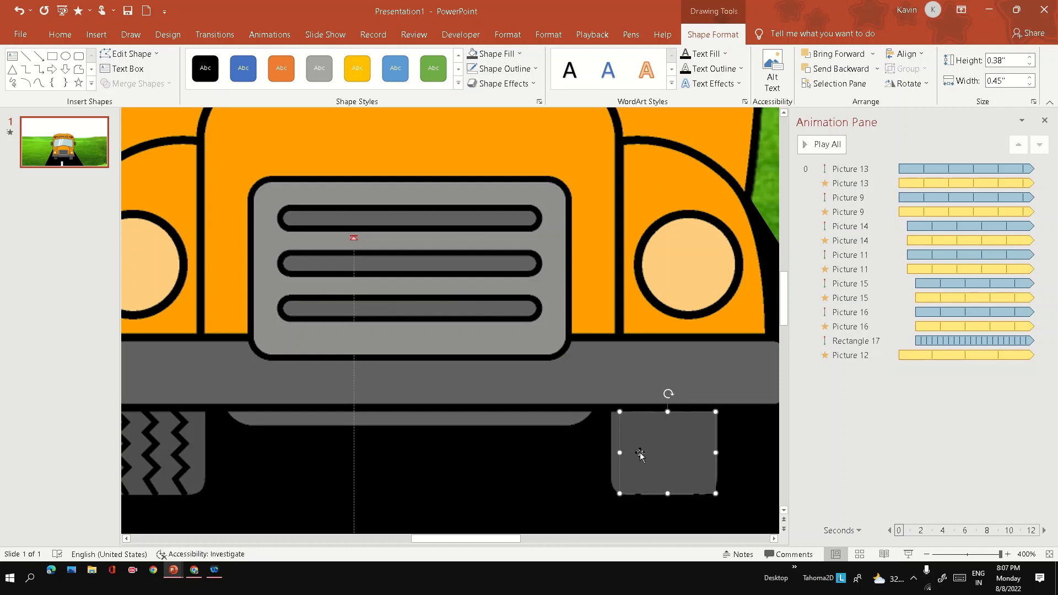
drag(640, 455, 703, 486)
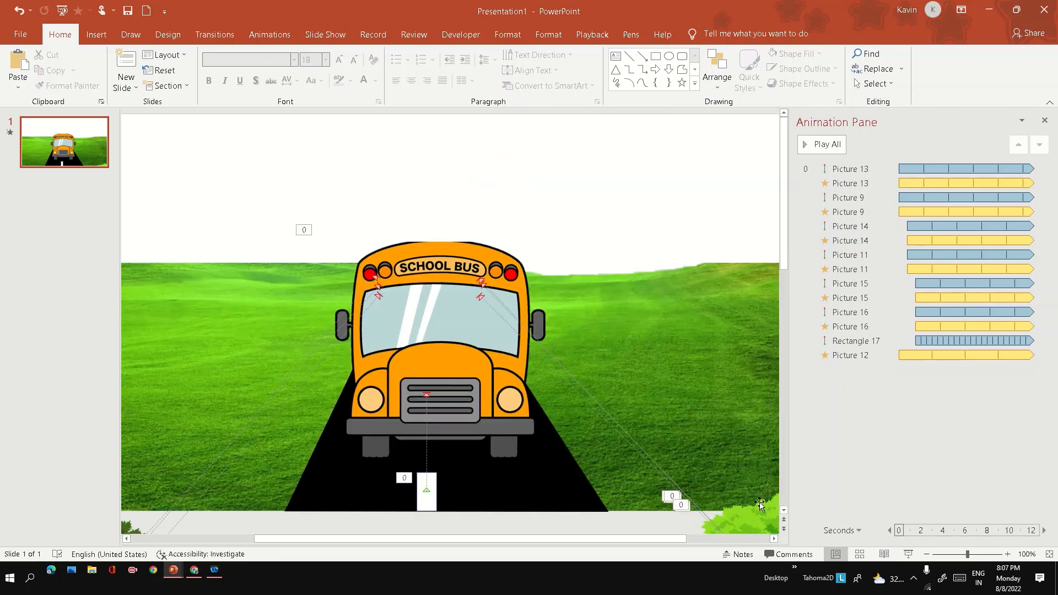
Group the bus with its tyre patches and make it teeter with previous, 3 seconds, repeating until next click
key(F5)
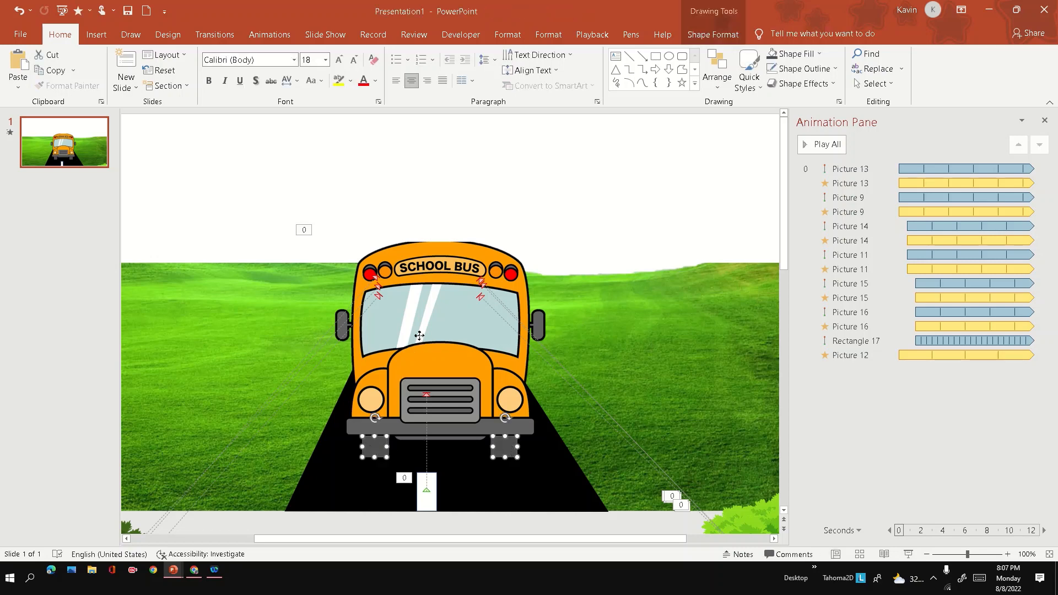
right_click(418, 336)
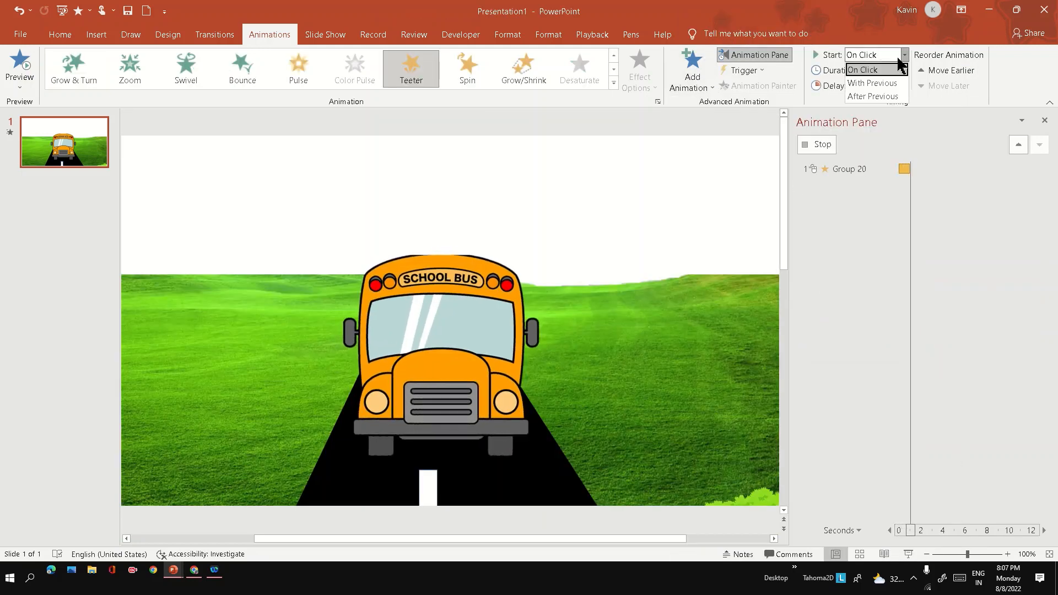
click(870, 83)
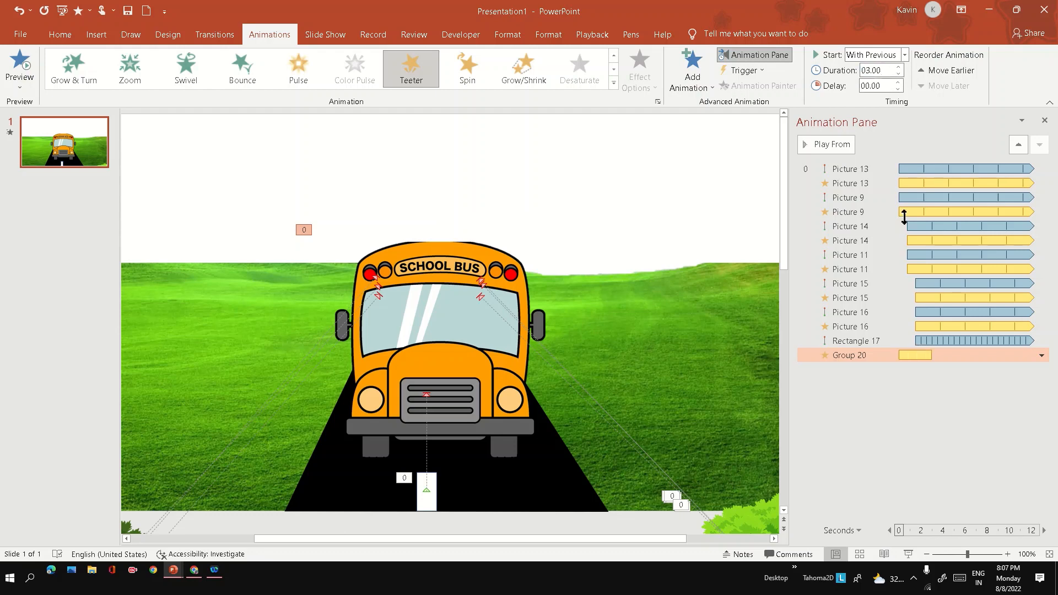
click(1040, 355)
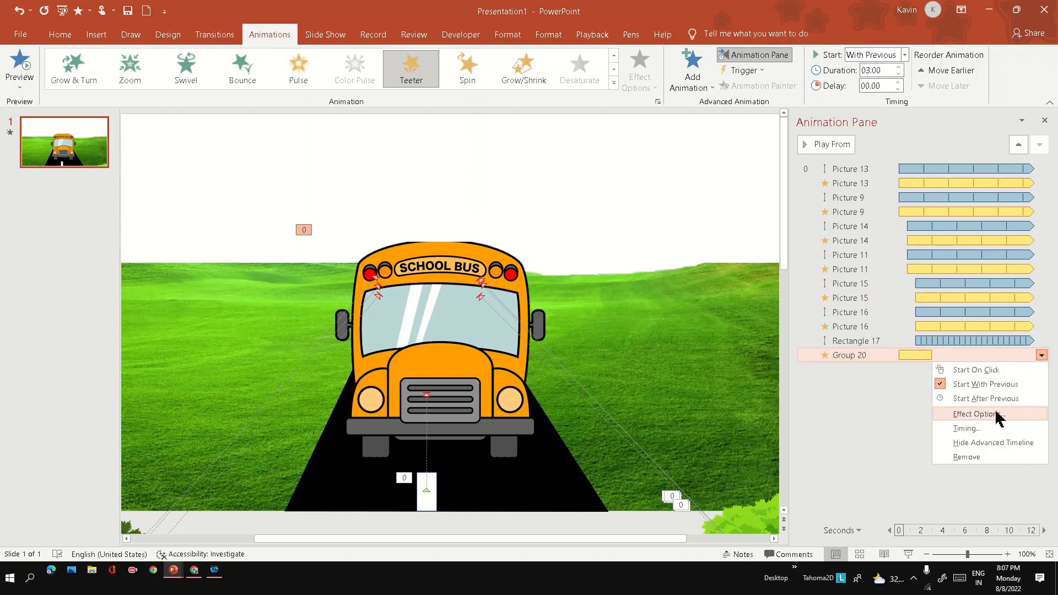
click(976, 414)
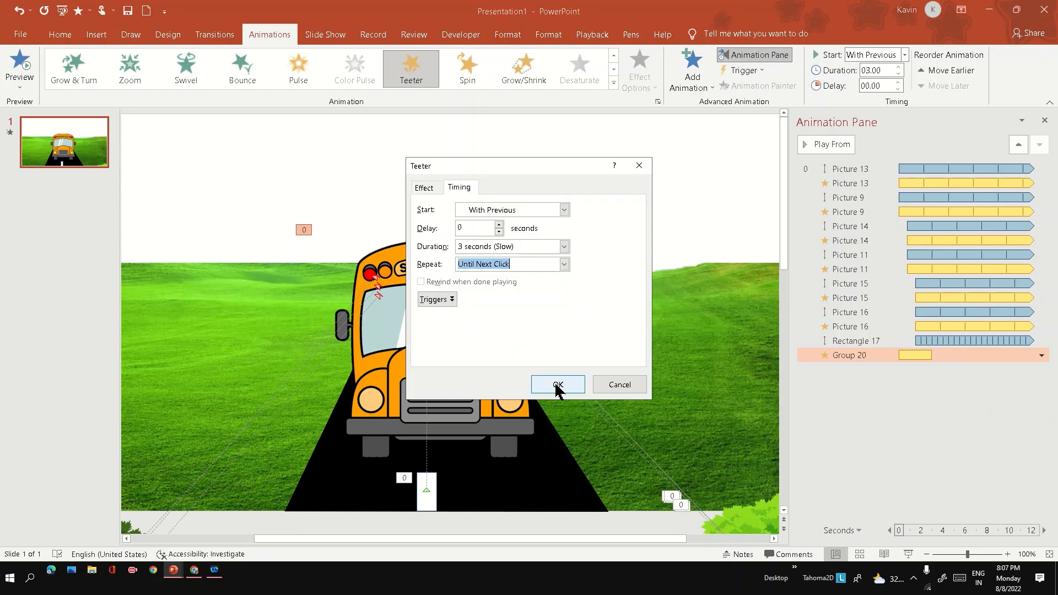
click(556, 384)
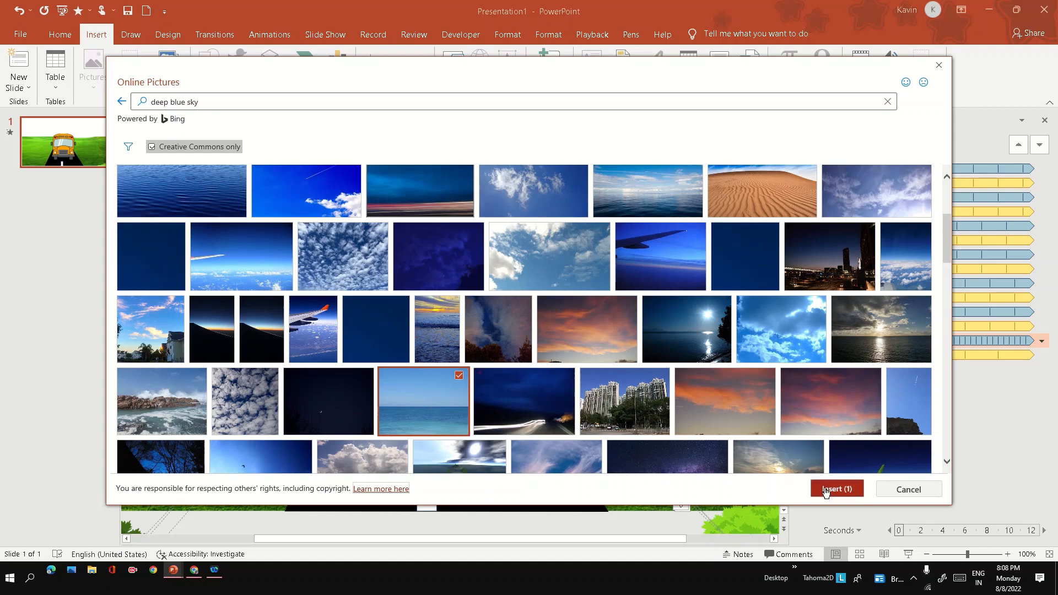
Insert the chosen deep blue sky photo and drag it into position at the top
click(836, 490)
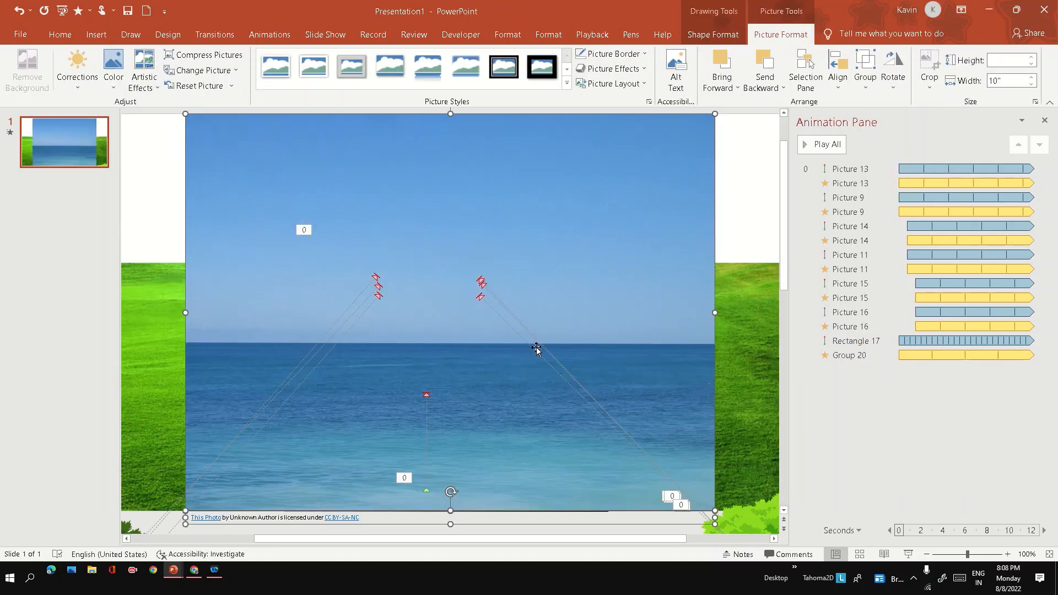
drag(715, 312, 650, 304)
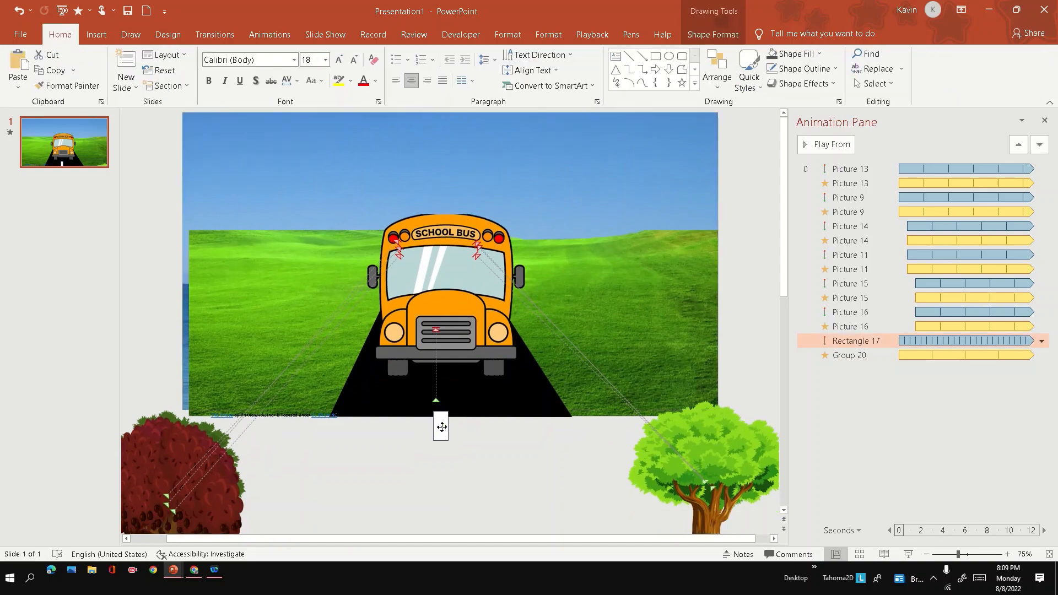
Insert a white cartoon cloud from online pictures, then switch to the Rhymes presentation
click(208, 67)
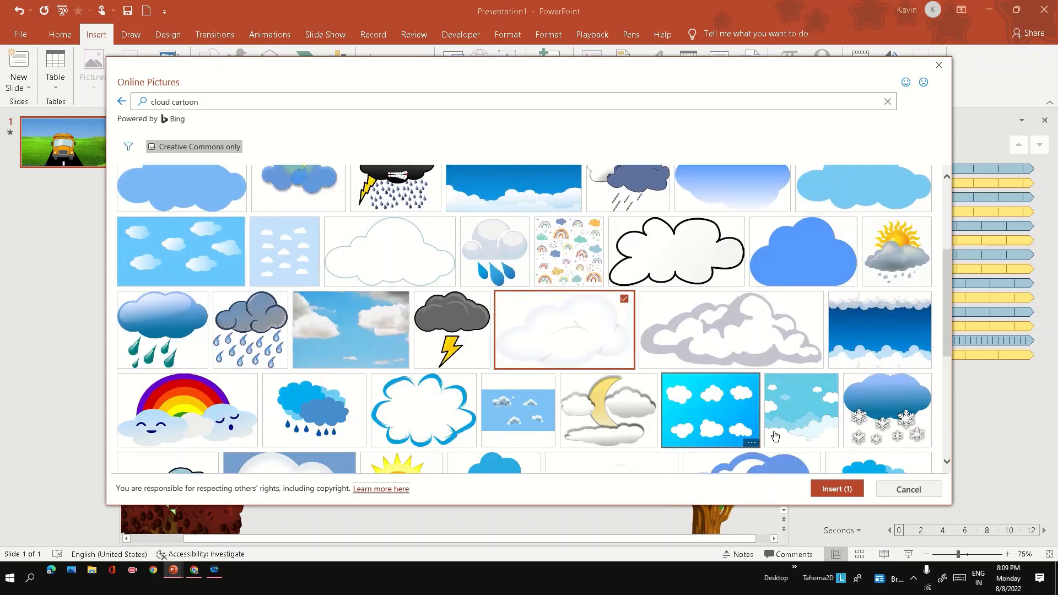
click(836, 488)
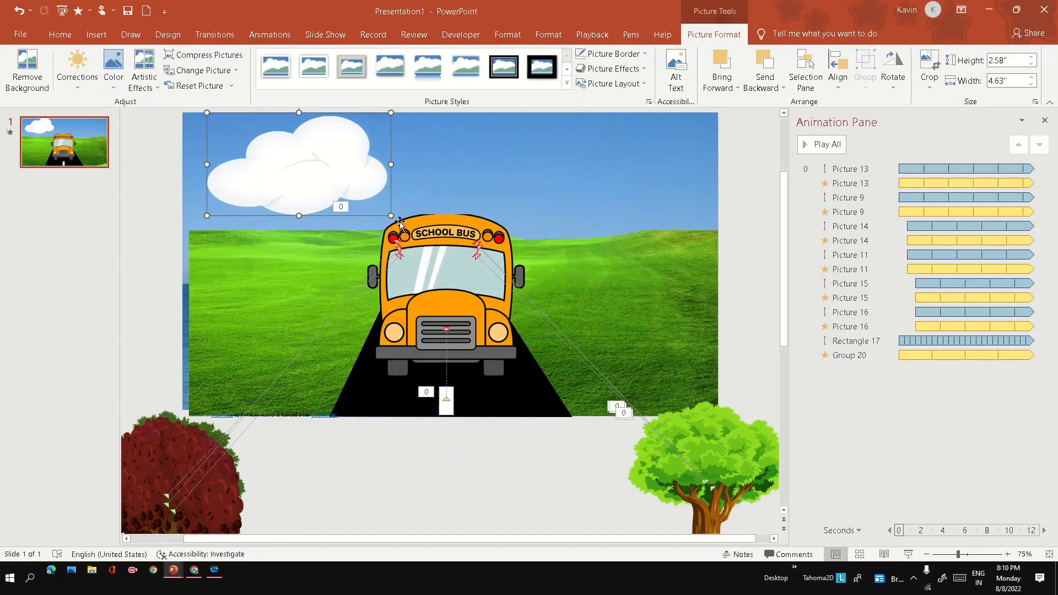
click(270, 34)
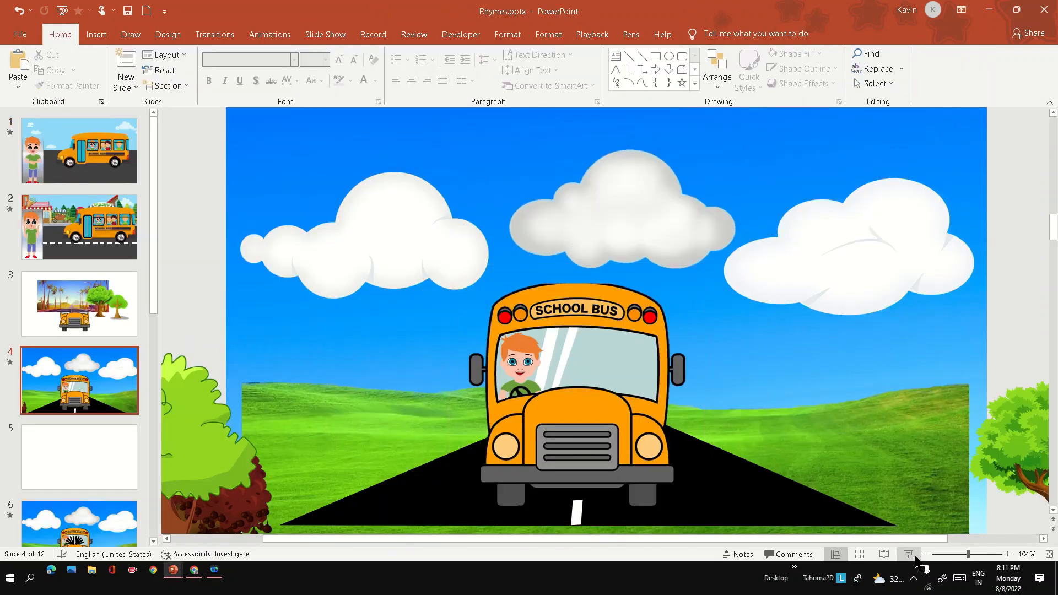
Play the Rhymes deck as a full-screen slide show from slide 7
click(909, 554)
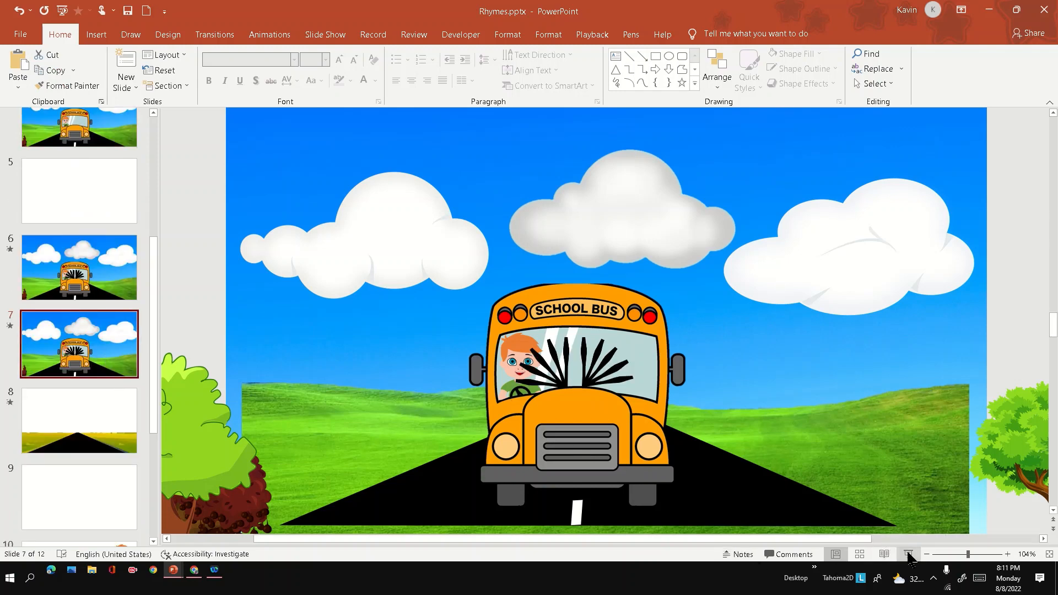
click(908, 554)
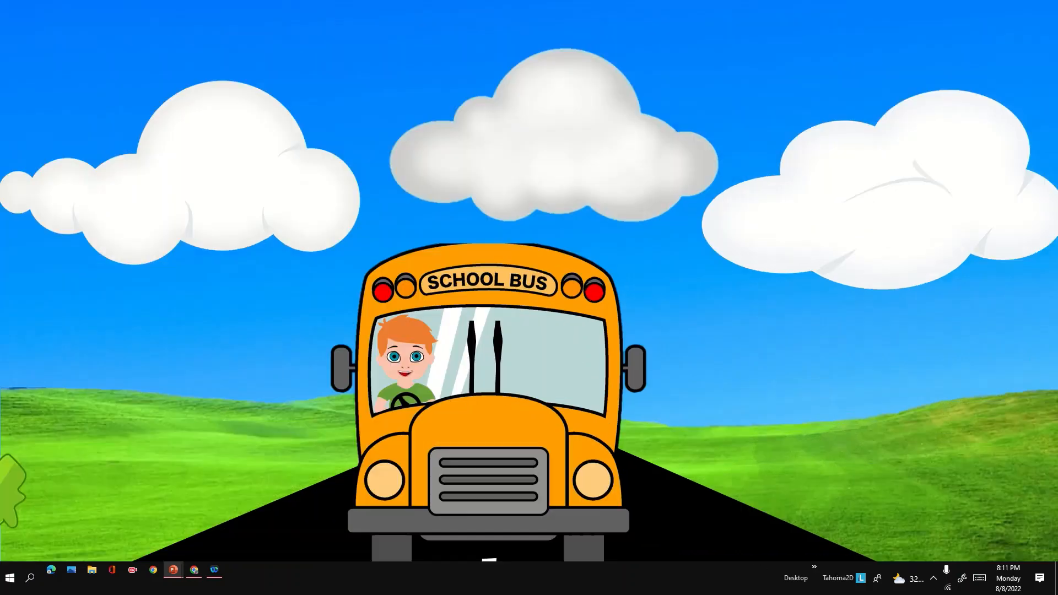